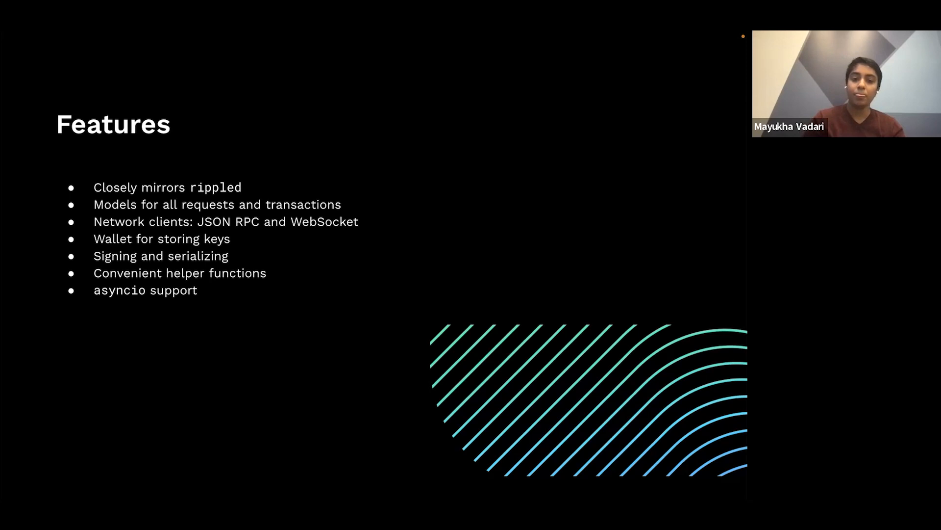
Step: Advance the slideshow to the Demo slide and exit back to the slide editor
key(Right)
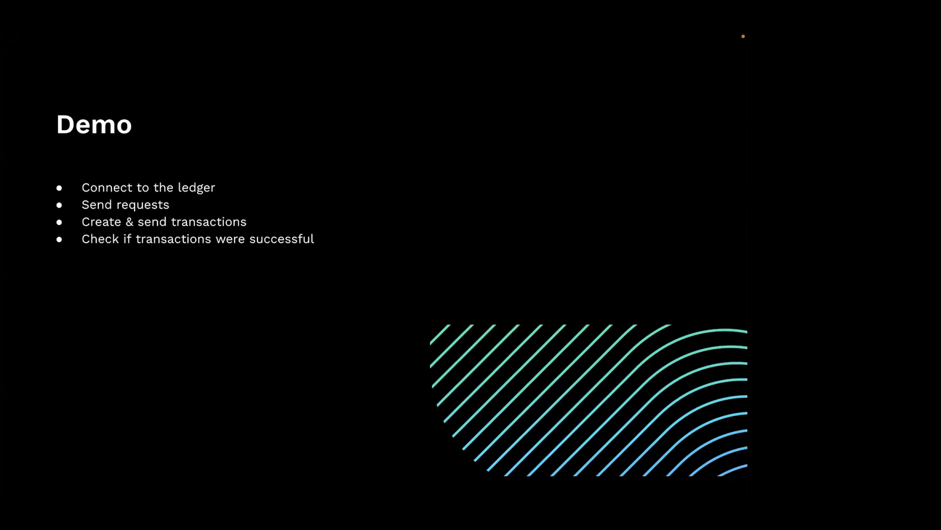
key(Escape)
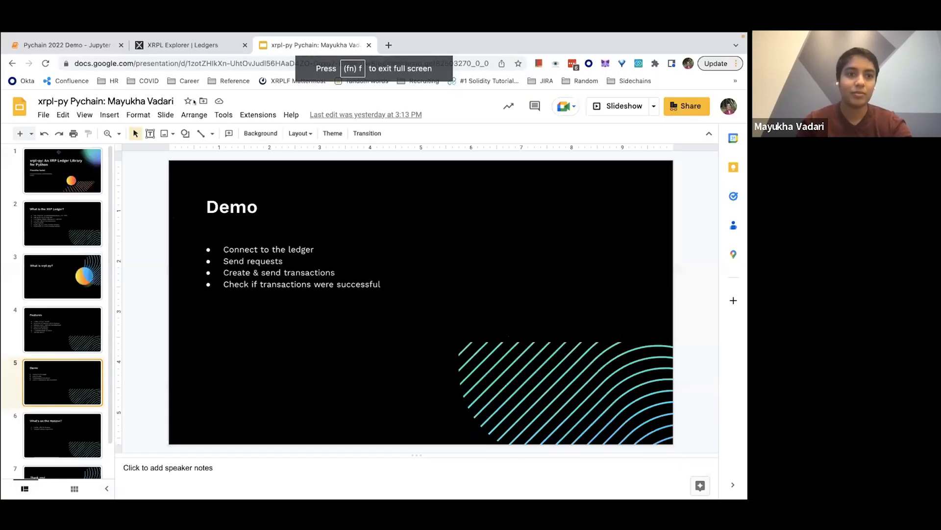
Step: Switch to the demo notebook and run 'pip install xrpl-py' in a cell
click(66, 45)
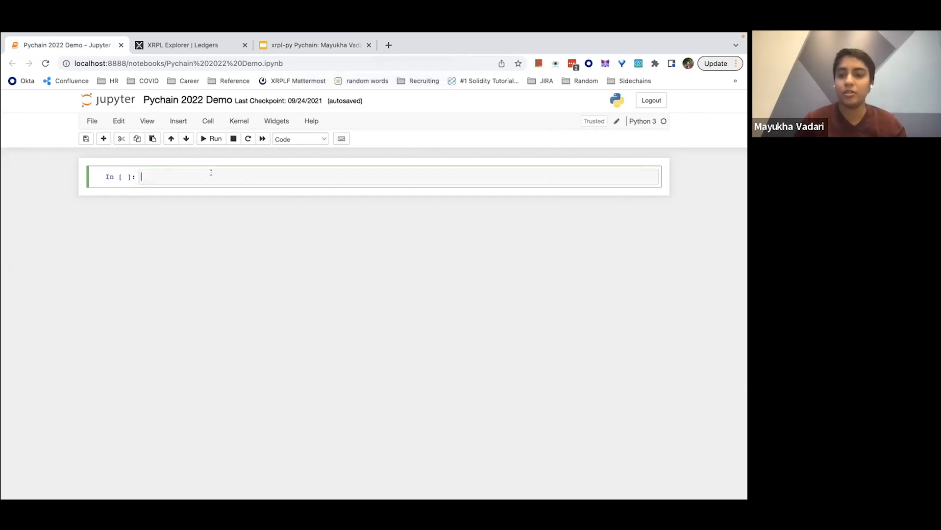
text(pip inst)
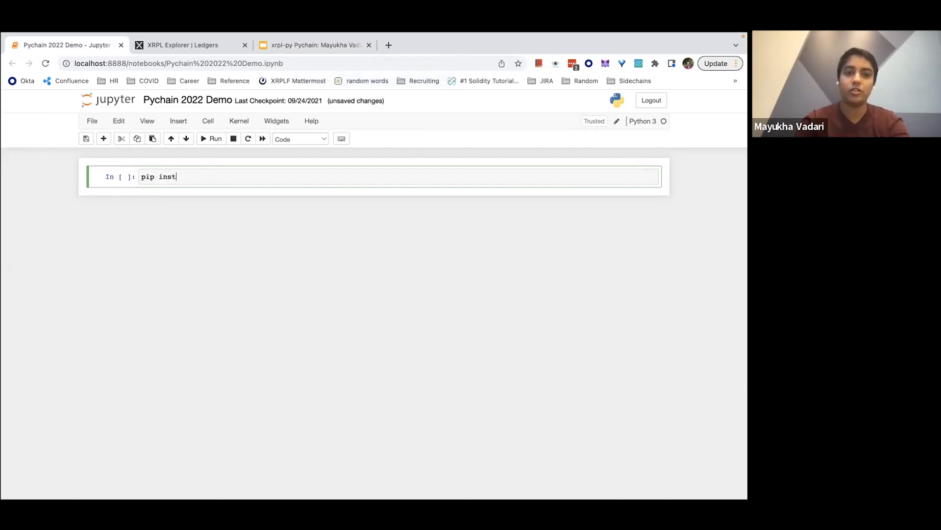
text(all xrpl-y)
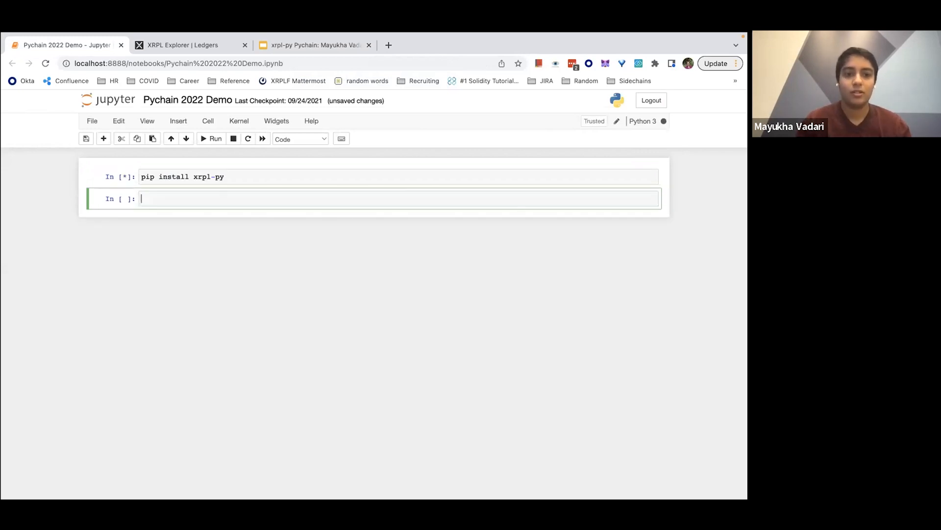
Step: Run 'from xrpl.clients import JsonRpcClient', which fails with a ModuleNotFoundError traceback
click(212, 138)
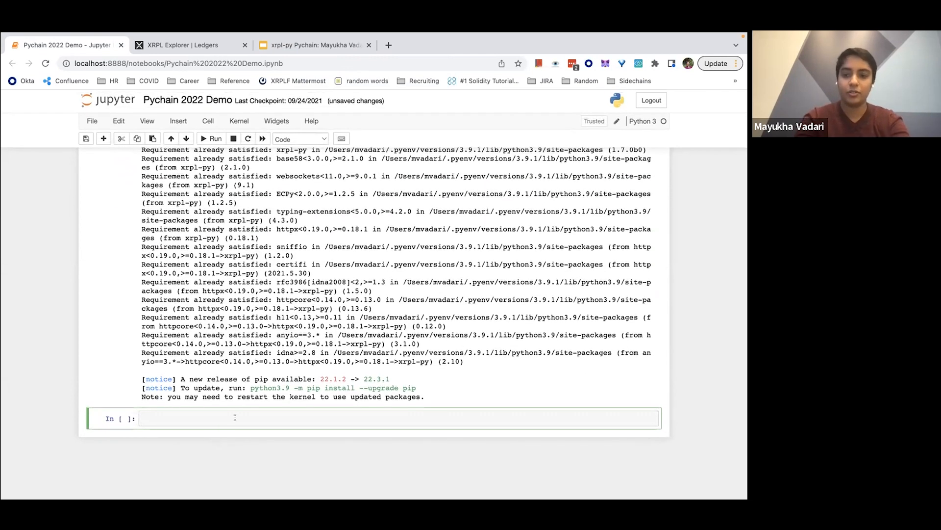
text(f)
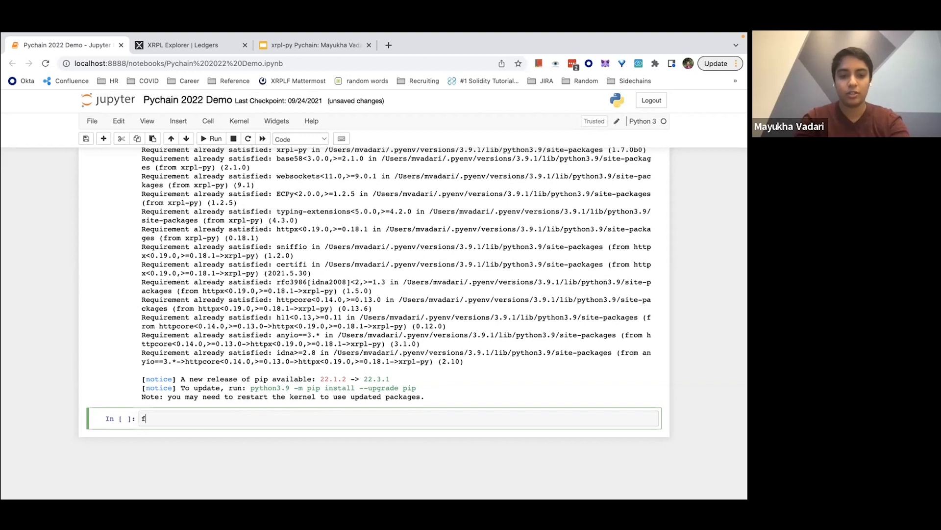
text(from xrpl.clients)
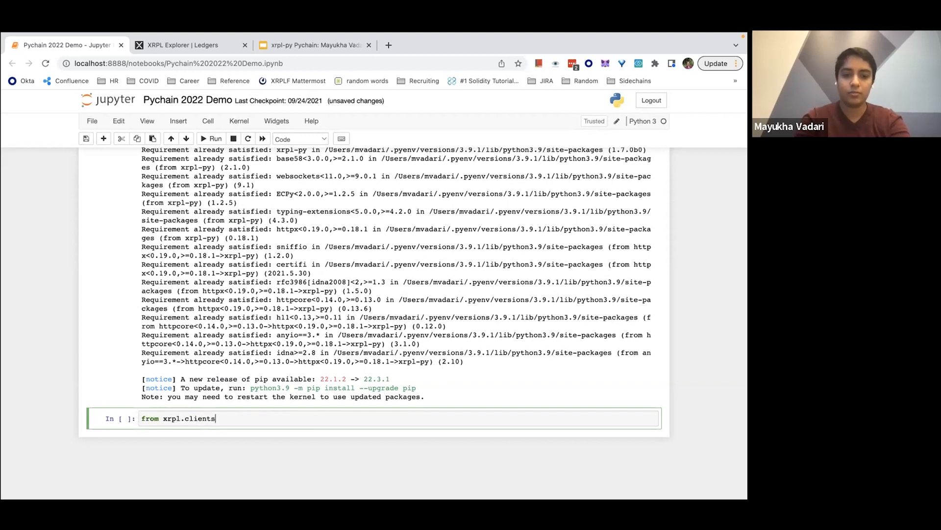
text(import JsonRpc)
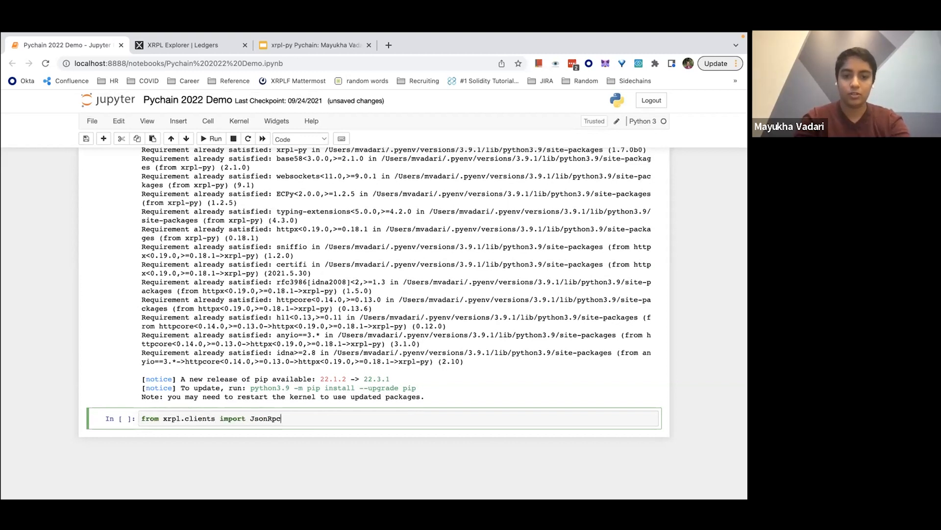
text(Client)
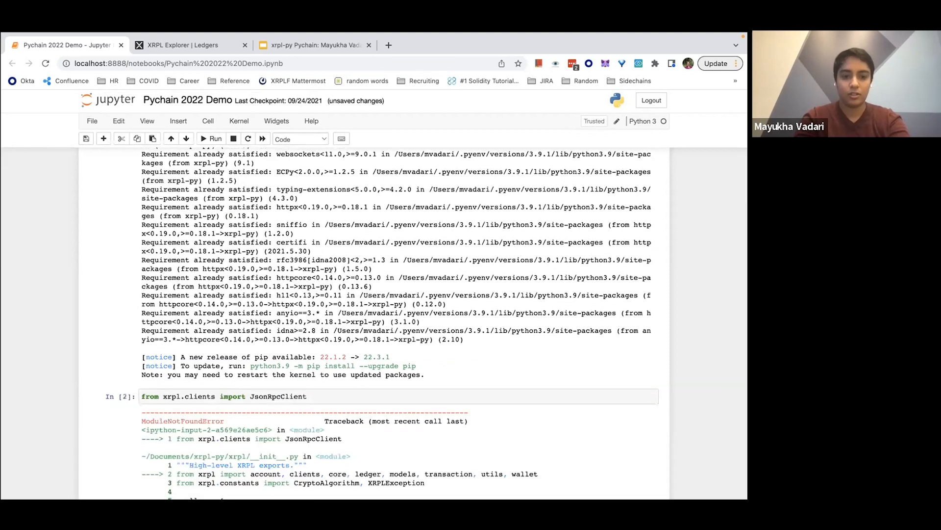
scroll(down, 3)
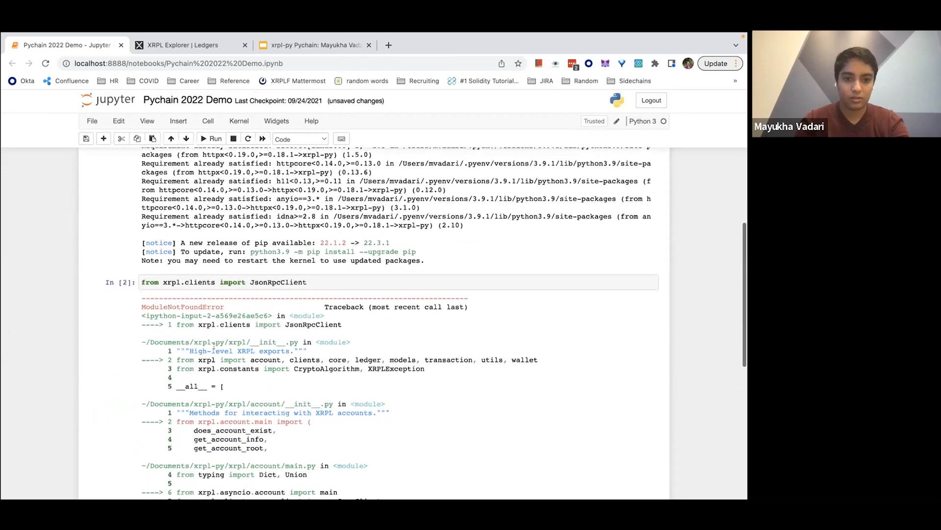
scroll(down, 3)
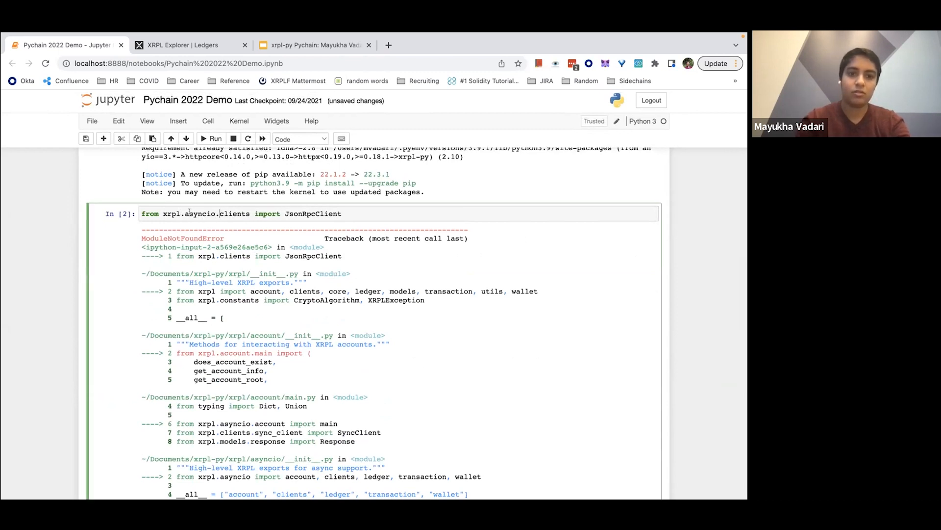
Step: Correct the import to AsyncJsonRpcClient from xrpl.asyncio.clients and run it successfully
text(Async)
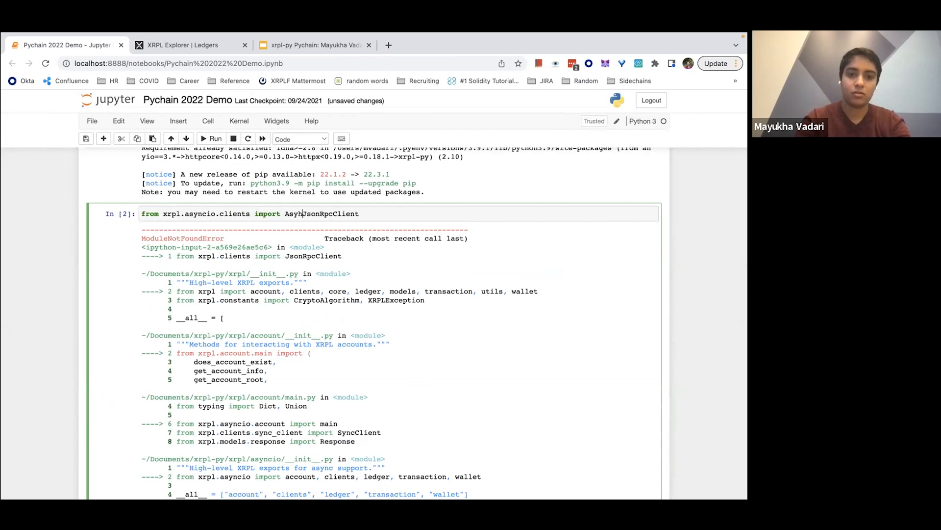
click(215, 138)
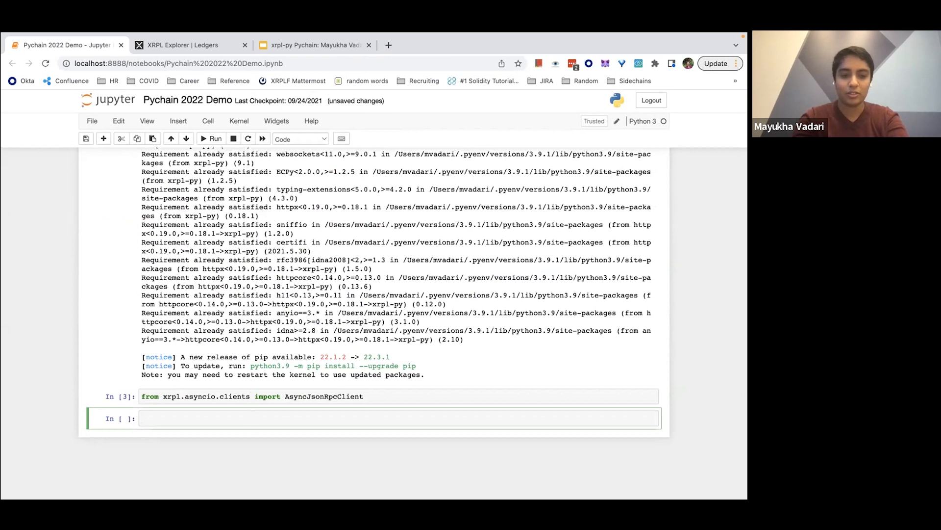
text(client = Asy)
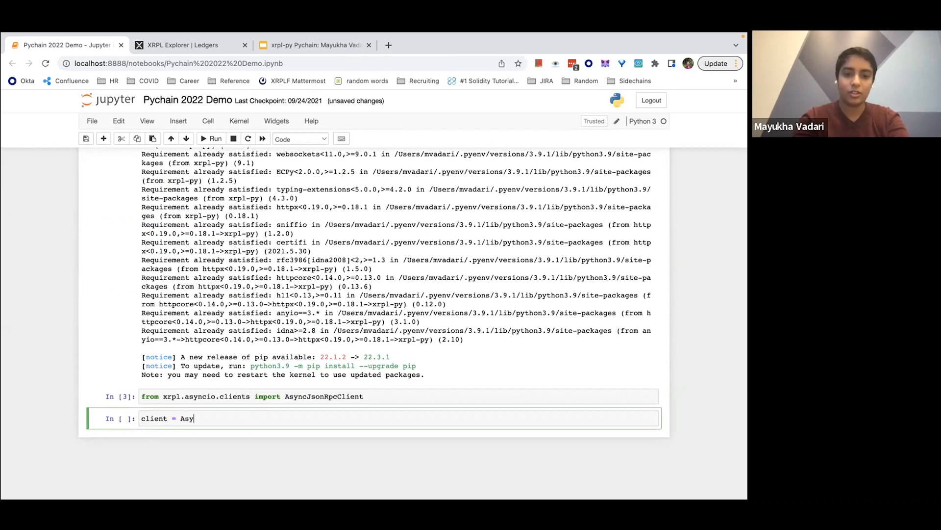
text(ncJsonRpcC)
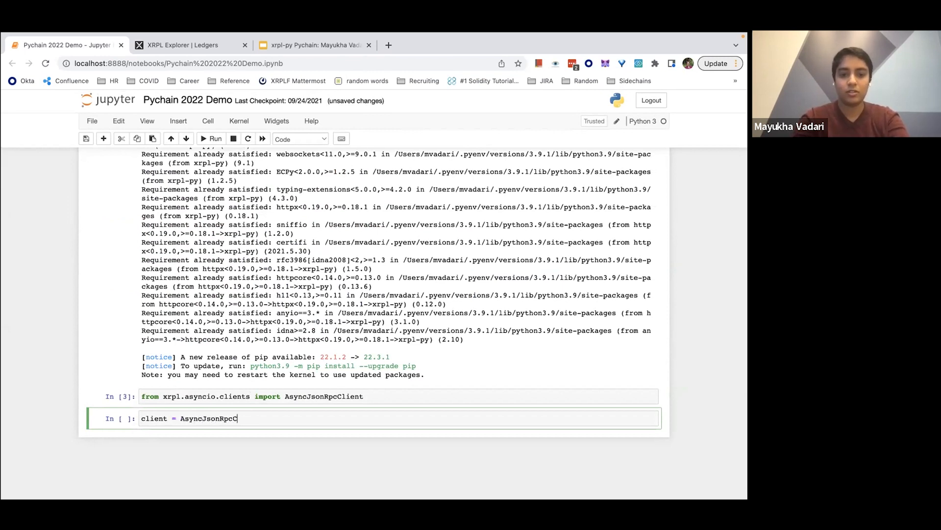
text(lient())
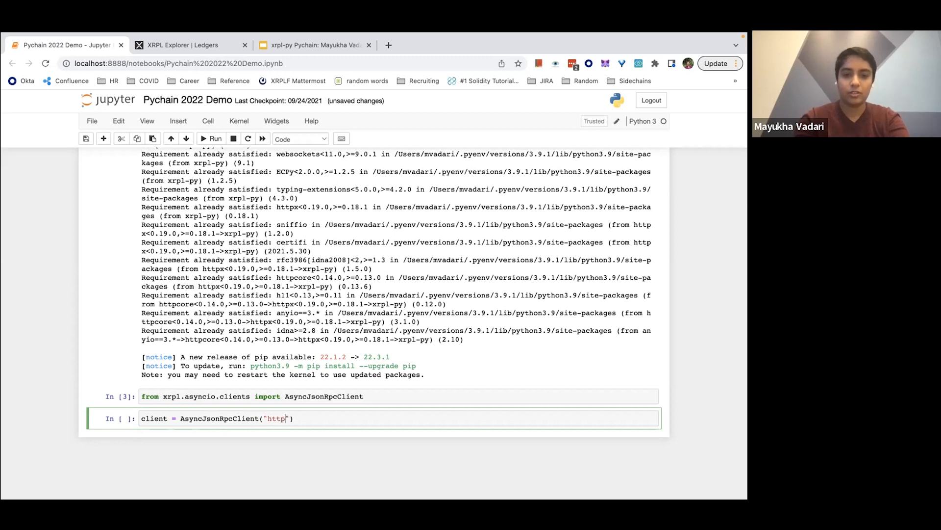
text(://s.)
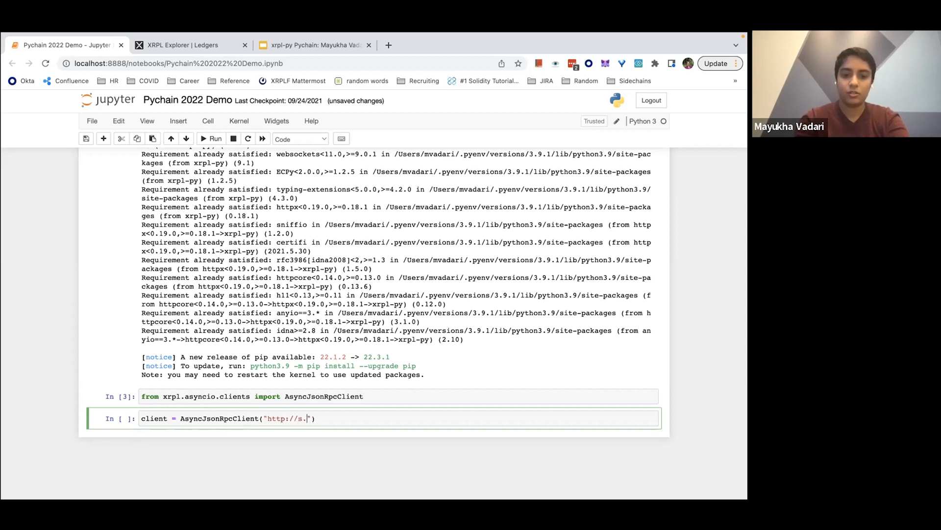
text(altnet.ripplete)
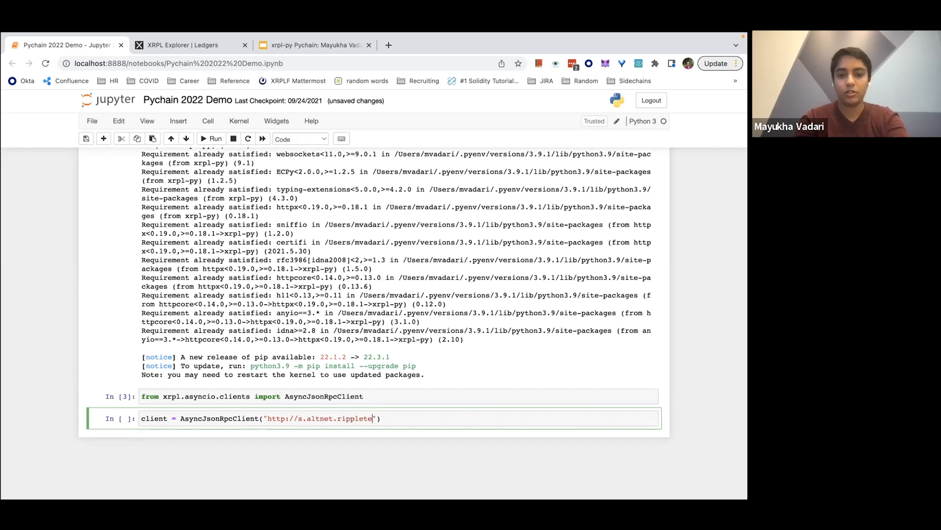
text(st.net:51234)
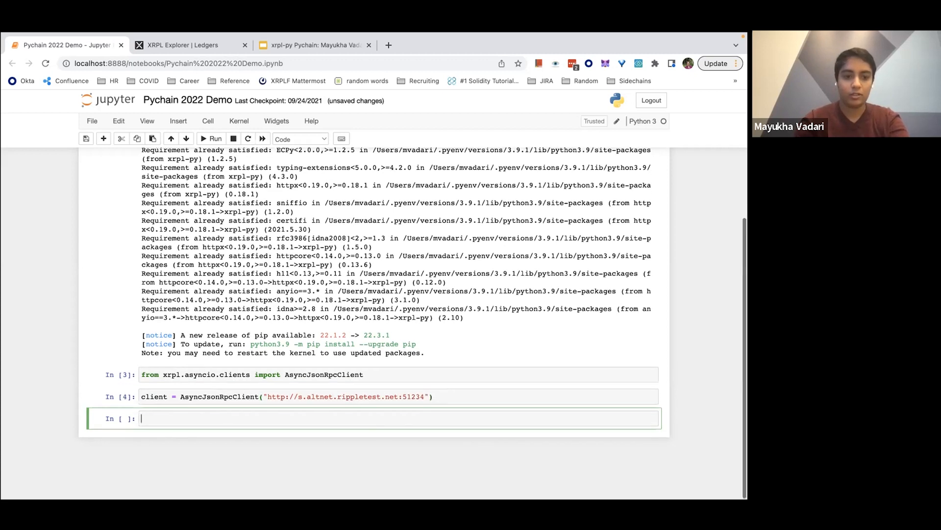
Step: Import ServerInfo from xrpl.models and run 'await client.request(ServerInfo())' against the testnet
text(from xrpl.m)
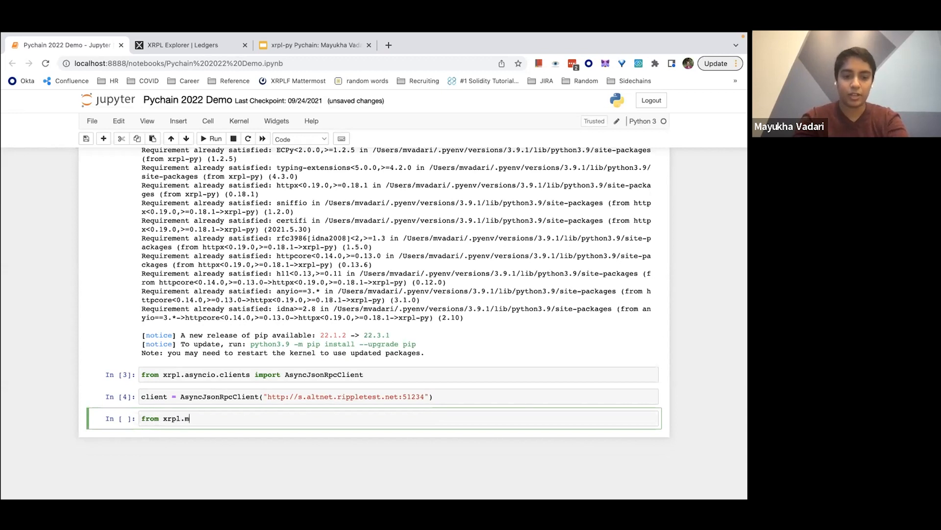
text(odes)
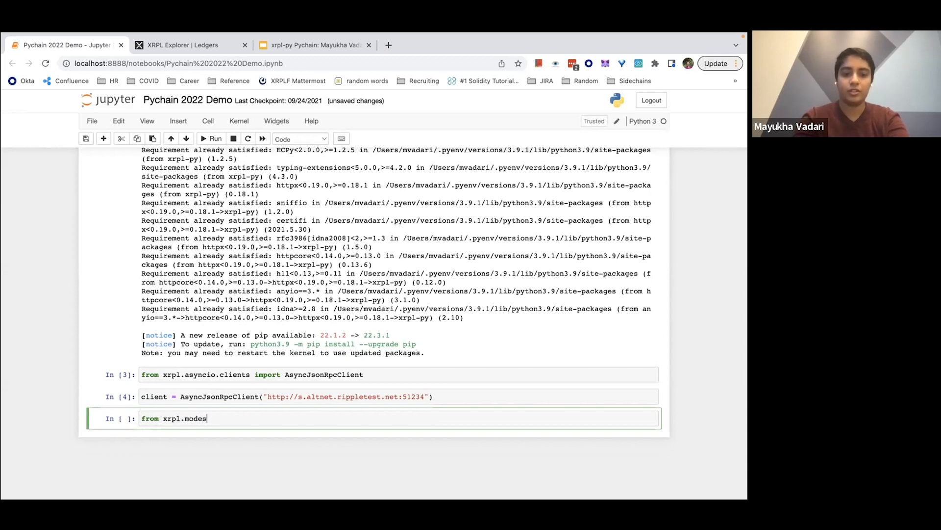
text(import Se)
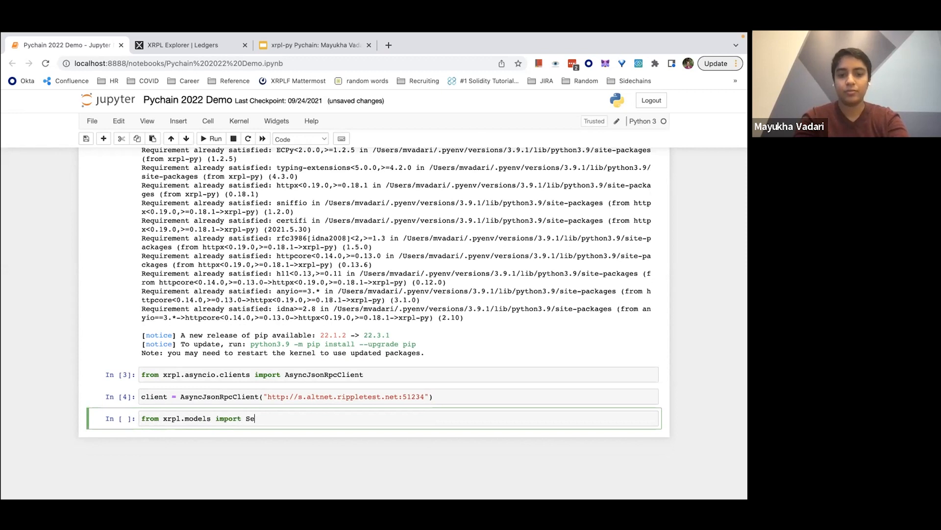
text(rverInfo)
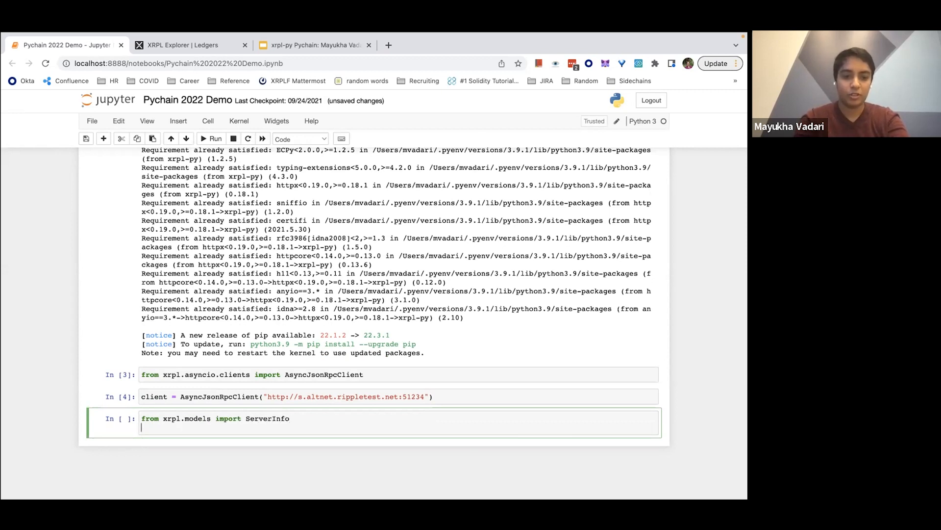
text(client)
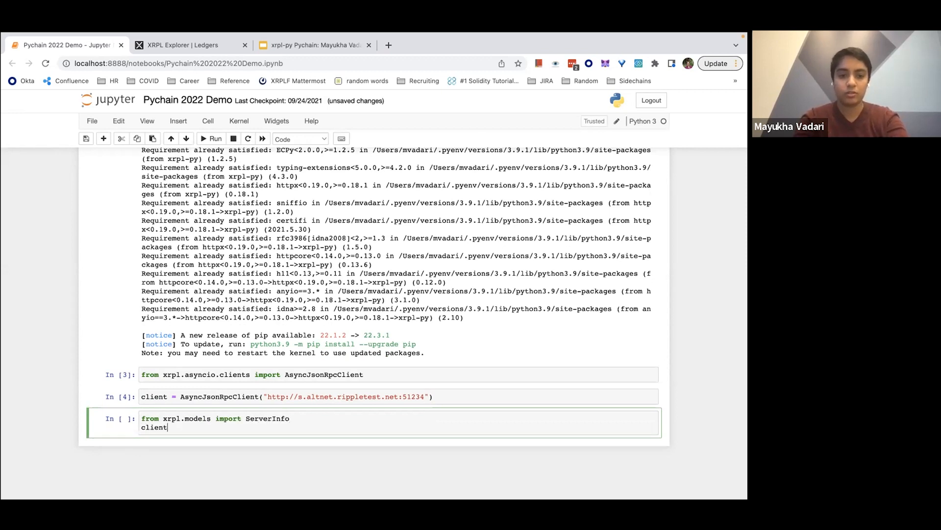
text(a)
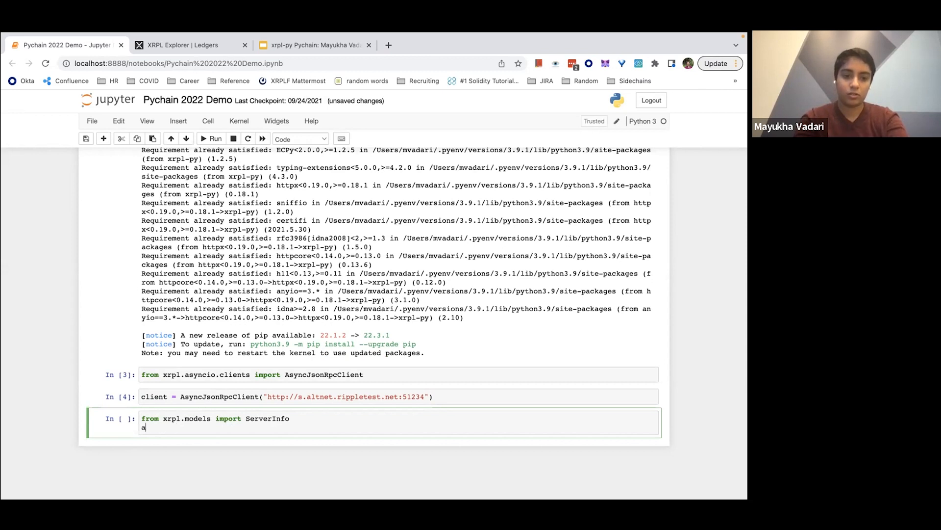
text(wait client.request(S)
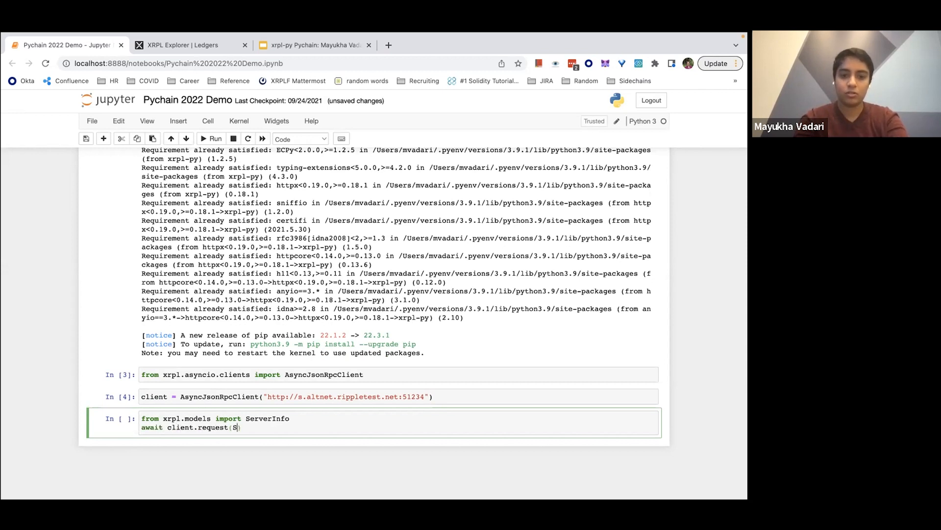
text(erverInfo()
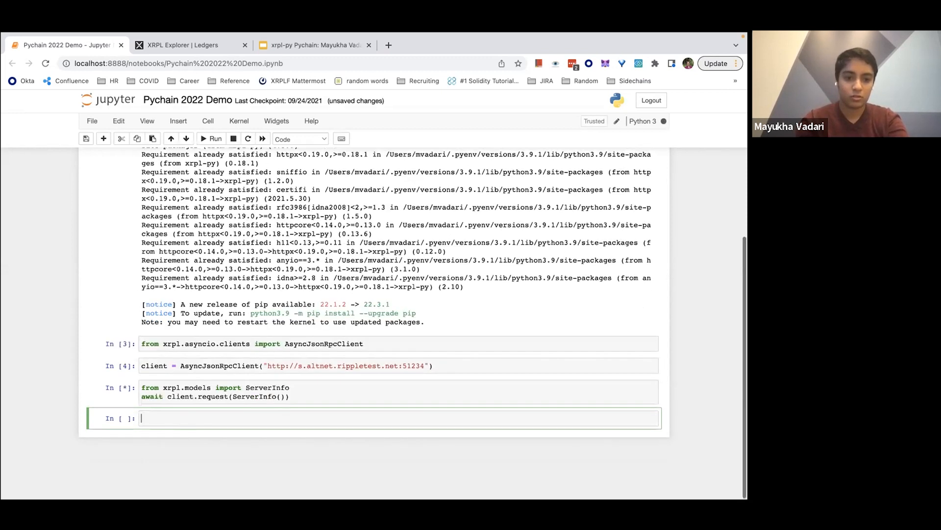
click(215, 139)
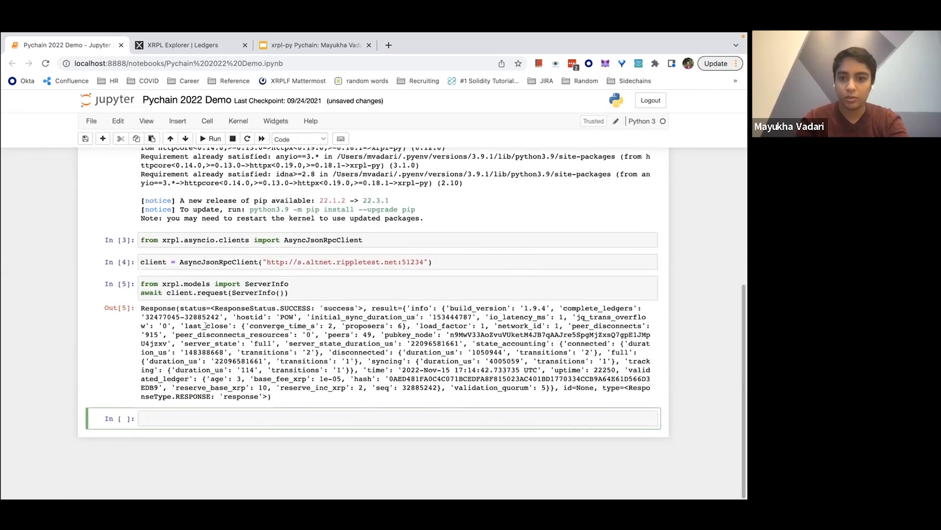
Step: Add 'from pprint import pprint' to the ServerInfo cell to pretty-print the response
click(290, 283)
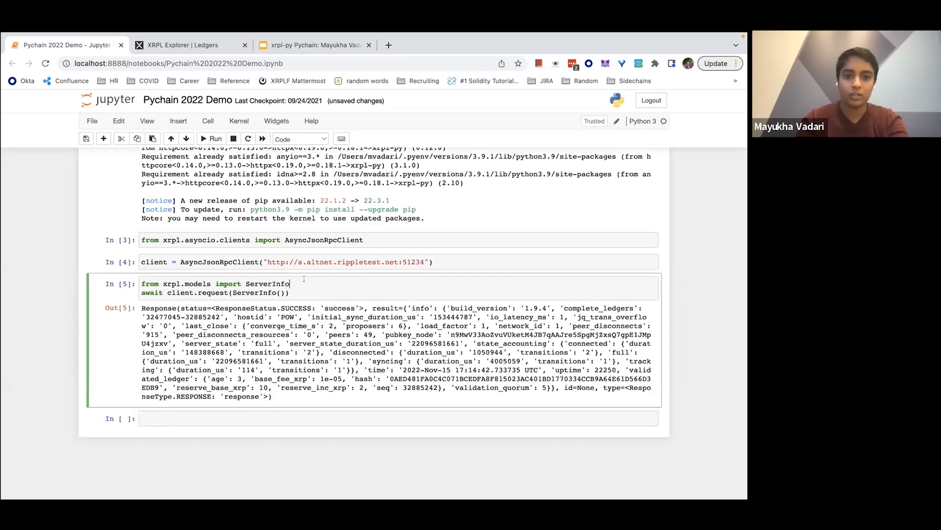
text(from ppr)
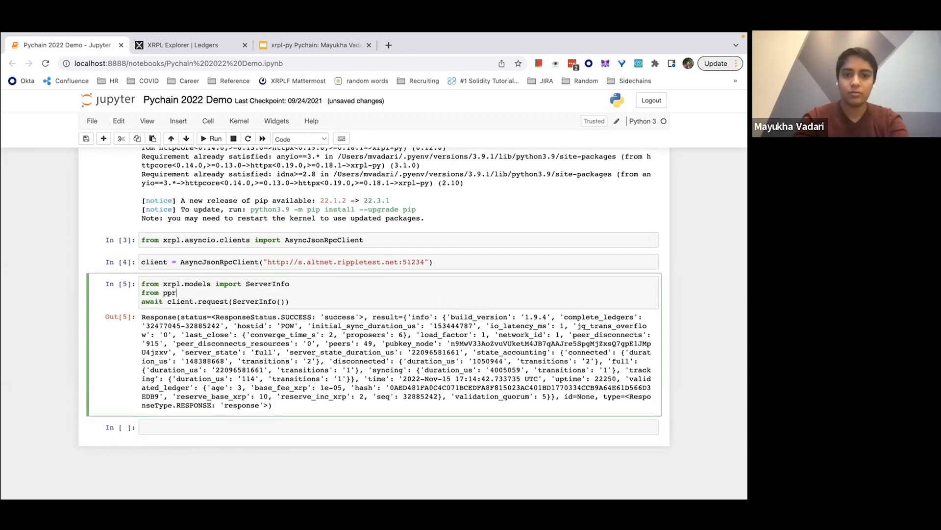
text(int import pprint)
click(217, 301)
text(pprint(()
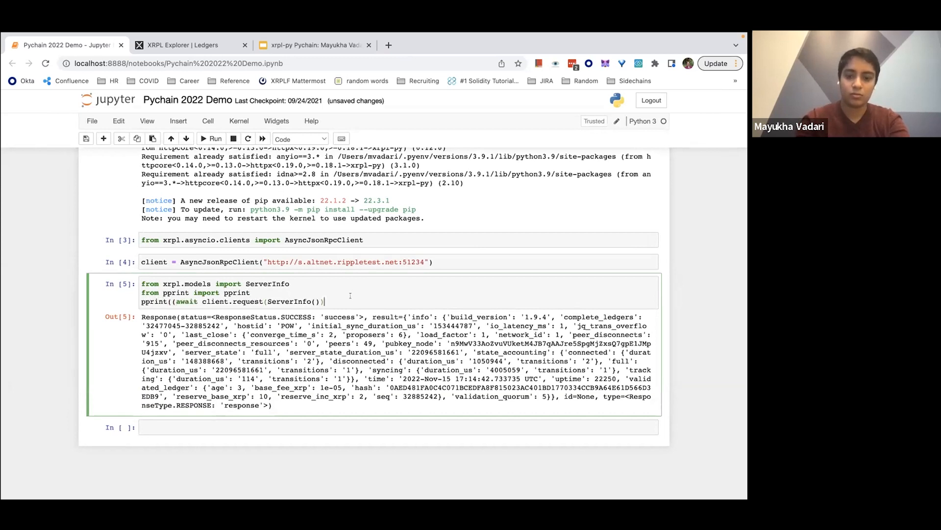
Step: Run pprint((await client.request(ServerInfo())).result) and review the indented server-info dictionary
text(.result))
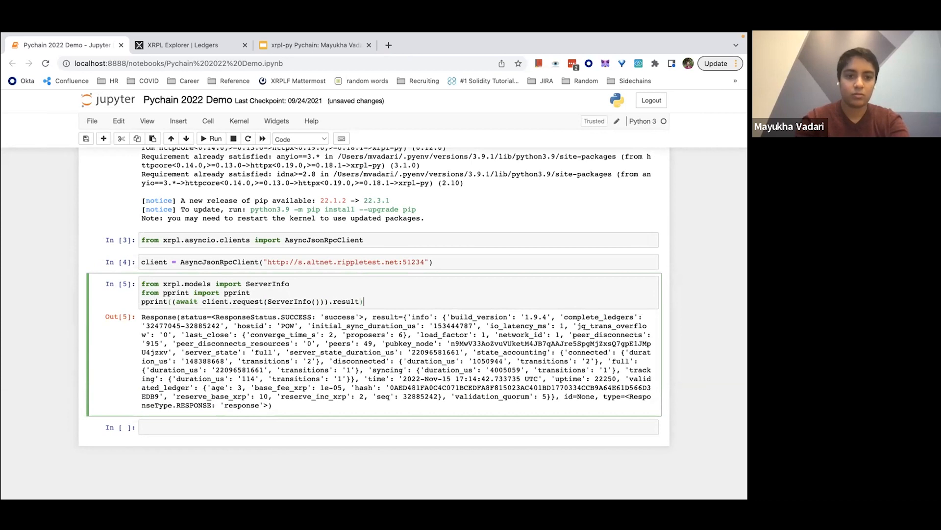
click(214, 138)
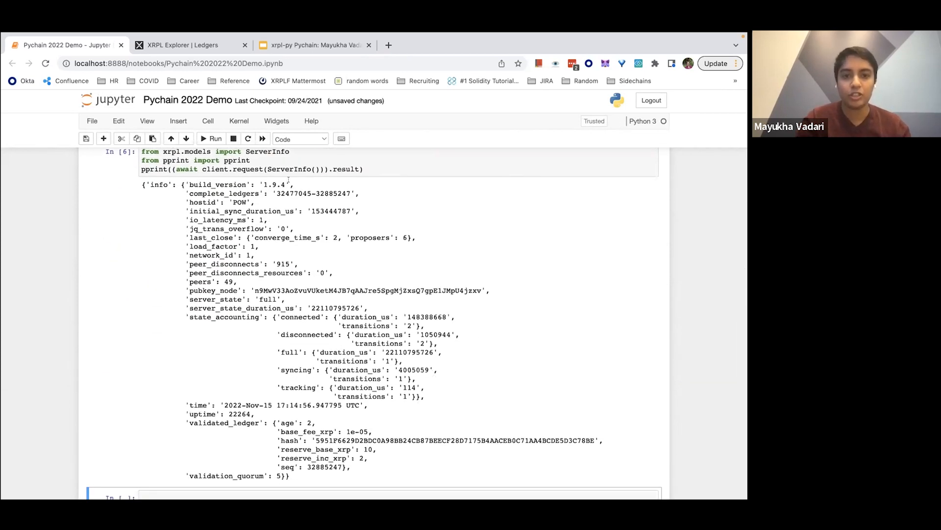
scroll(down, 3)
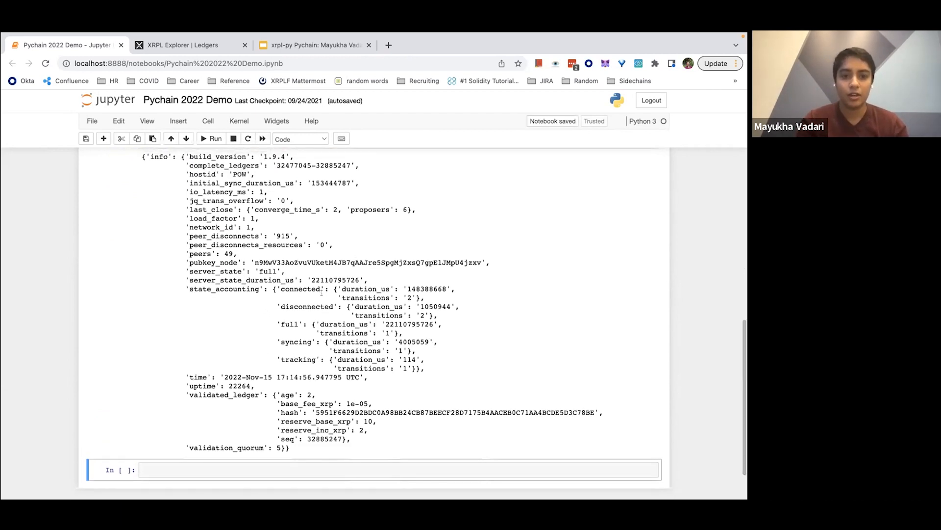
scroll(down, 3)
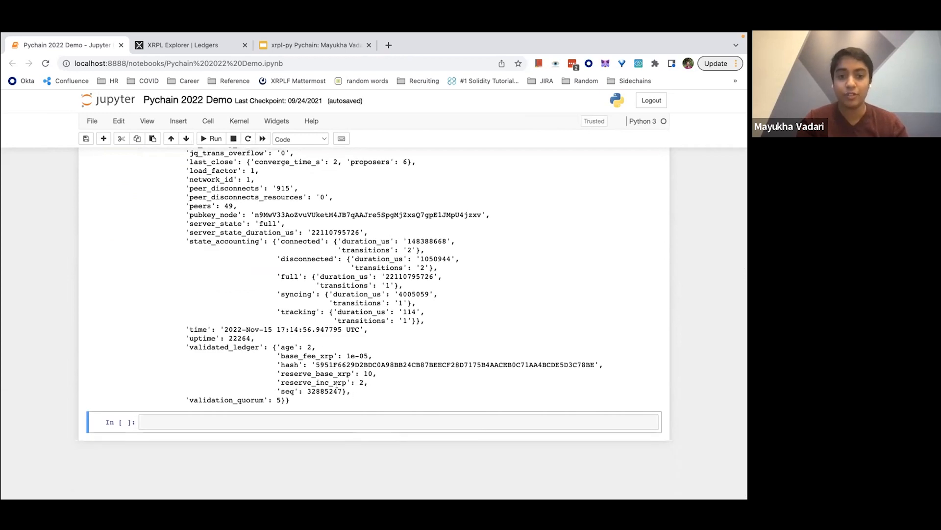
scroll(up, 3)
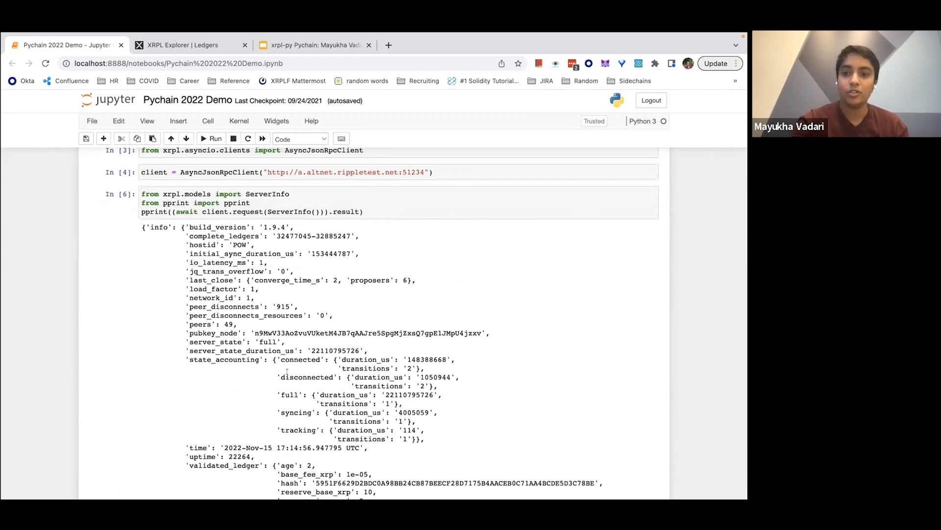
scroll(down, 3)
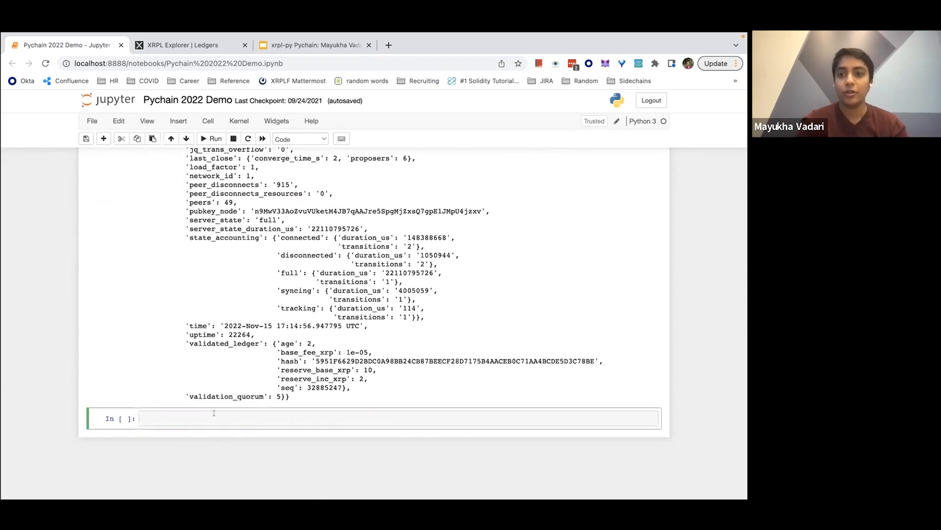
mouse_move(579, 36)
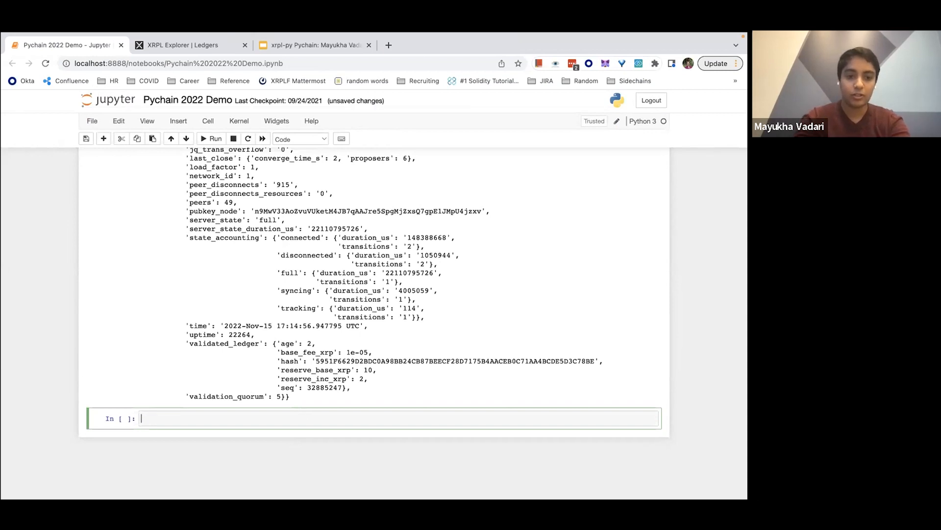
Step: Write 'from xrpl.wallet import generate_faucet_wallet' in a new cell
text(from xrpl.wall)
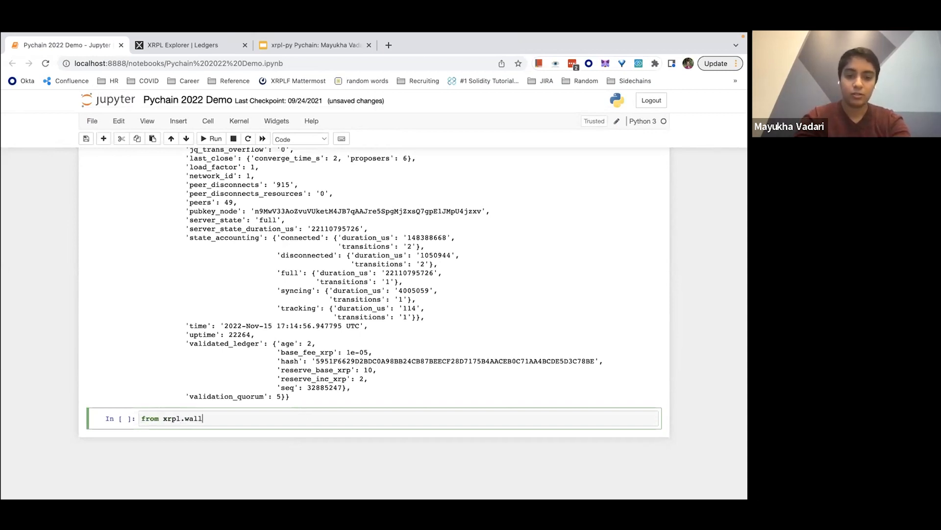
text(et imp)
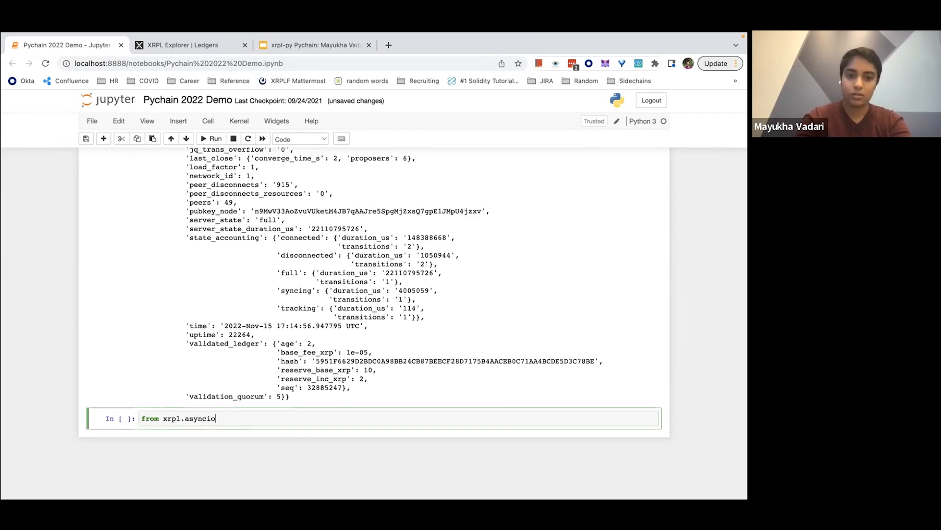
text(.wallet import gener)
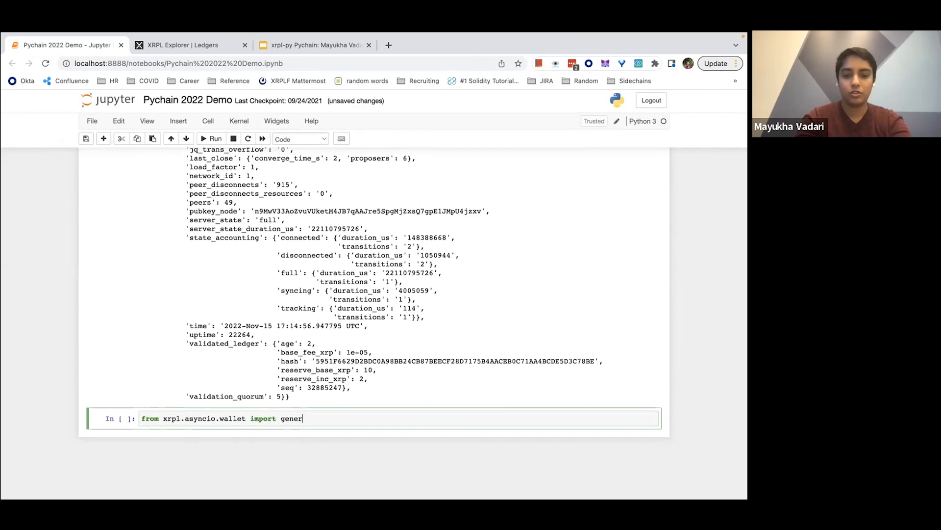
text(ate_fauce)
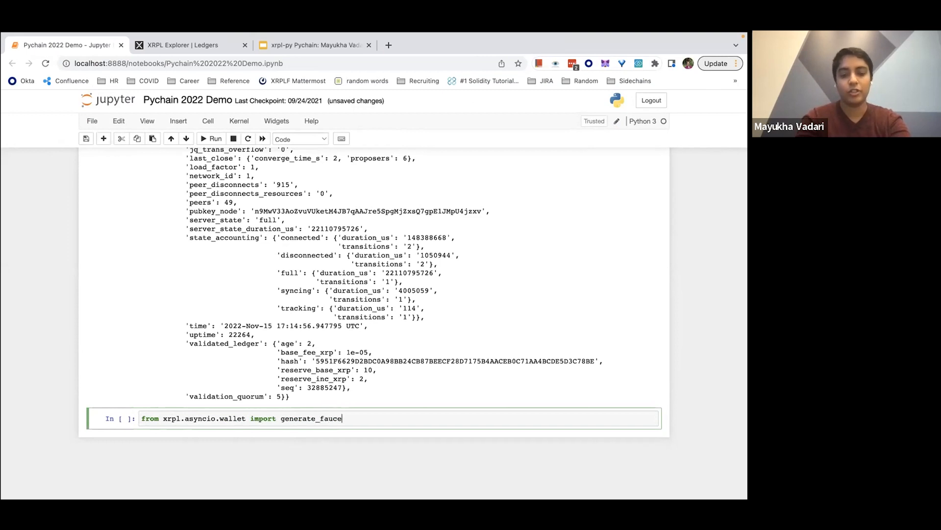
text(t_wallet)
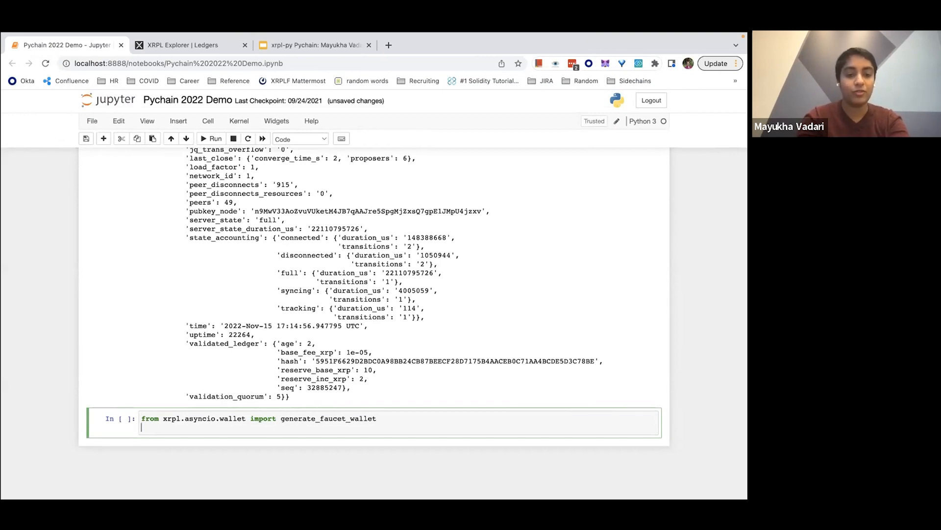
Step: Add 'wallet = await generate_faucet_wallet(client)' and a print() call for the wallet
text(wa)
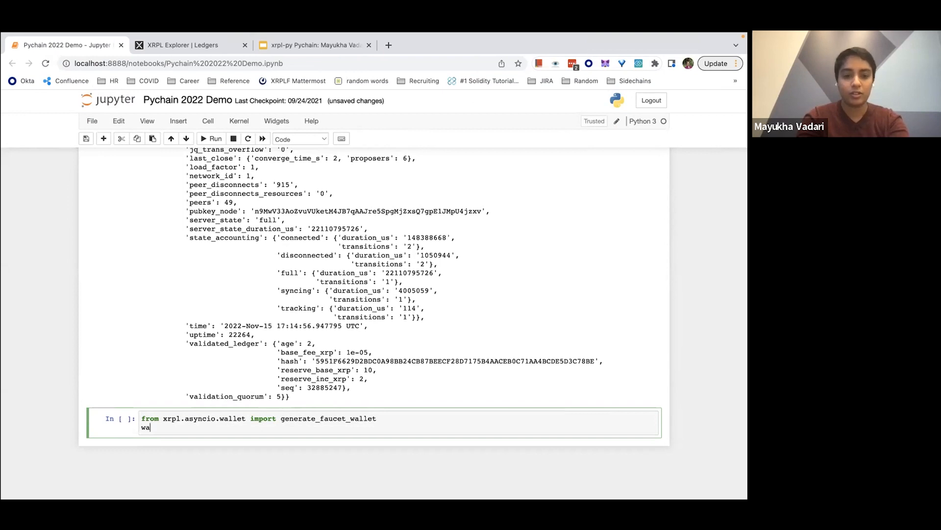
text(llet = gen)
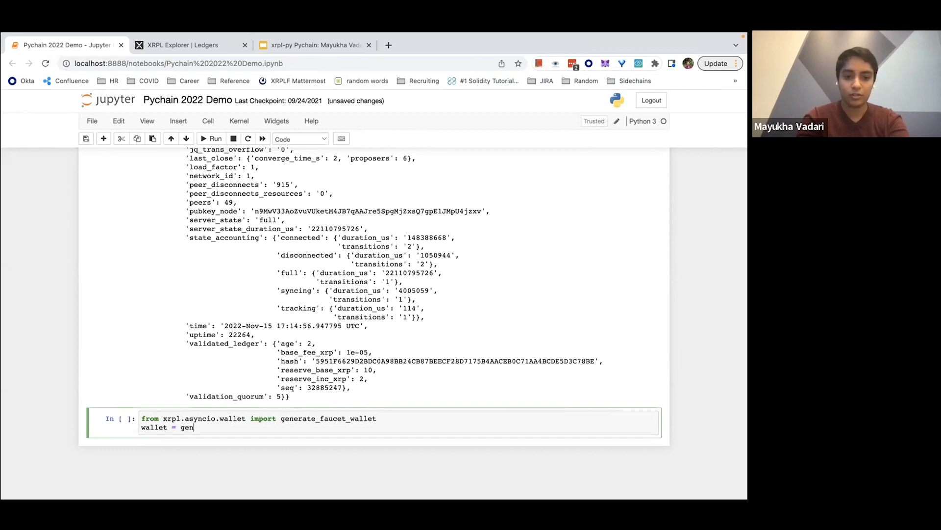
text(erate_faucet_wallet(cli)
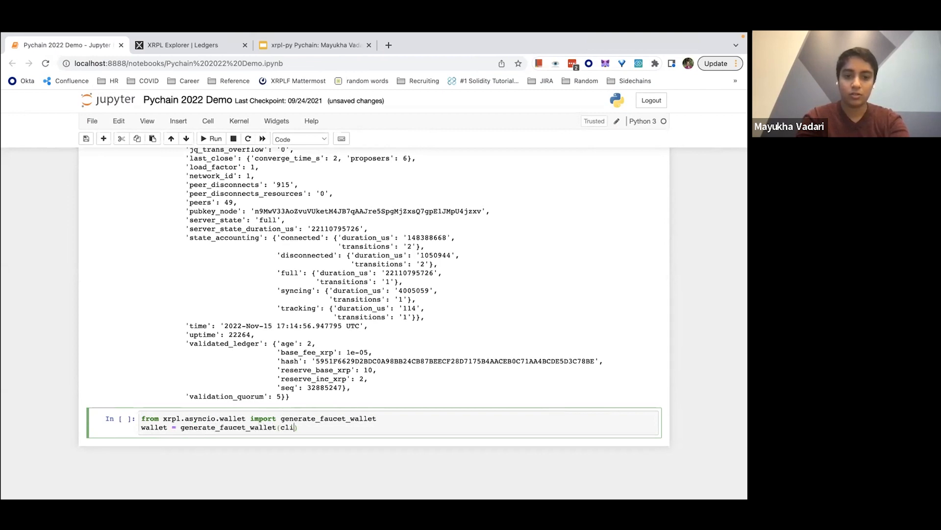
text(ent))
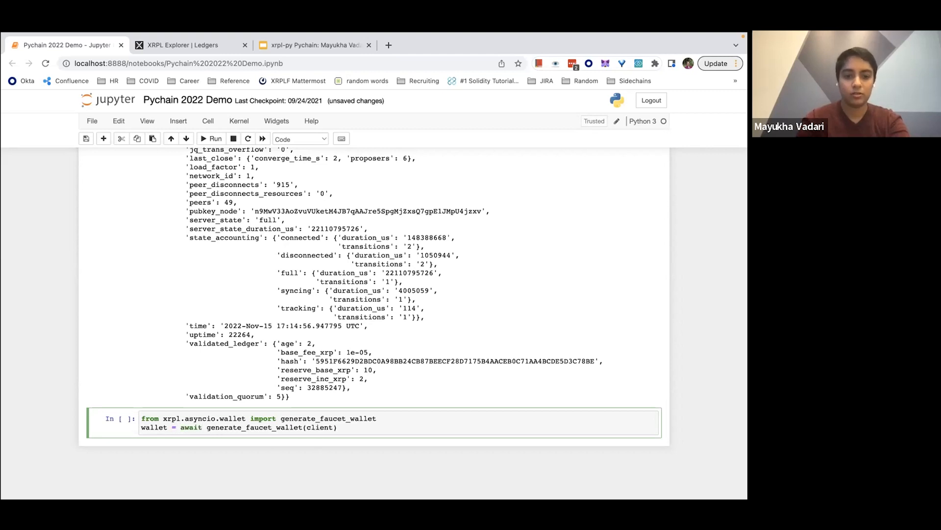
text(print())
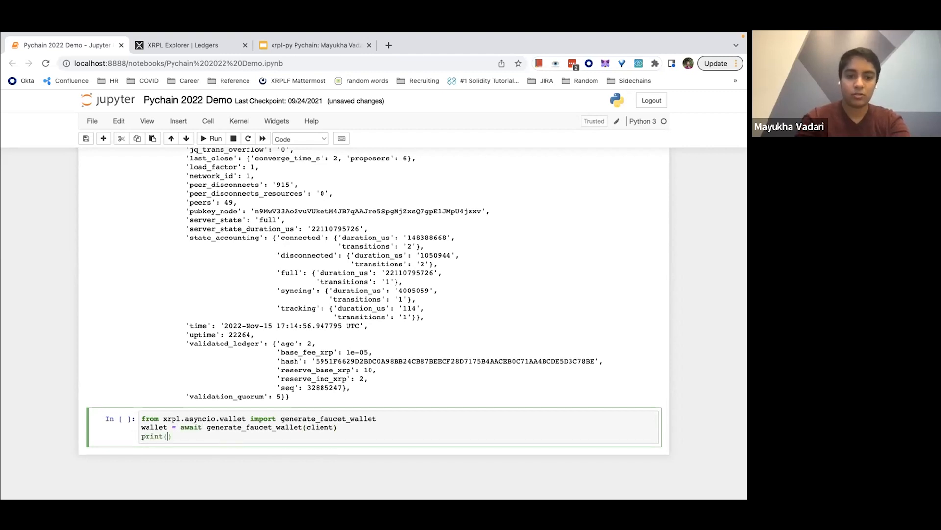
Step: Run the faucet-wallet cell and read the traceback ending in ModuleNotFoundError: No module named 'deprecated'
click(214, 138)
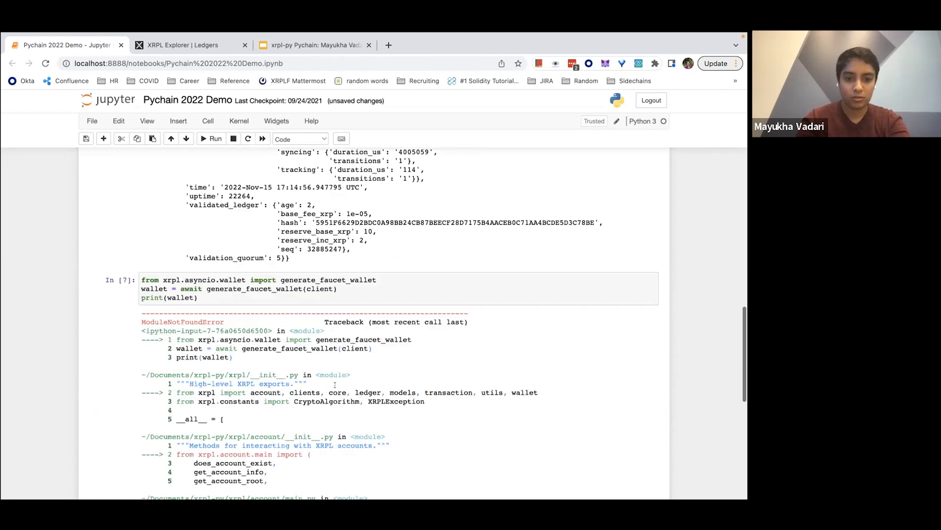
scroll(down, 3)
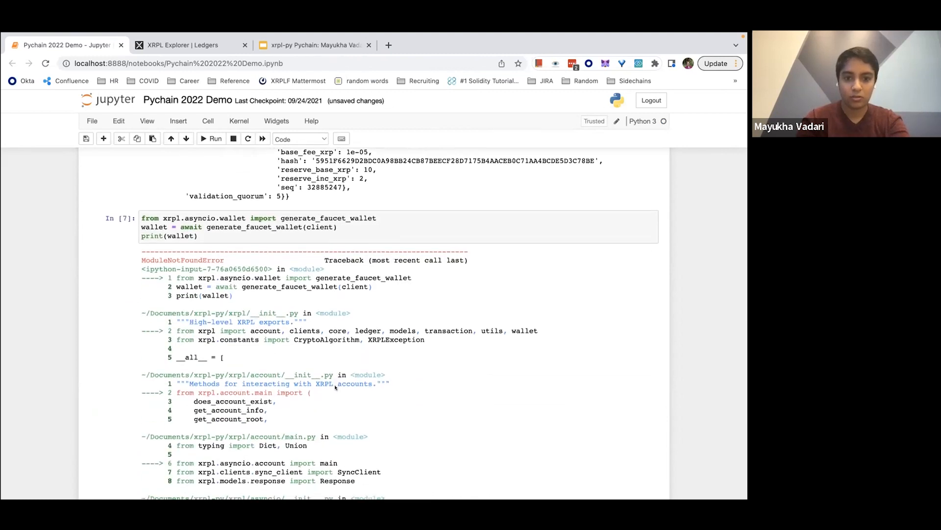
scroll(down, 3)
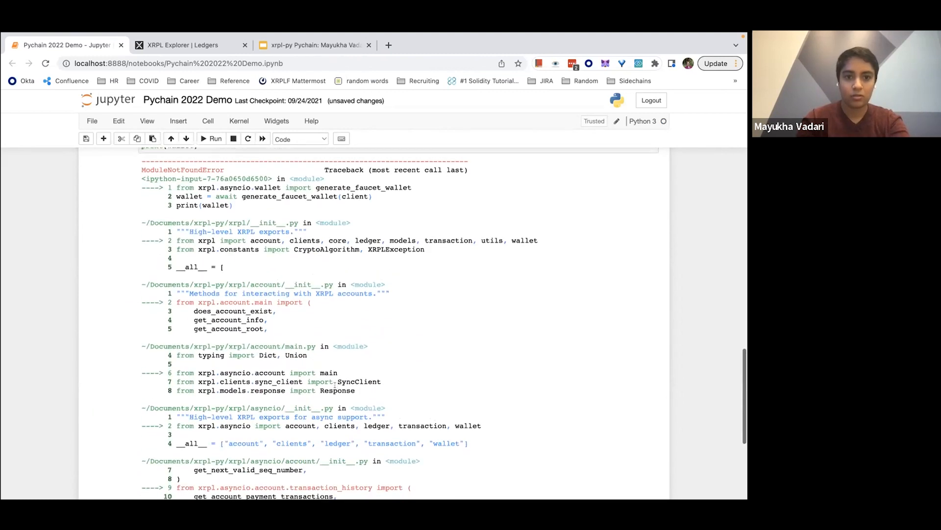
scroll(up, 3)
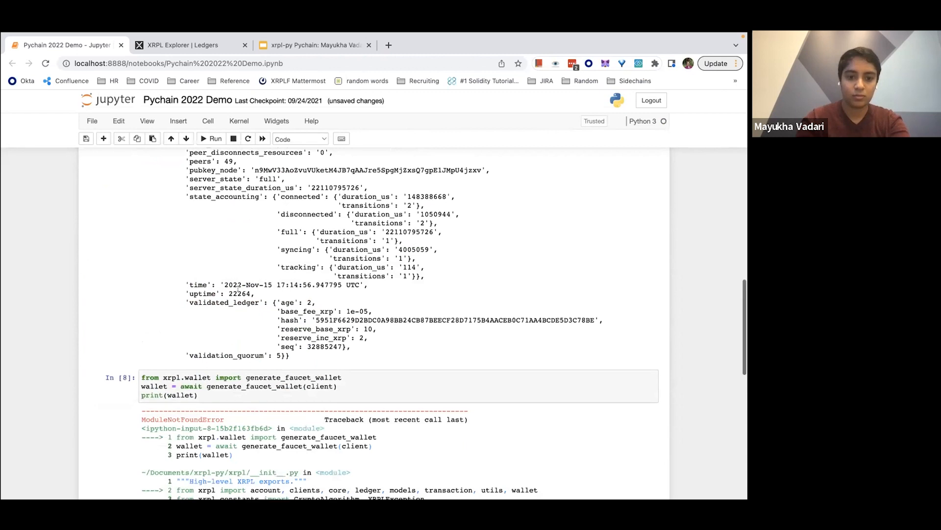
scroll(down, 3)
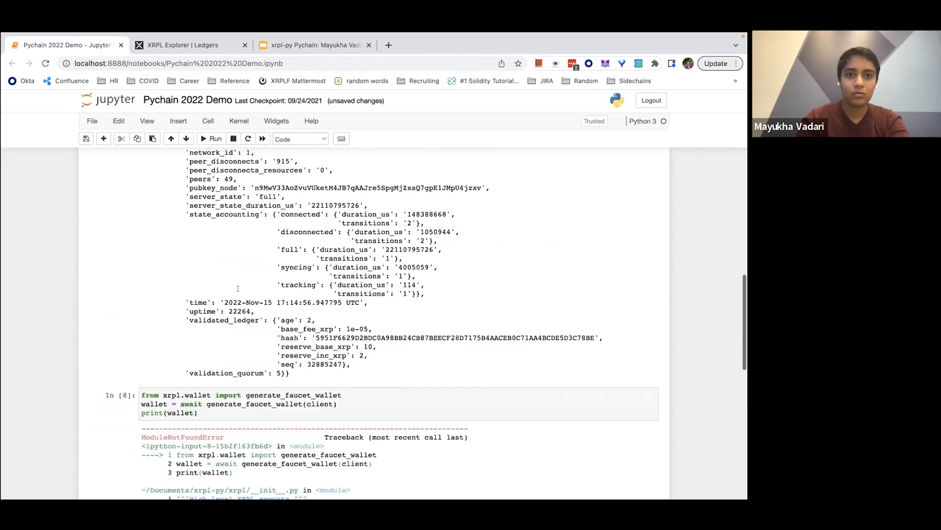
scroll(down, 3)
text(.asyncio)
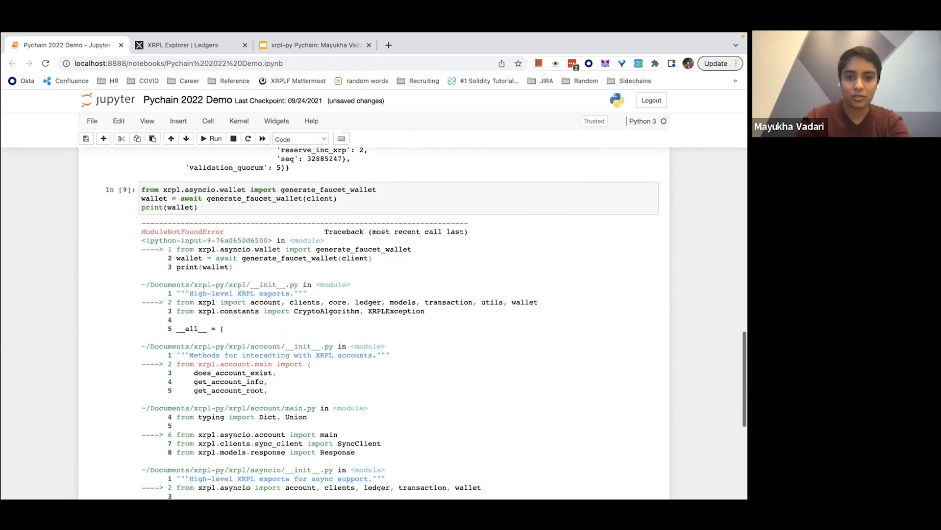
scroll(down, 3)
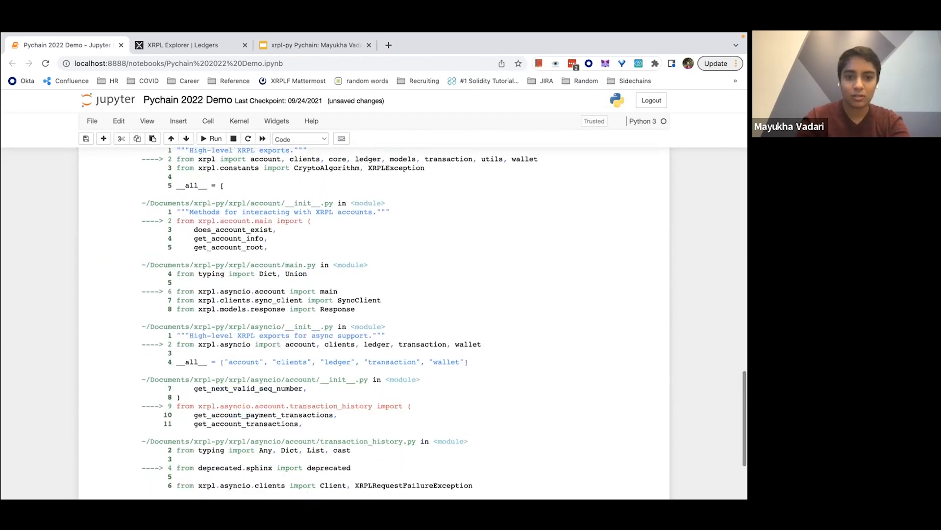
scroll(down, 3)
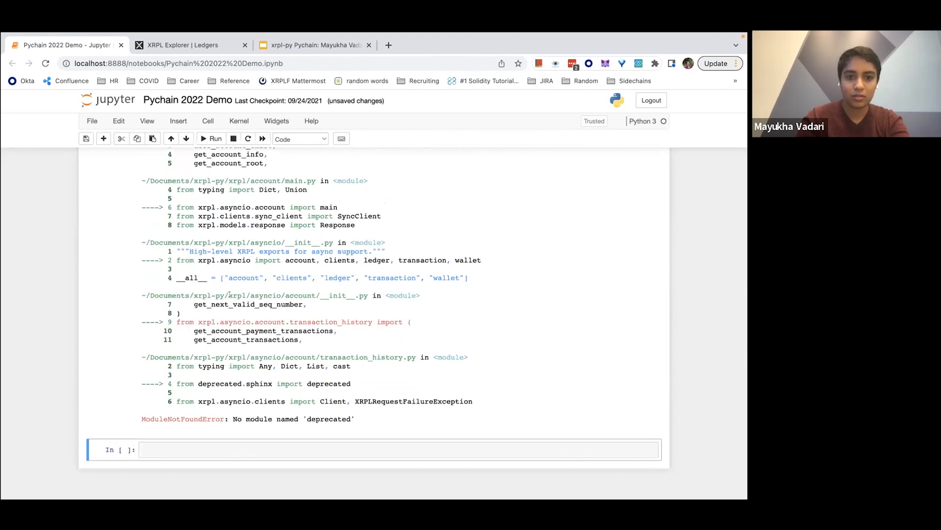
Step: Edit the first cell to 'pip install deprecated' and run it, installing deprecated and wrapt
scroll(up, 3)
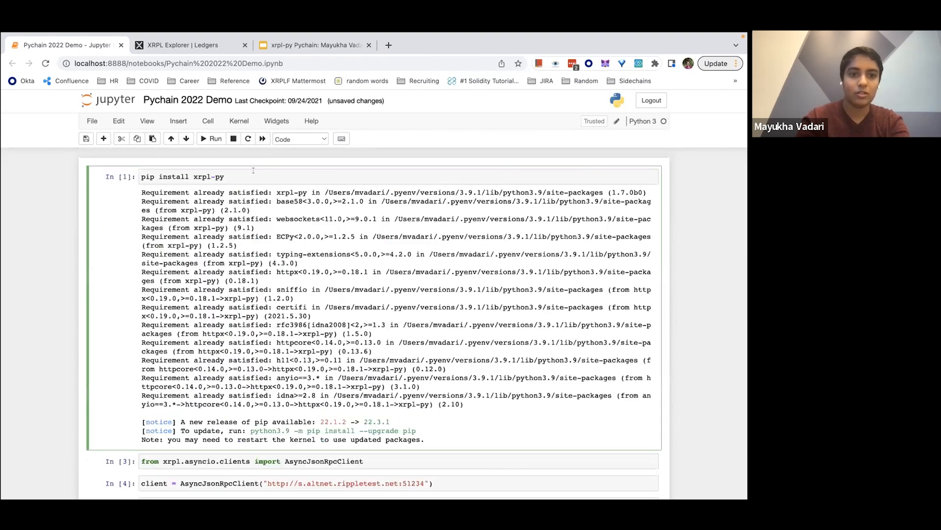
text(dep)
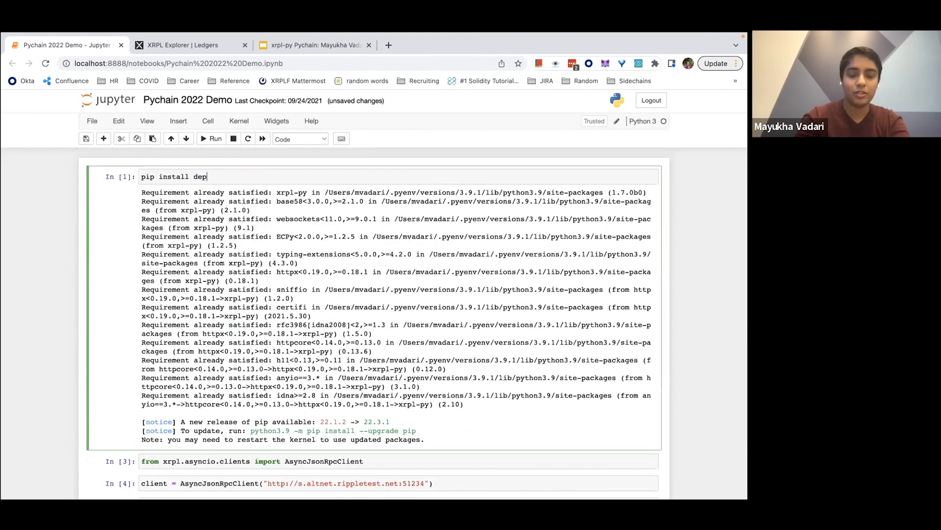
text(xrpl-py)
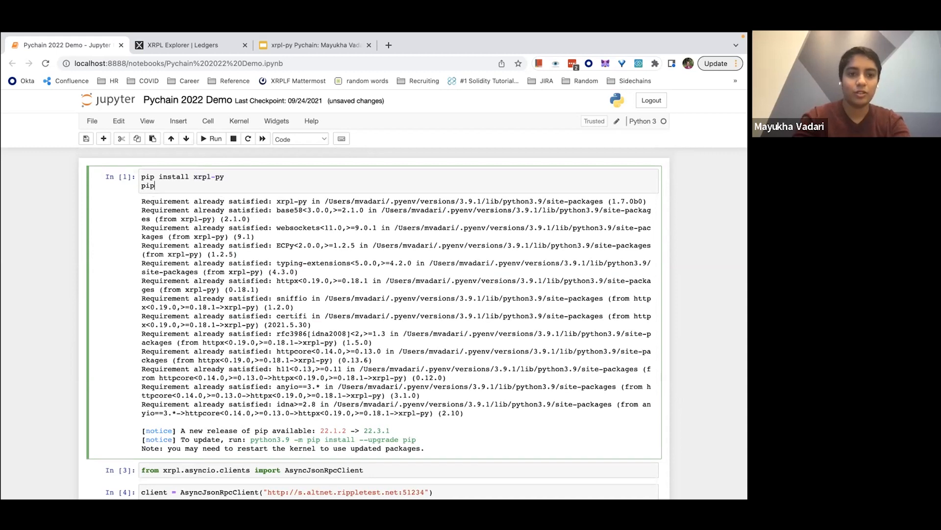
text(install deprecated)
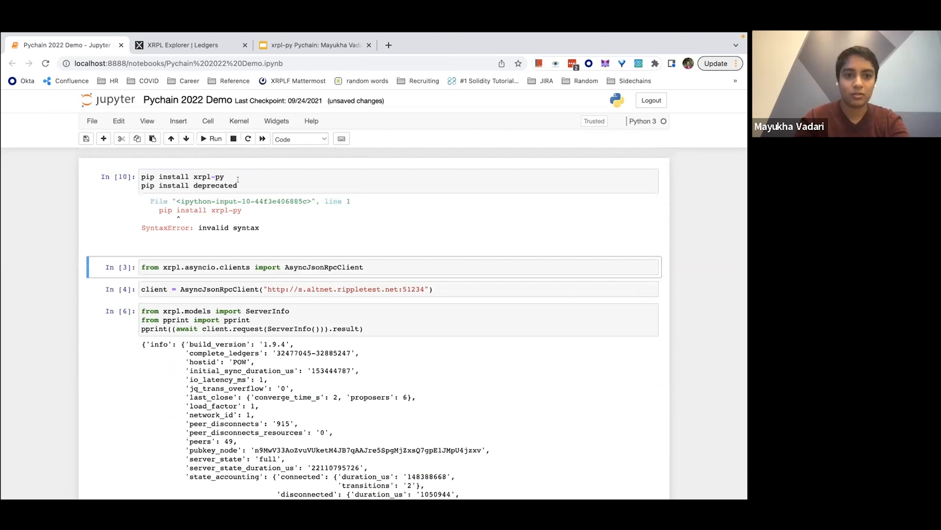
click(240, 185)
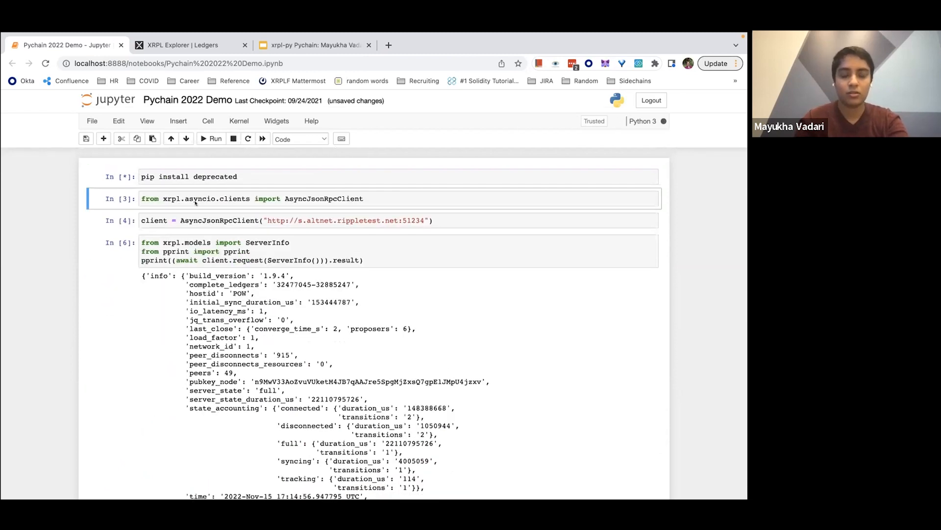
click(214, 139)
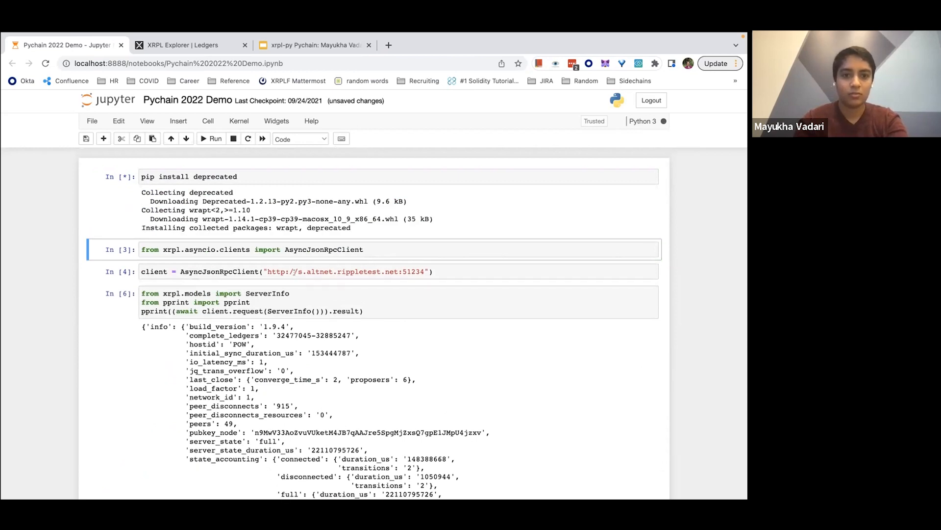
scroll(down, 3)
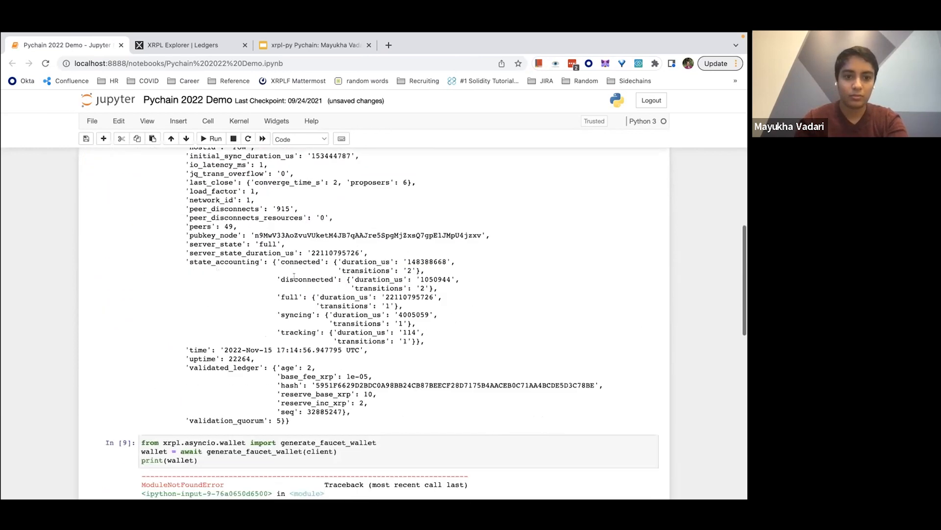
Step: Rerun the faucet-wallet cell, printing the new testnet wallet's public key and classic address
click(214, 138)
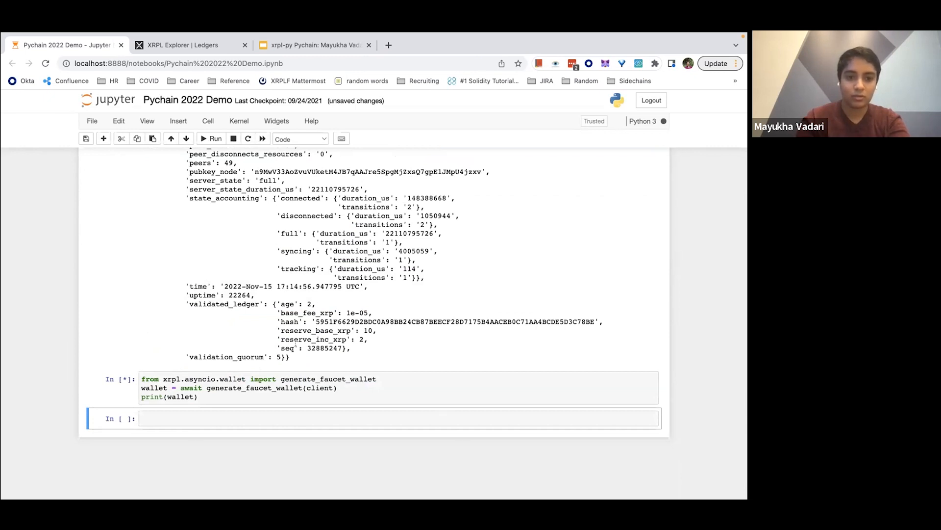
click(215, 138)
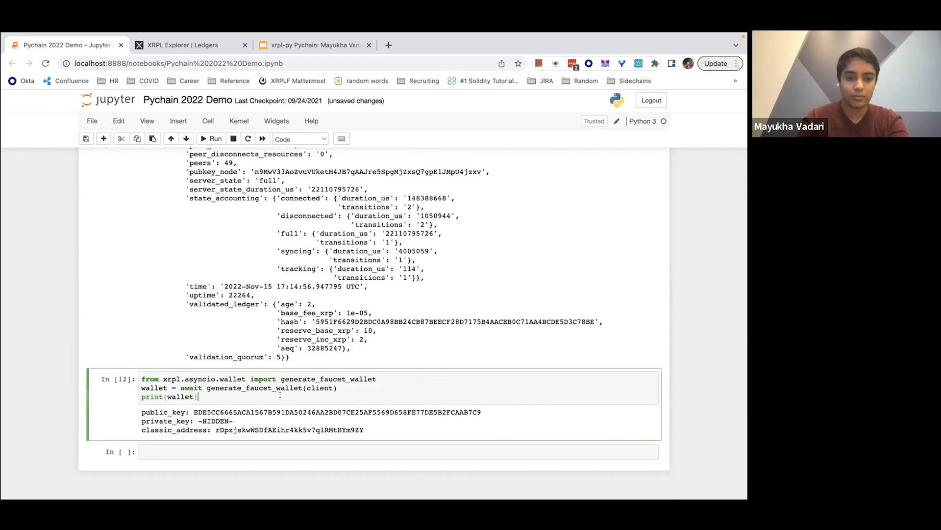
scroll(down, 3)
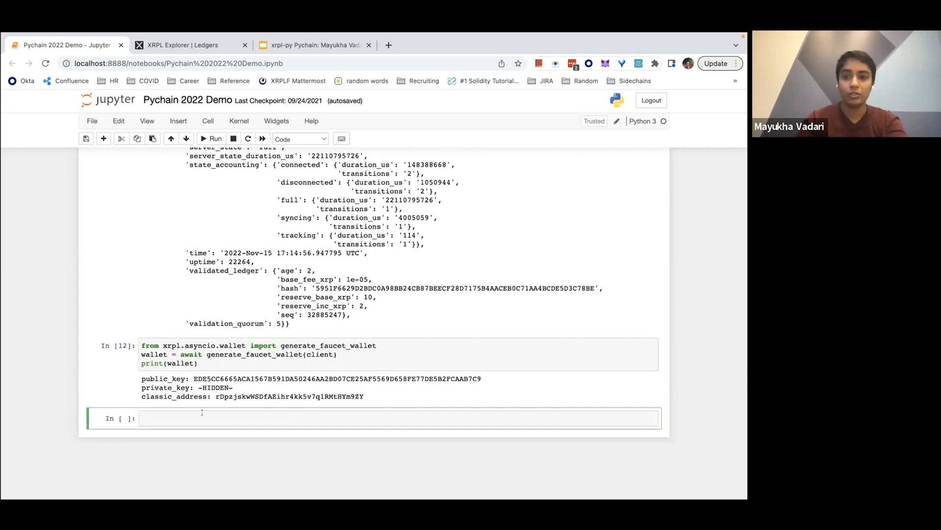
Step: Import Payment from xrpl.models and start payment = Payment(account=wallet.classic_address, amount=...)
text(from xrpl.m)
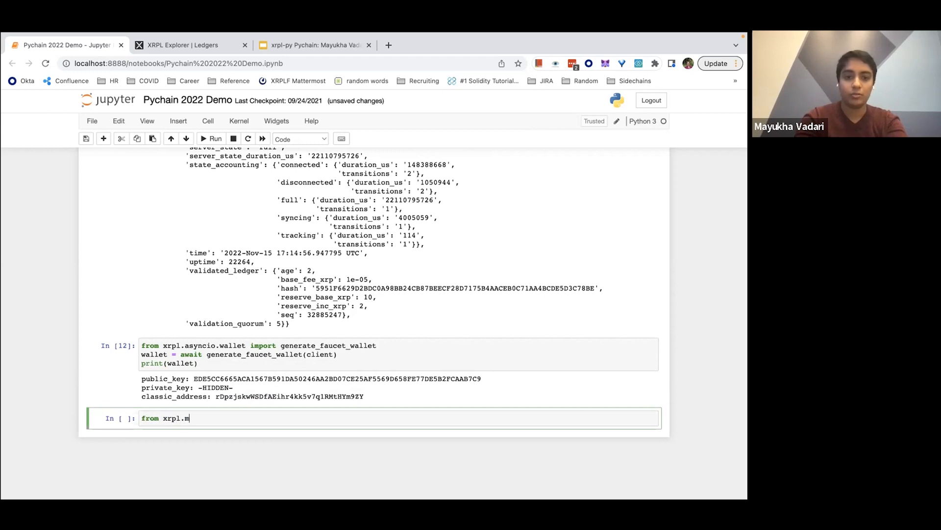
text(odels import P)
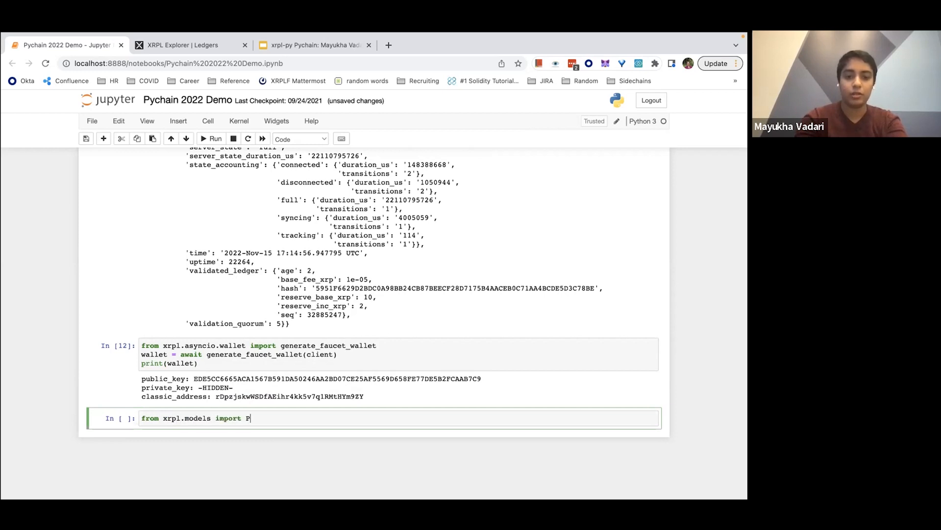
text(ayment)
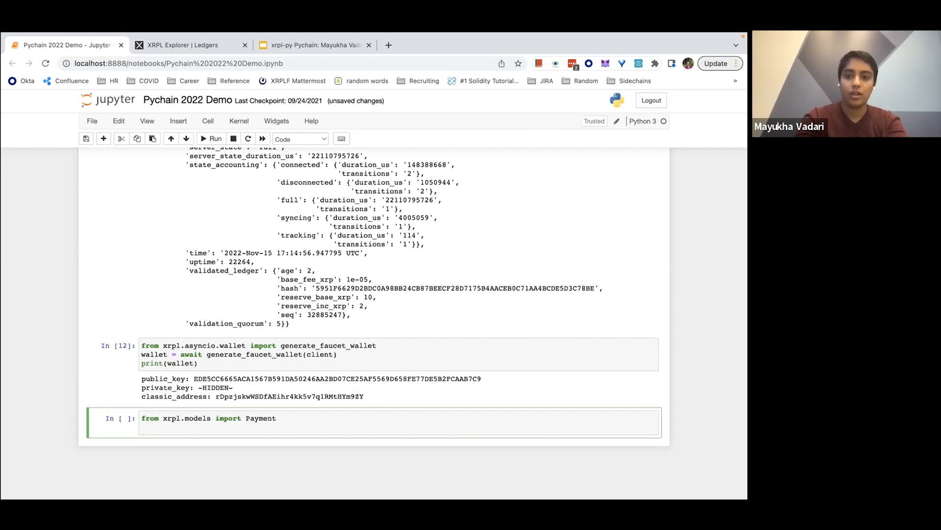
text(payment)
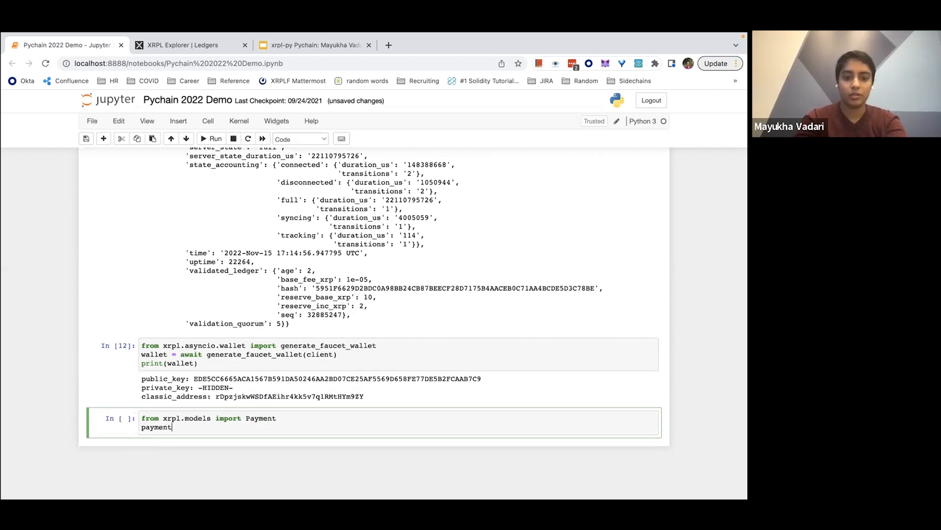
text(= Payment(account=wallet.)
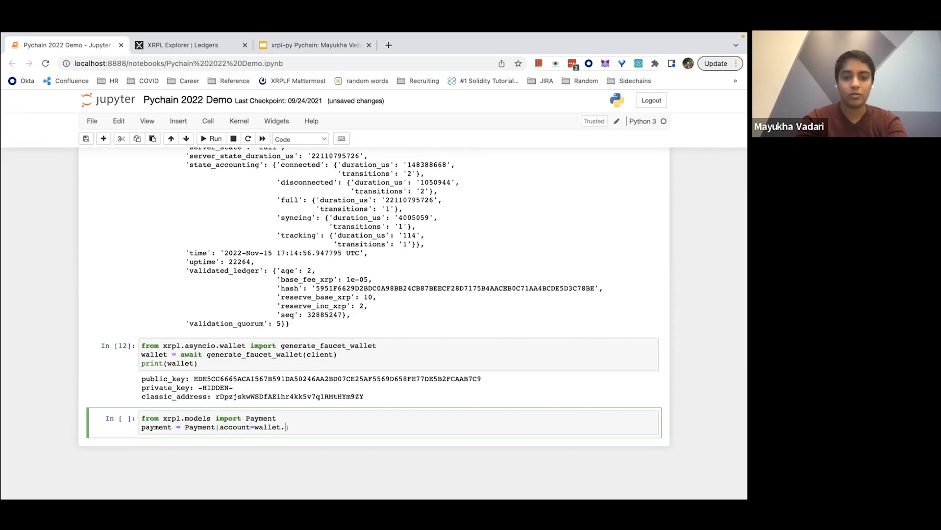
text(classic_address,)
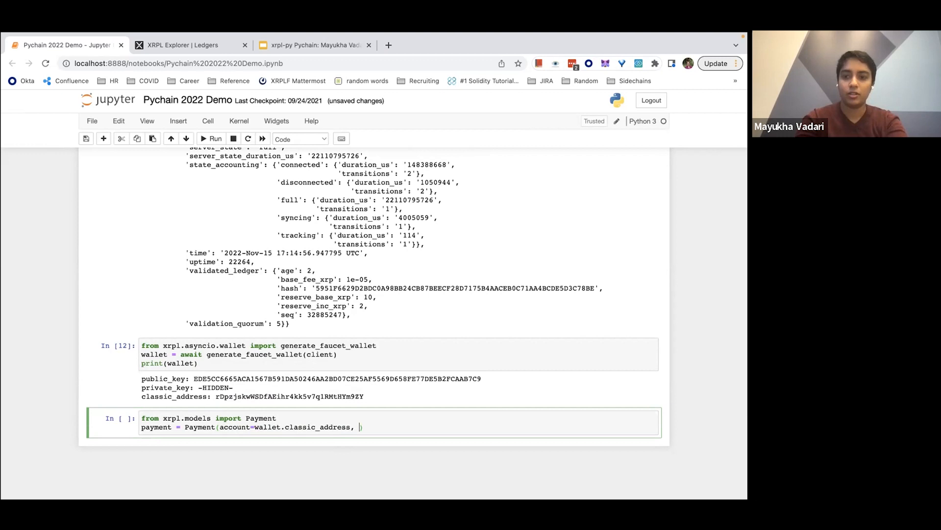
text(amount=)
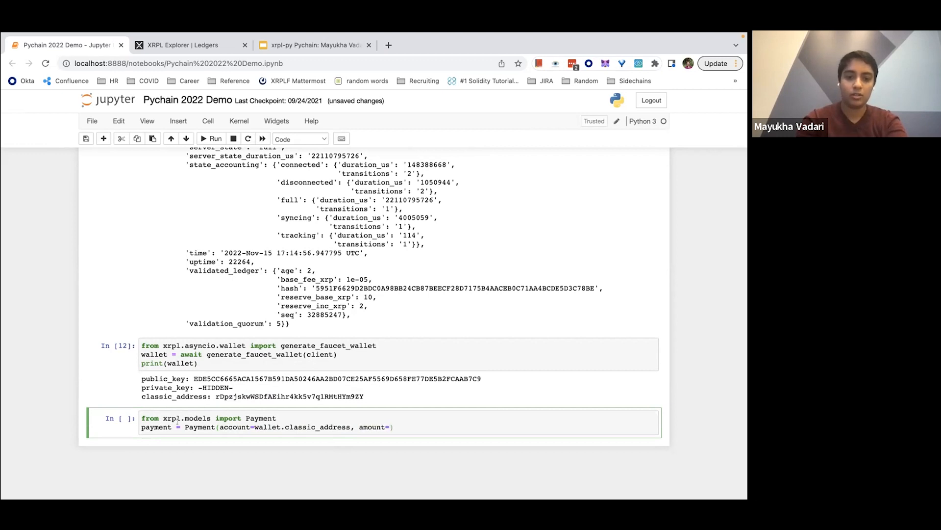
Step: Import xrp_to_drops from xrpl.utils and set the amount to 22 XRP with a destination argument
text(from x)
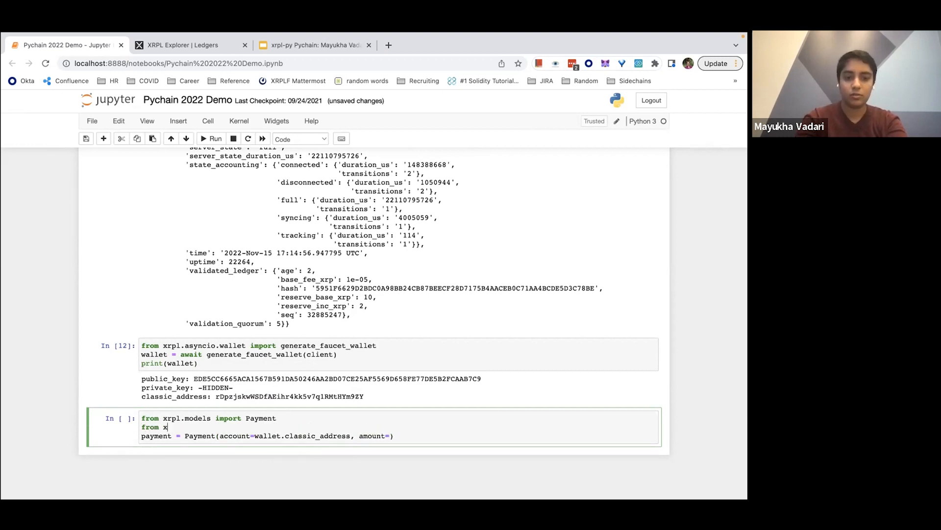
text(rpl.utils import xrp_to_drop)
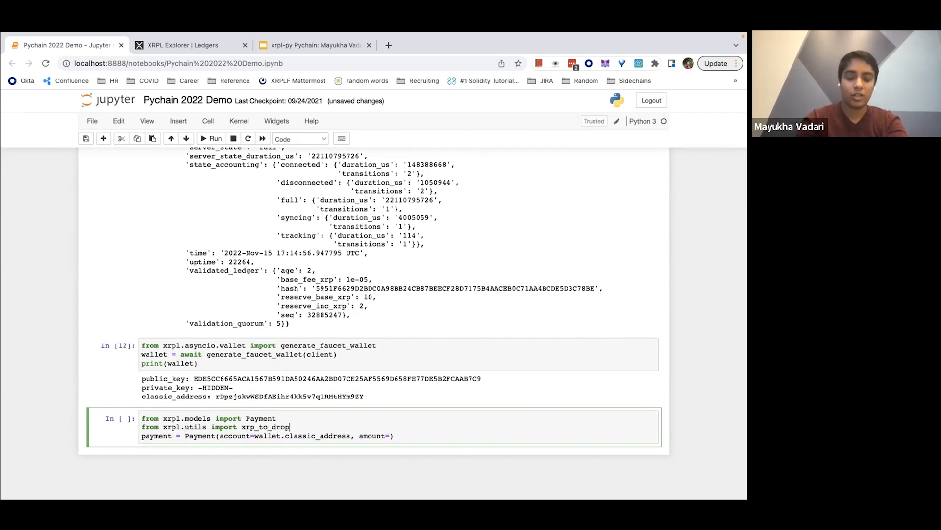
text(s)
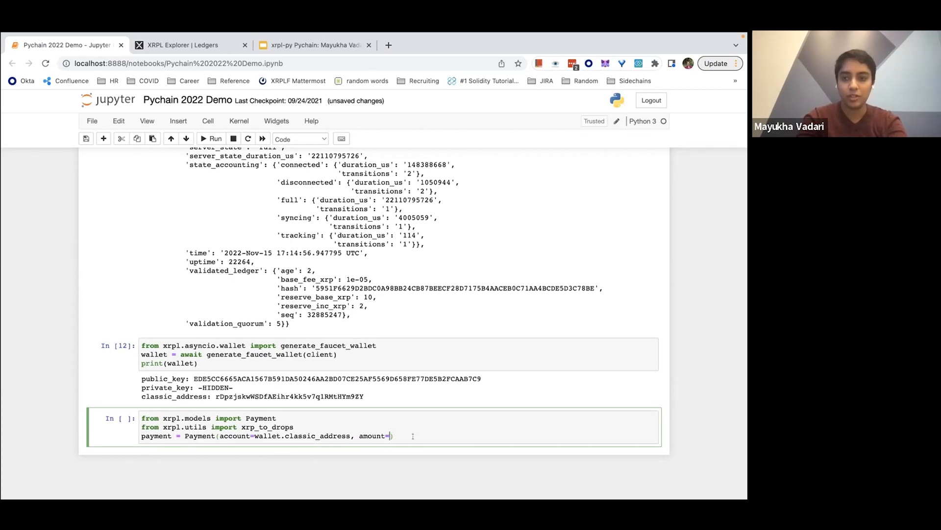
text(xrp_to_drops()
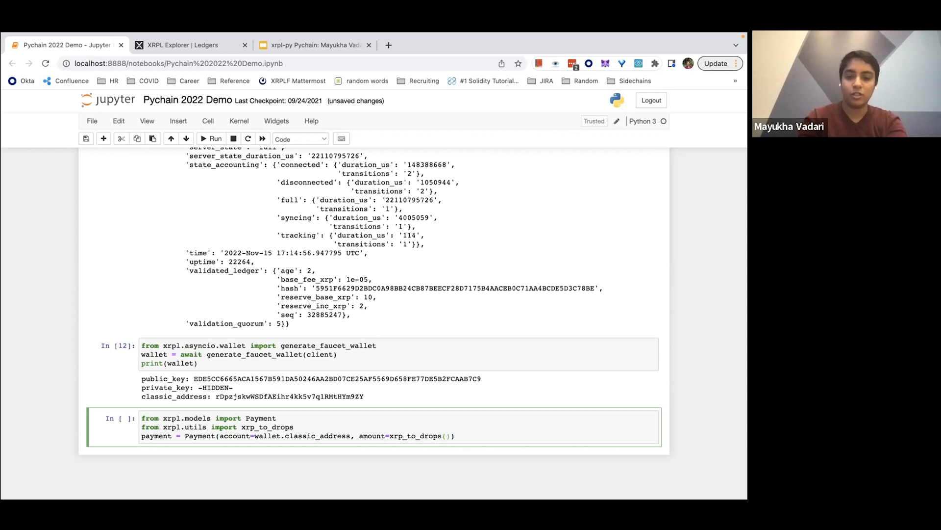
text(22)
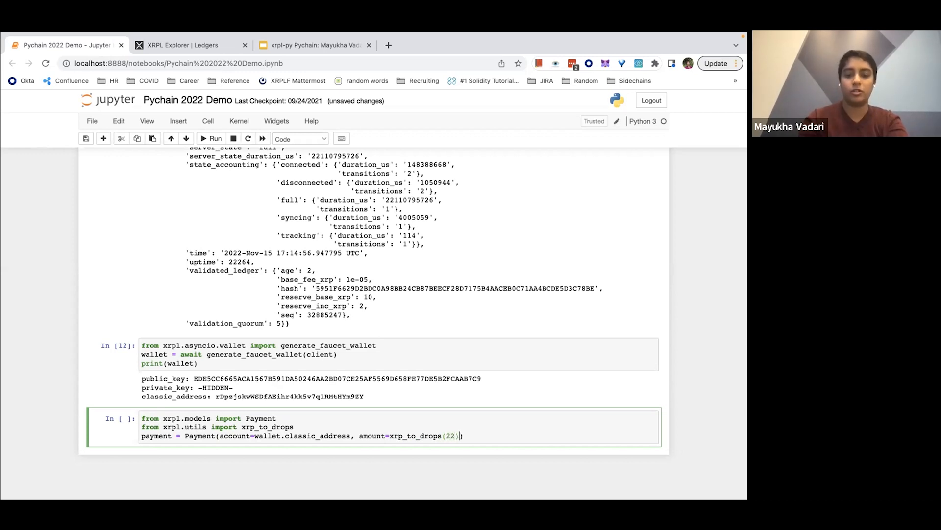
text(,)
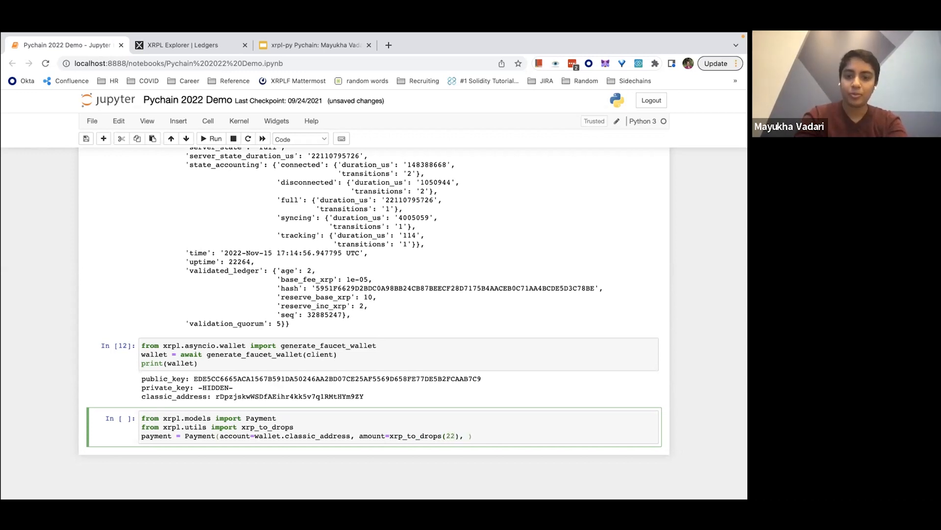
text(destination=)
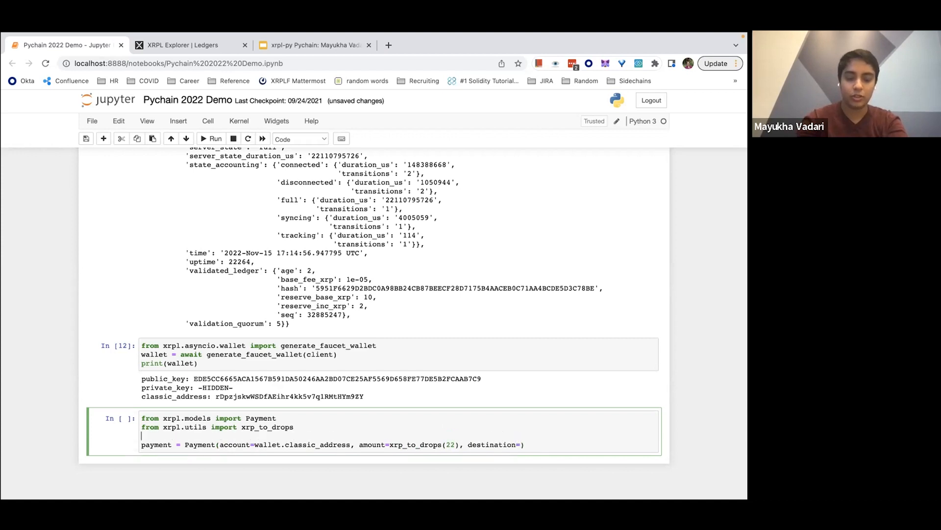
Step: Create wallet2 via xrpl.wallet.Wallet, set destination=wallet2.classic_address, and print(payment)
text(wallet =)
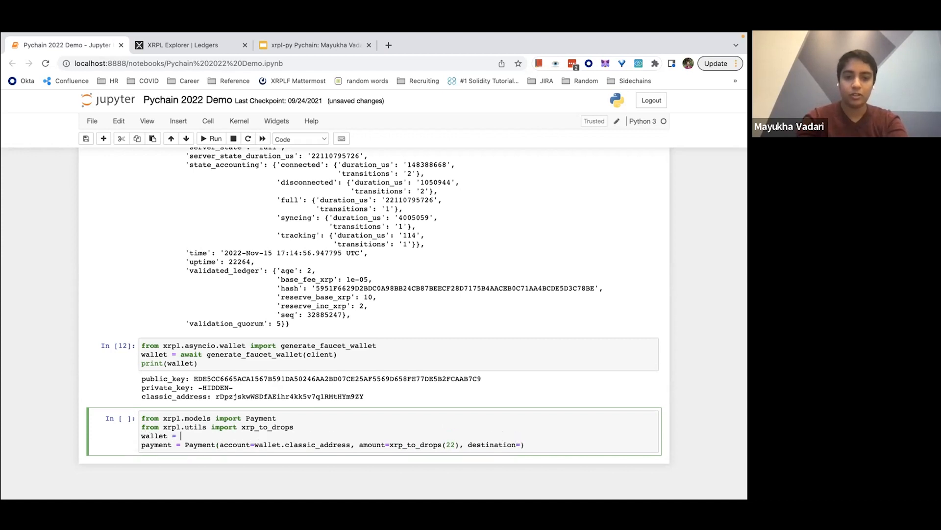
text(from xrpl.)
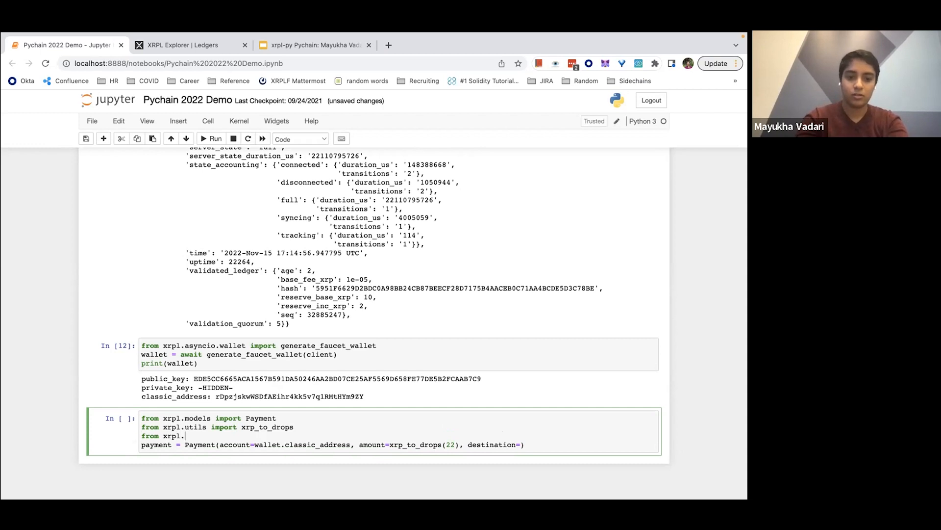
text(wallet import Wallet)
text(wallet = Wallet.create()
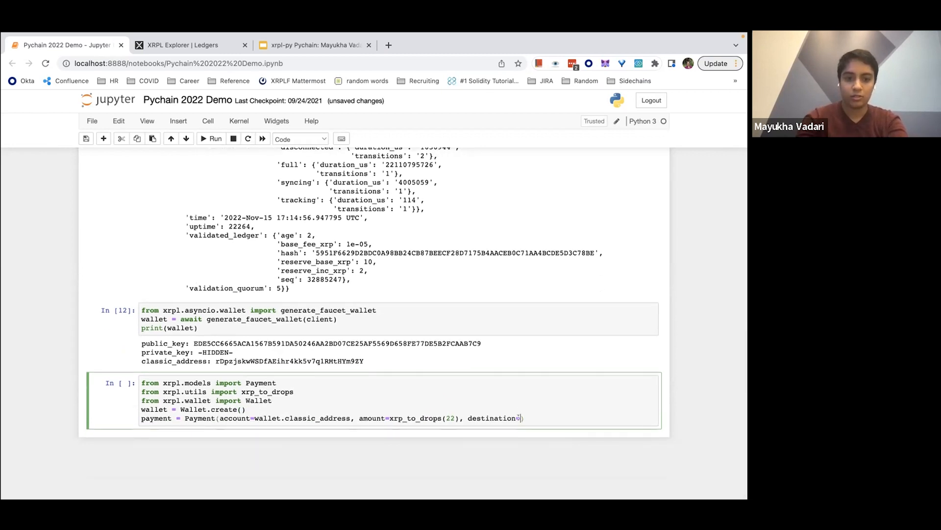
text(2)
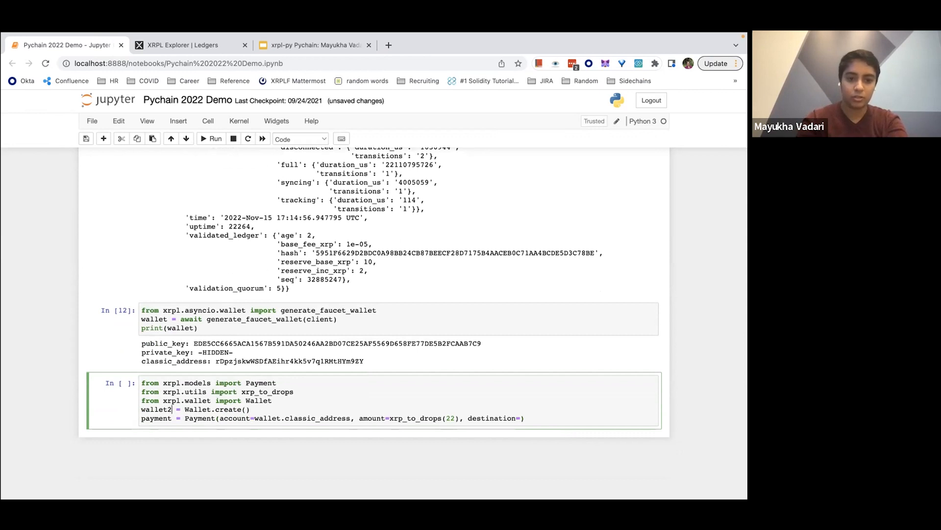
text(wallet)
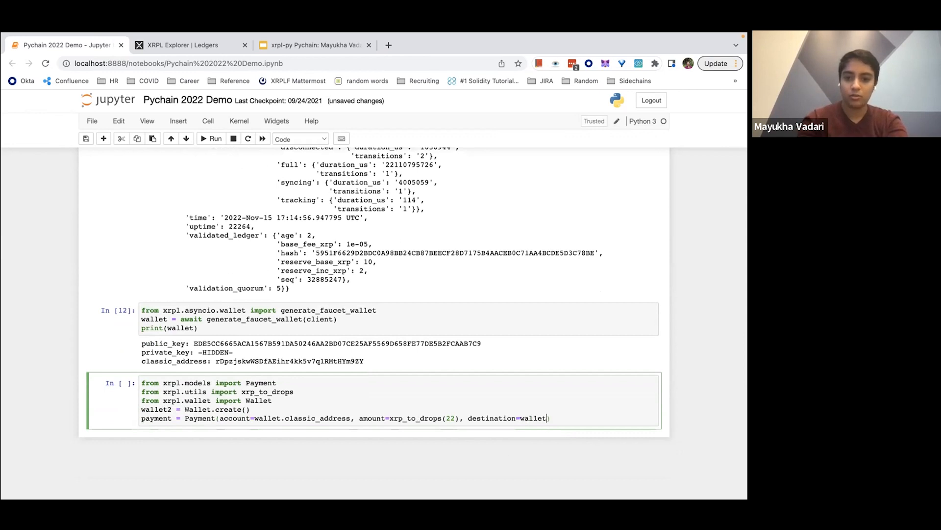
text(2.classic_add)
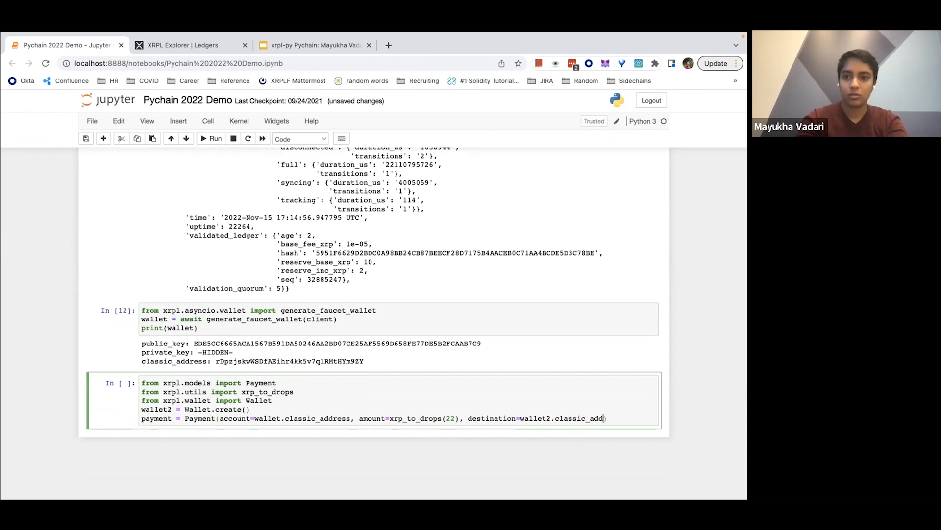
text(ress))
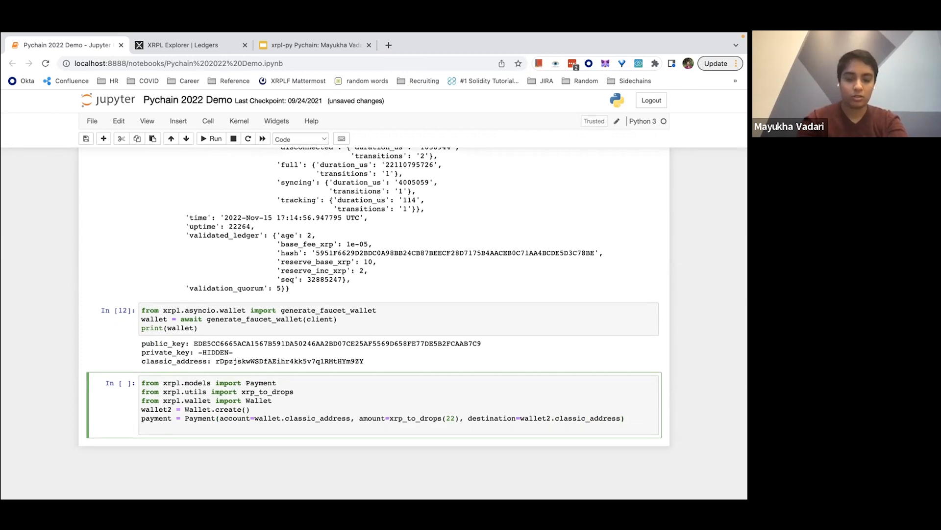
text(print(payment))
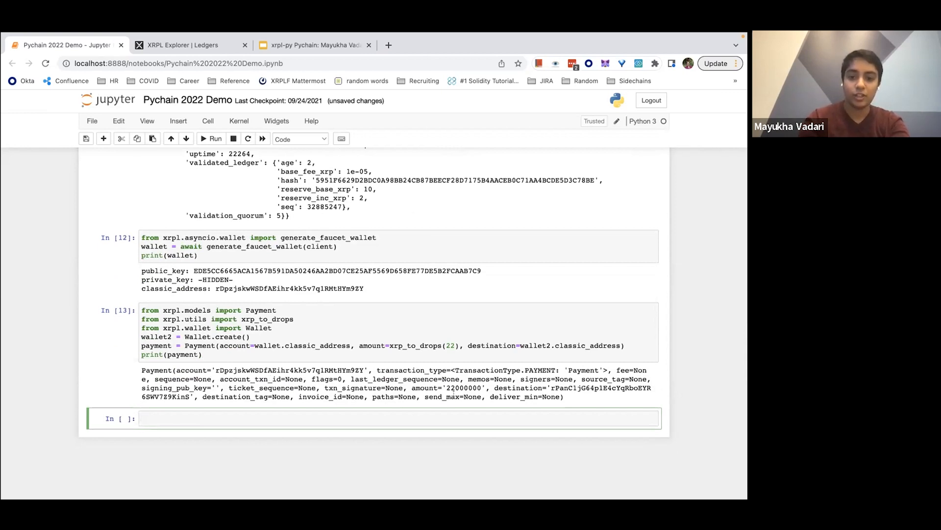
Step: Select the destination address in the printed Payment output and move into the empty cell below
double_click(447, 388)
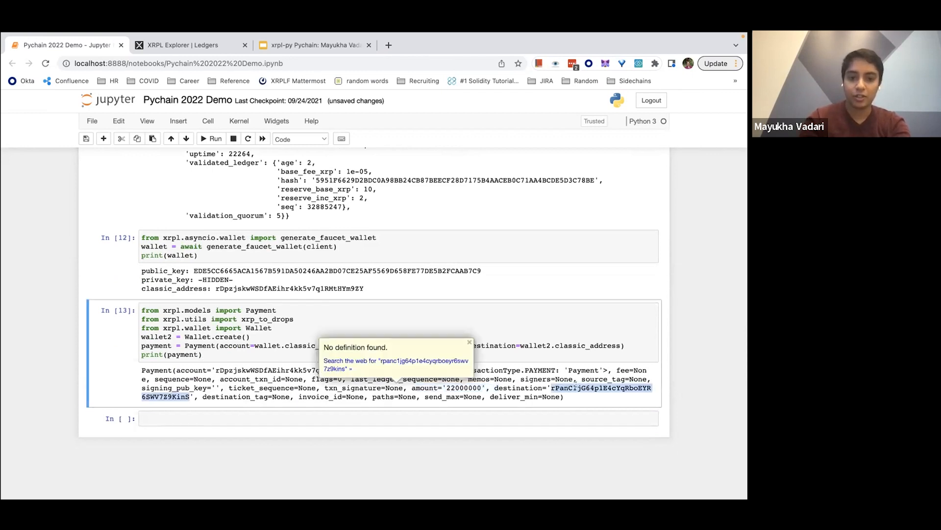
click(288, 418)
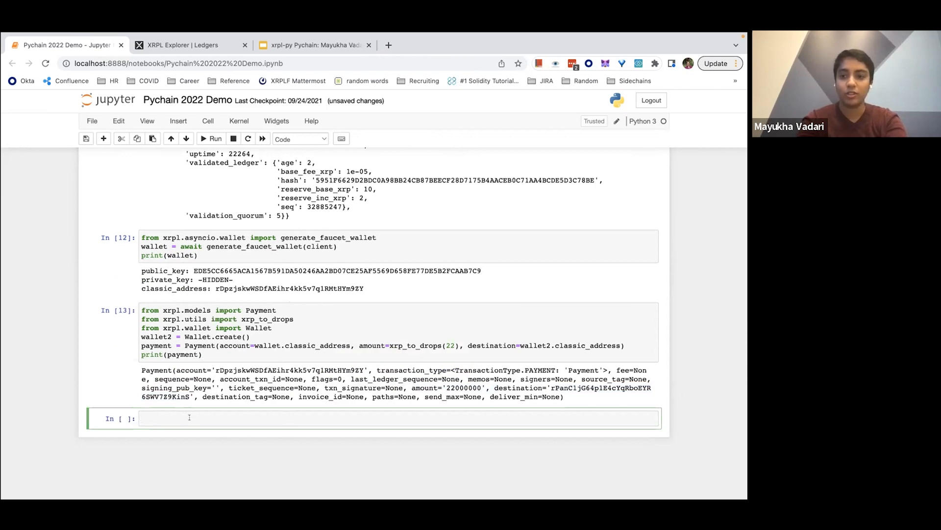
Step: Import get_balance from xrpl.asyncio.account and await it for wallet and wallet2 classic addresses with client
text(from)
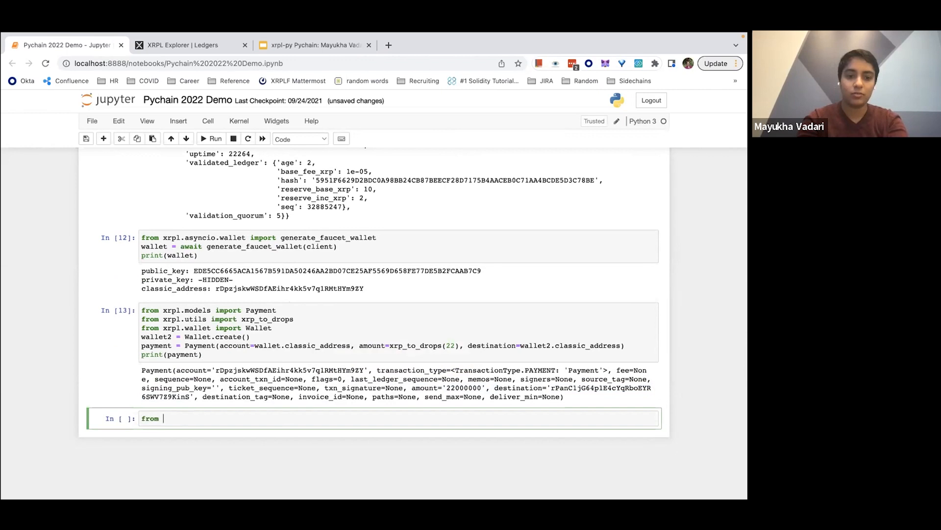
text(xrpl.asyncio.acc)
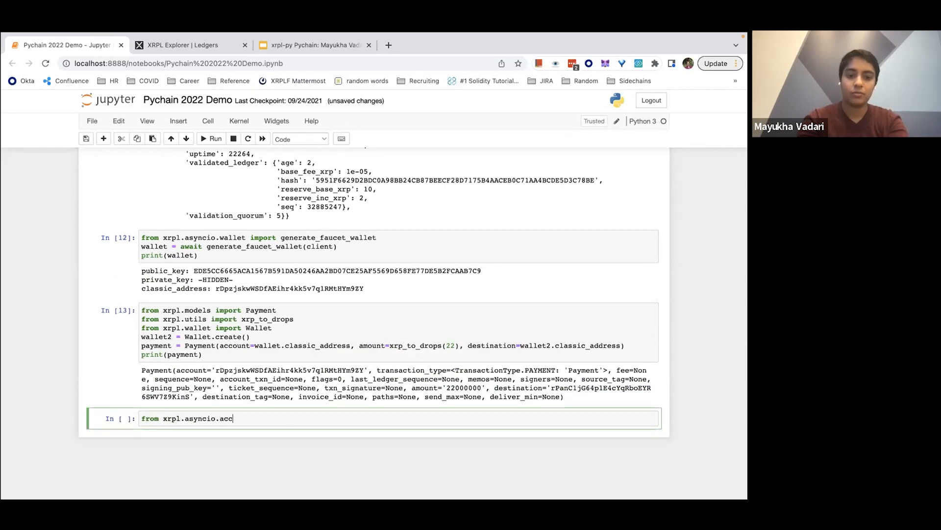
text(ount i)
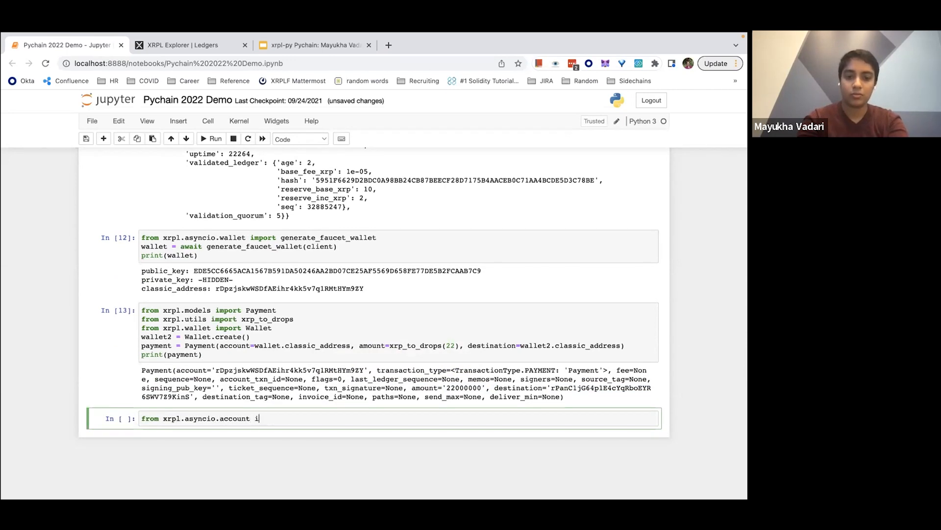
text(mport get_balance)
text(print(get)
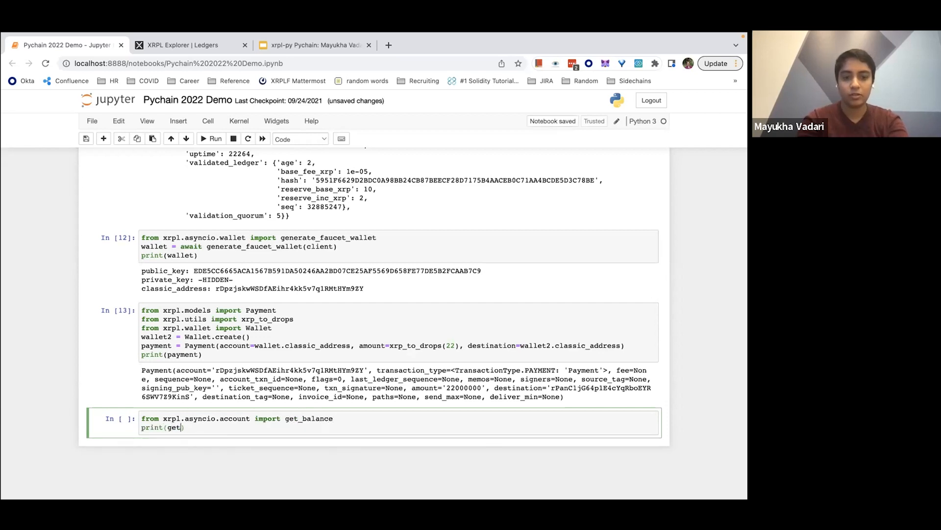
text(_balance())
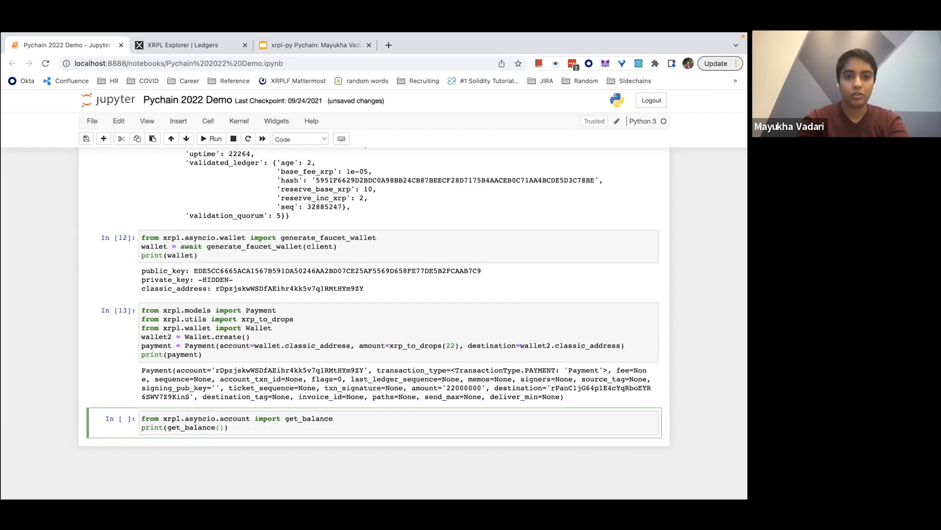
text(wallet.classic_address, client)
text(print(get_balance()
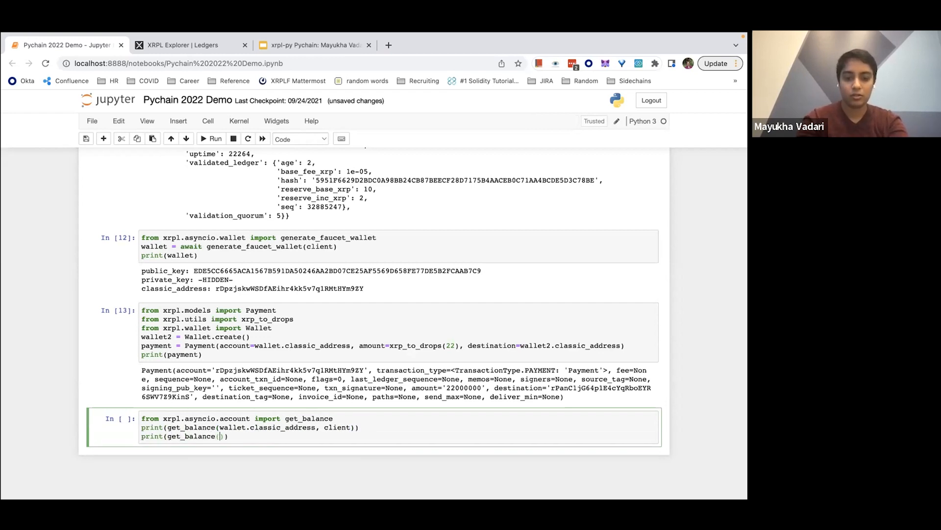
text(wallet2.)
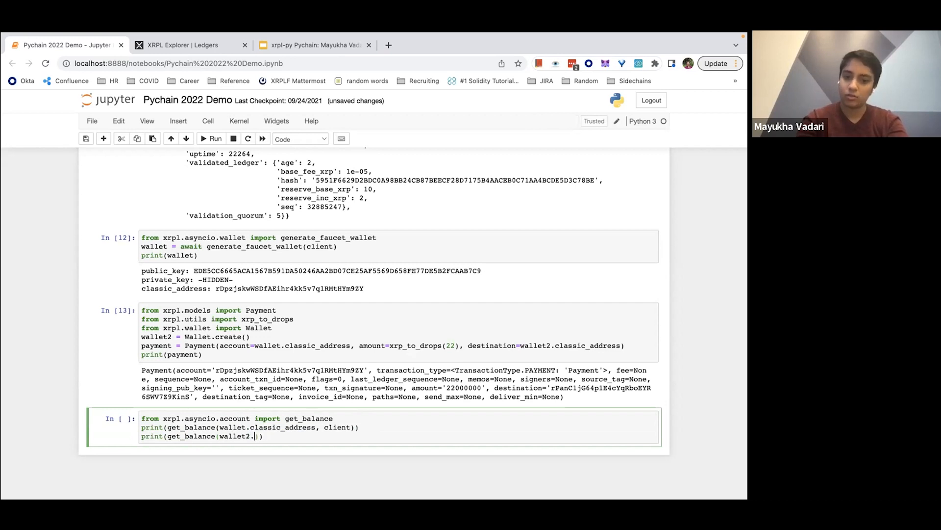
text(classic_address, client)
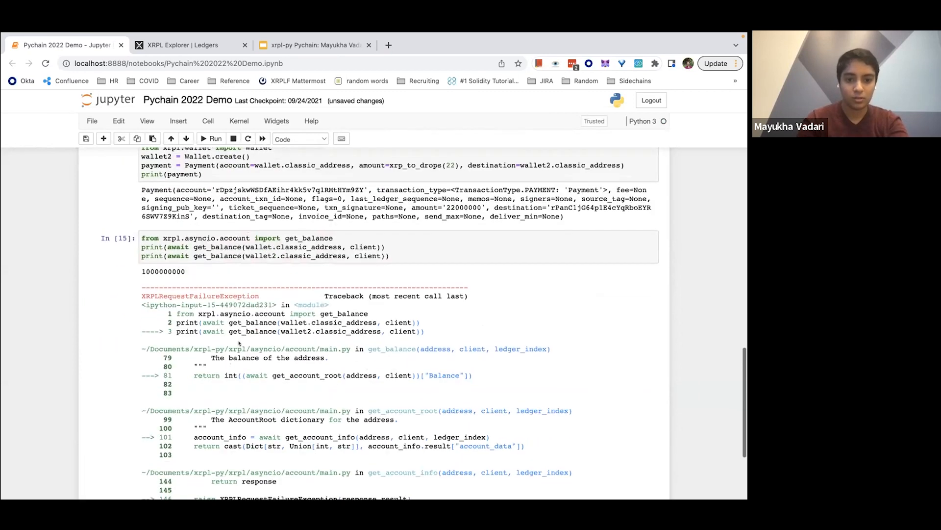
scroll(down, 3)
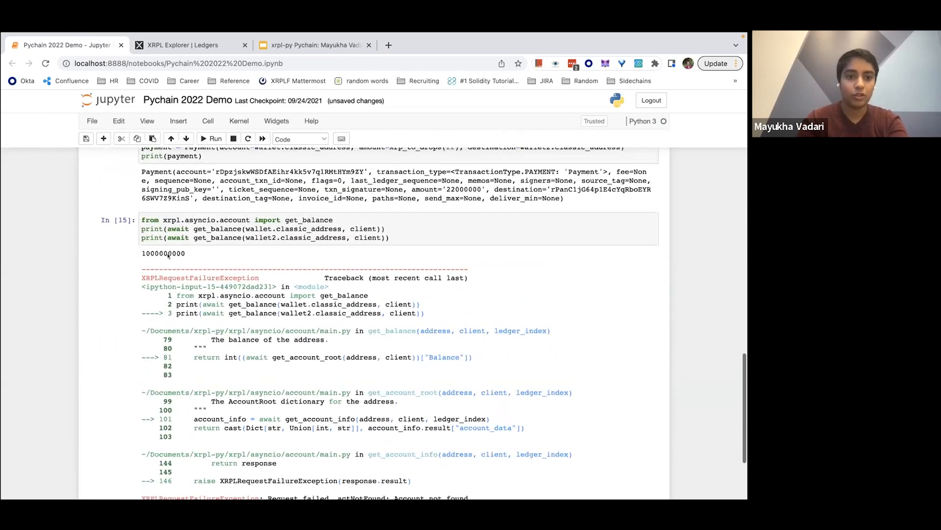
double_click(164, 253)
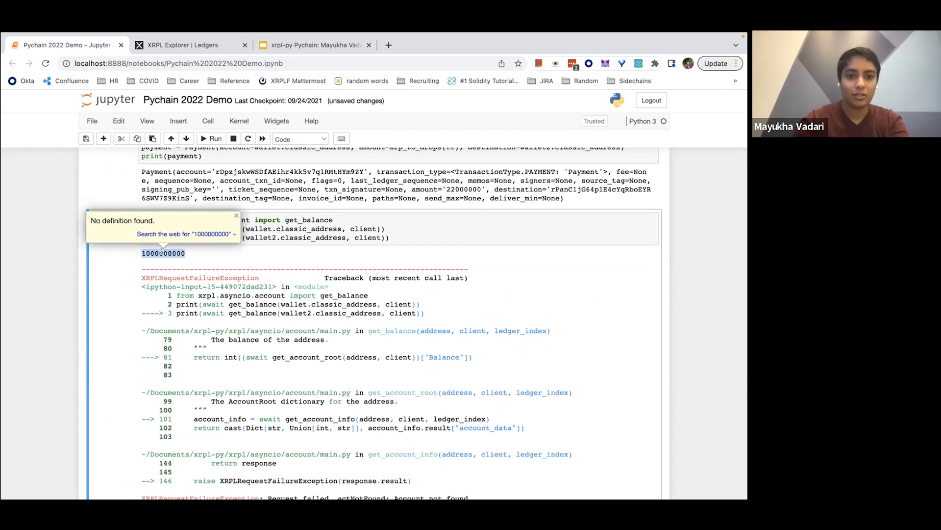
scroll(down, 3)
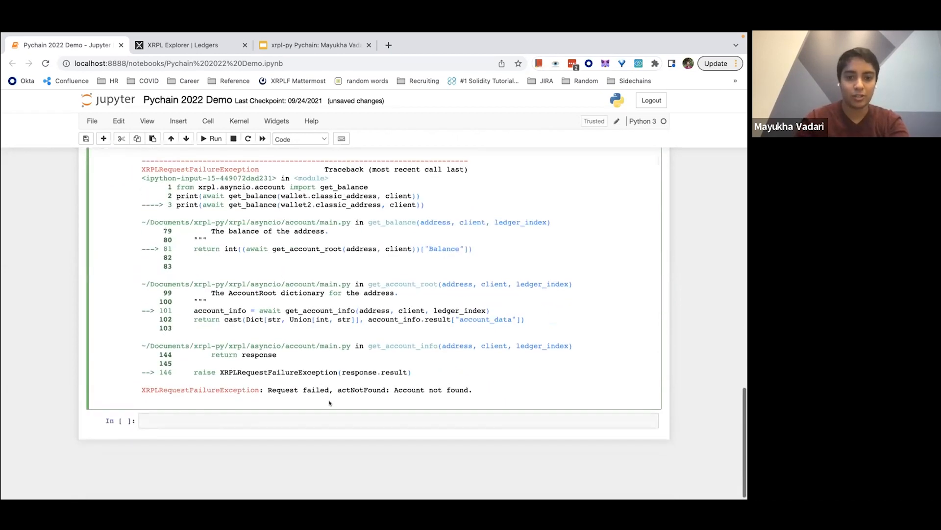
scroll(up, 3)
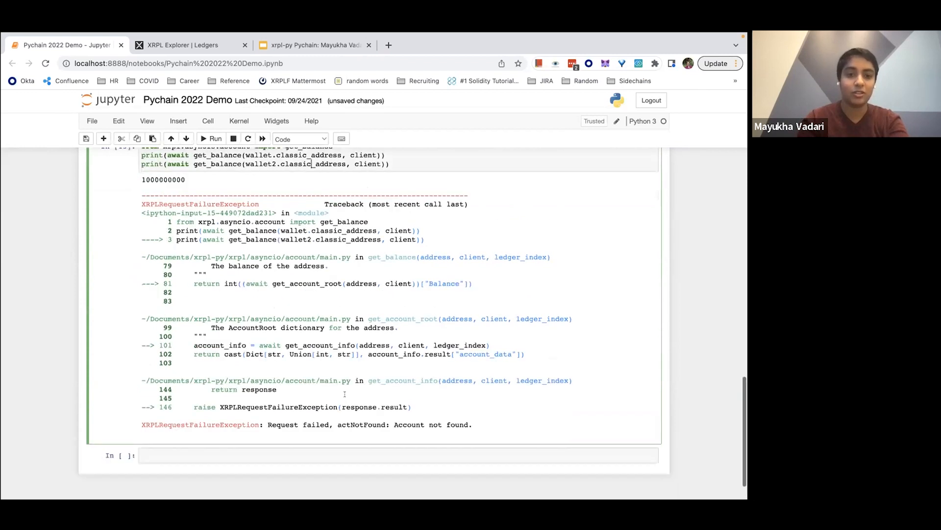
scroll(up, 3)
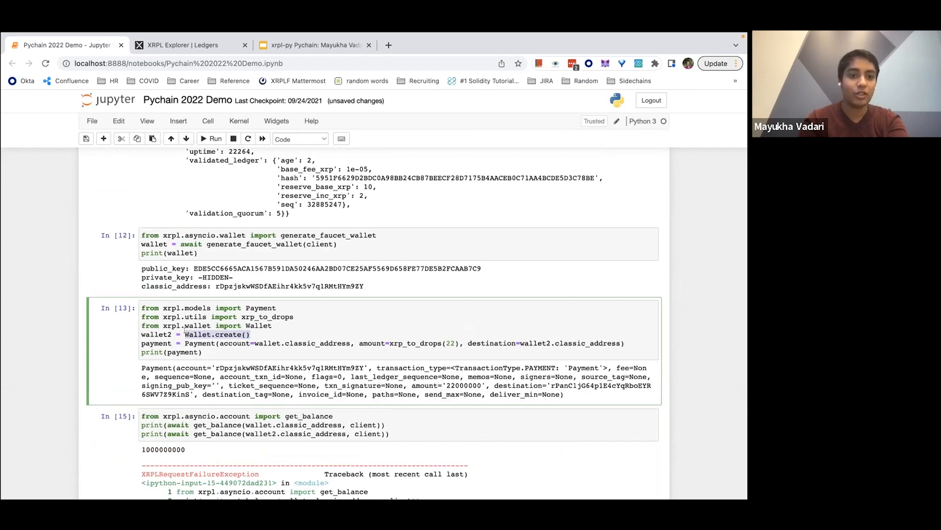
scroll(down, 3)
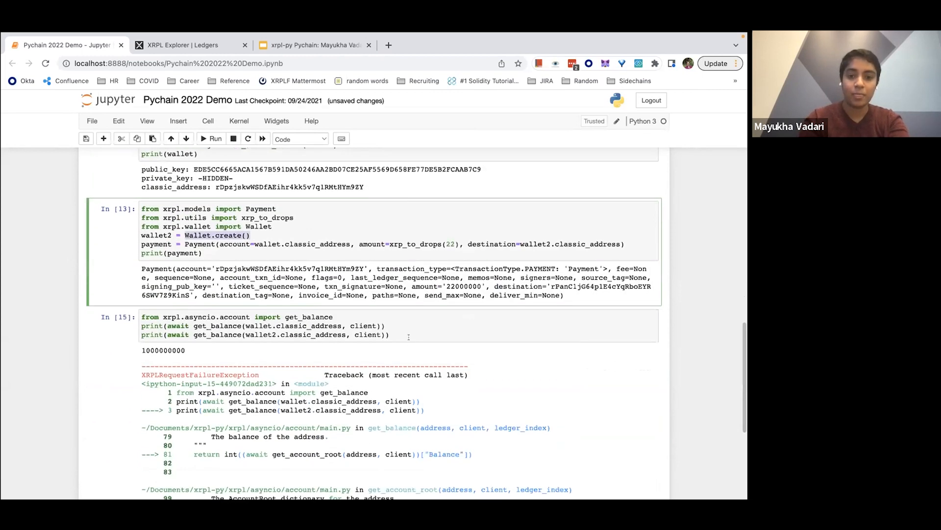
scroll(down, 3)
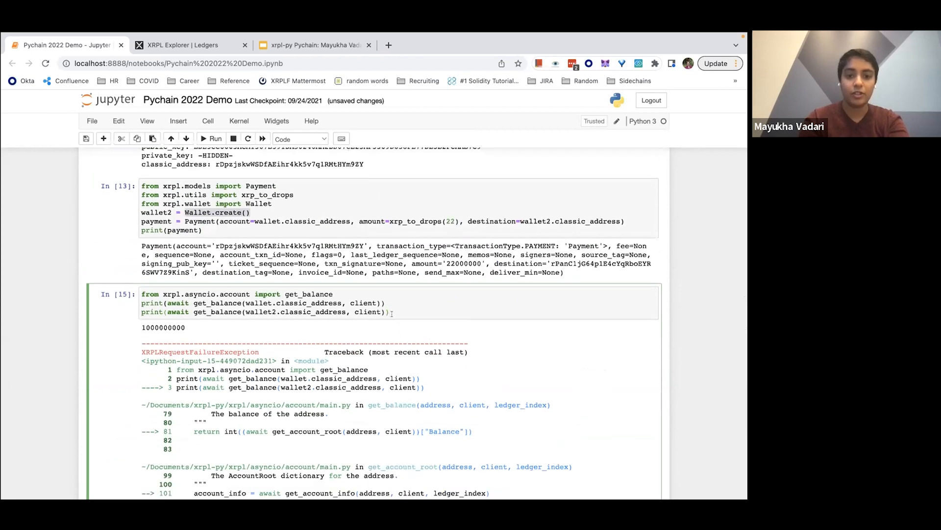
scroll(down, 3)
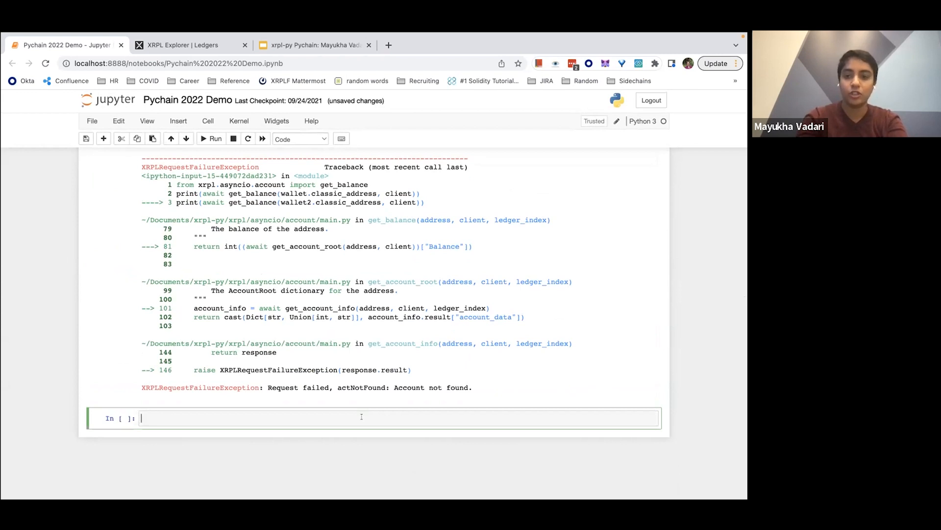
Step: Import safe_sign_and_autofill_transaction from xrpl.transaction
text(from x)
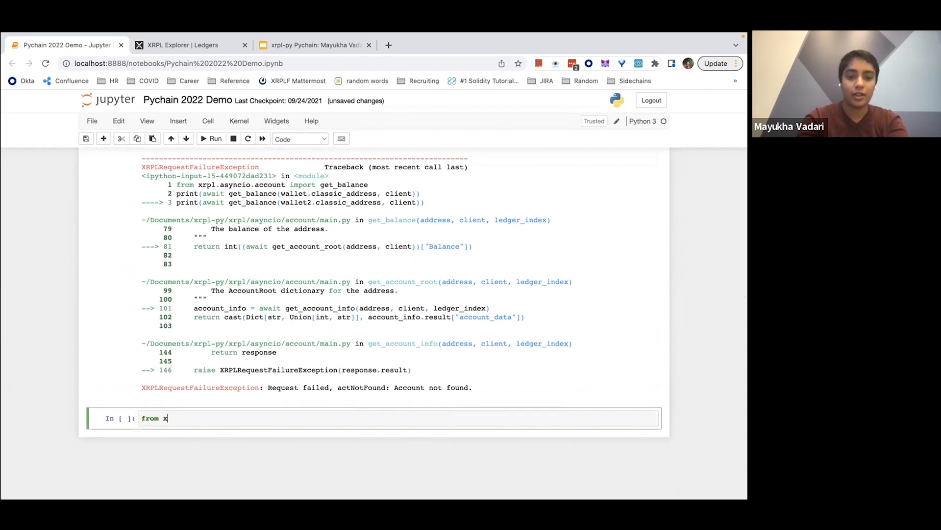
text(rpl.transaction)
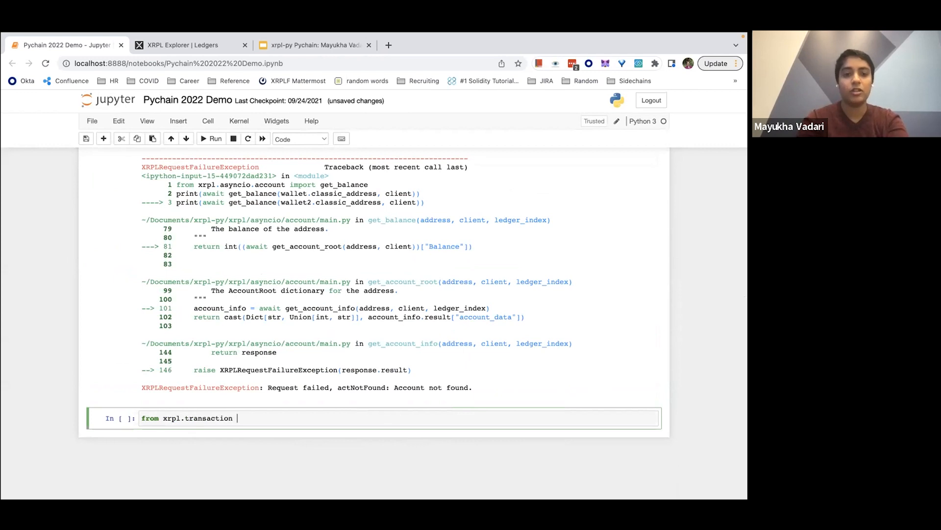
scroll(up, 3)
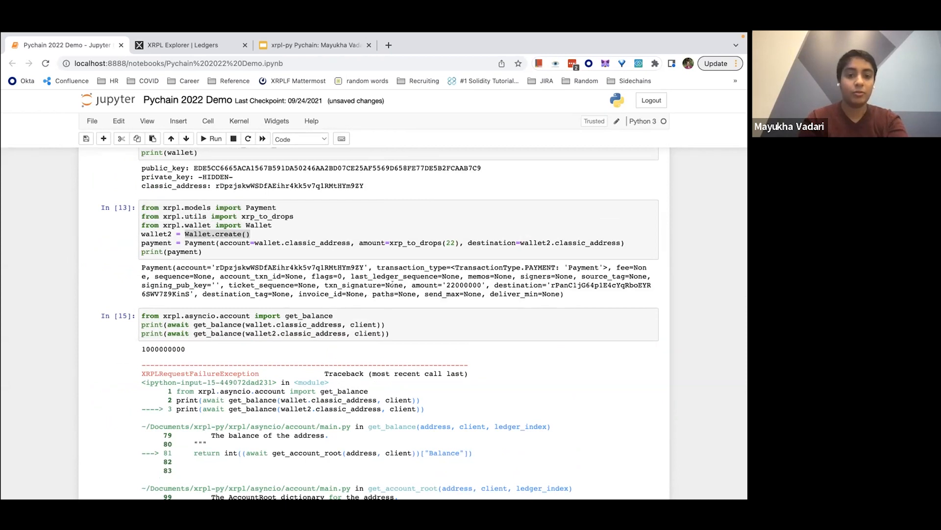
scroll(down, 3)
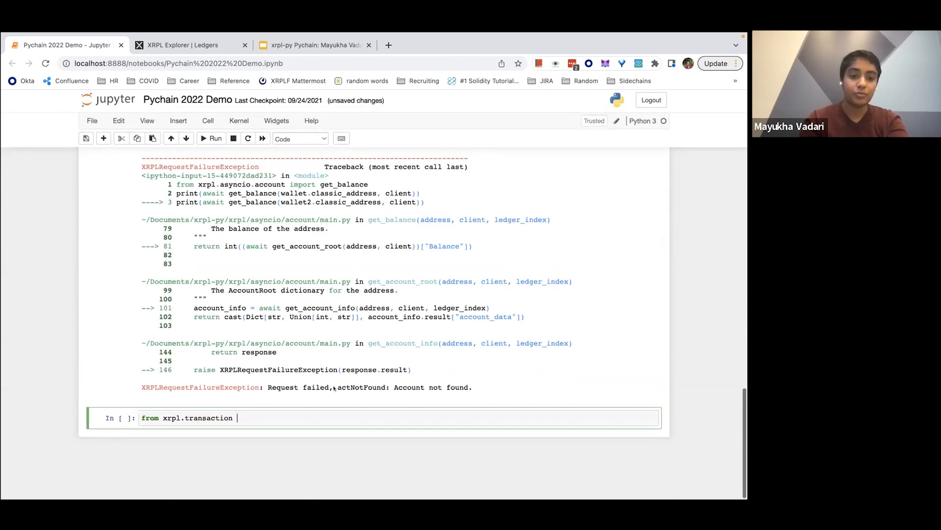
text(import)
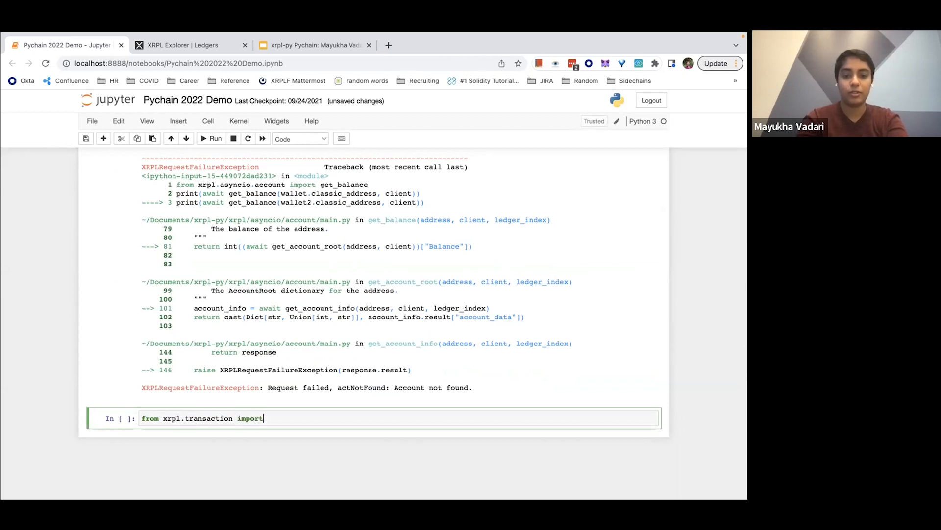
text(safe_si)
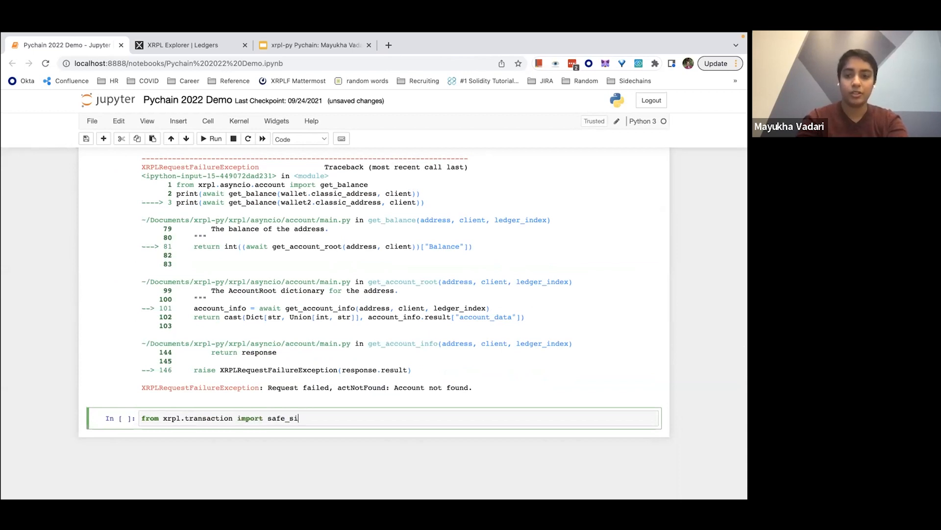
text(gn_and_aut)
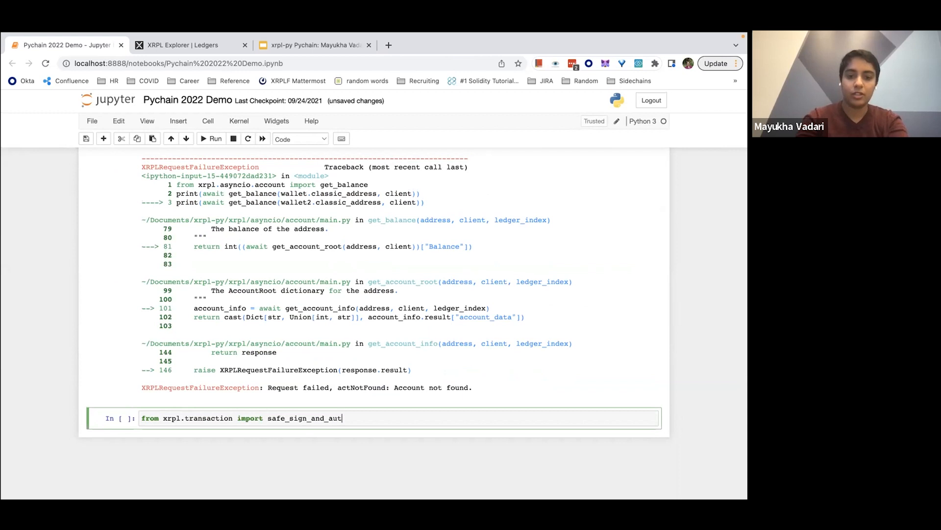
text(ofill_transa)
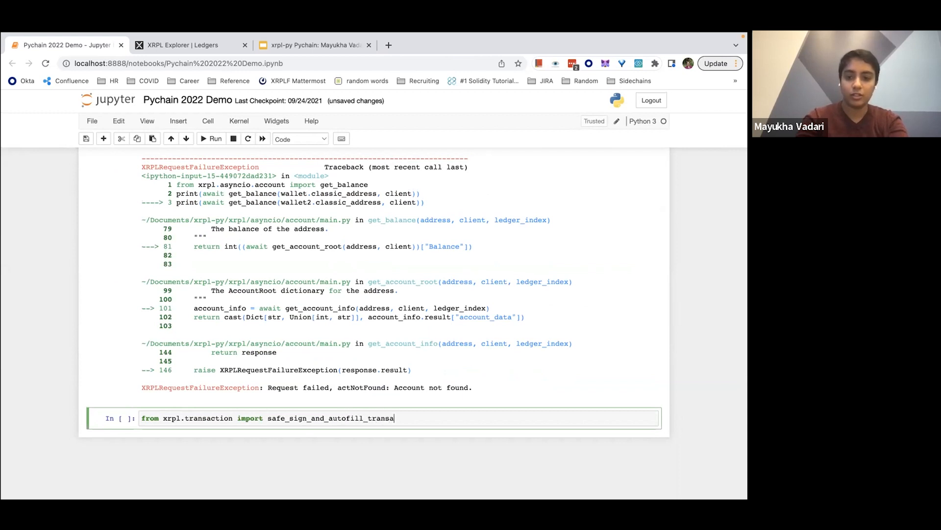
text(ction)
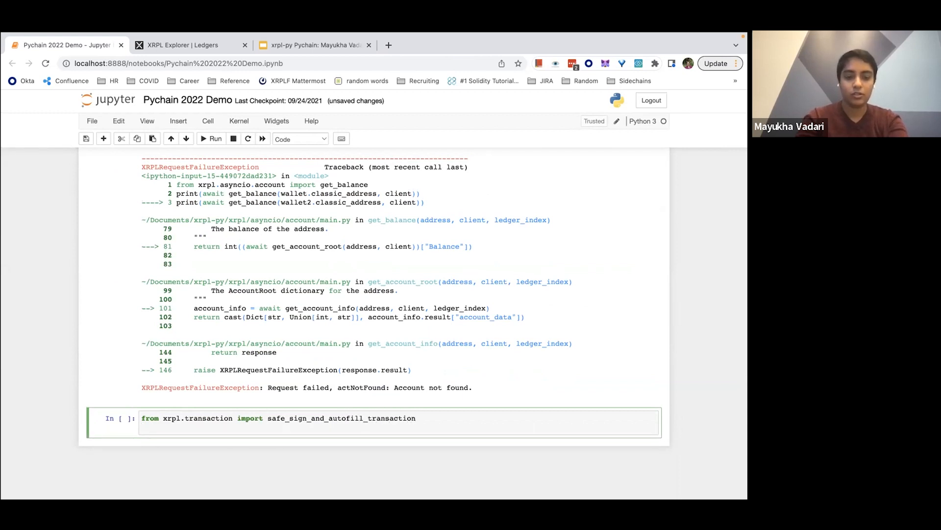
Step: Assign signed_payment = safe_sign_and_autofill_transaction(payment, wallet, client) and run the cell
text(signed_payment =)
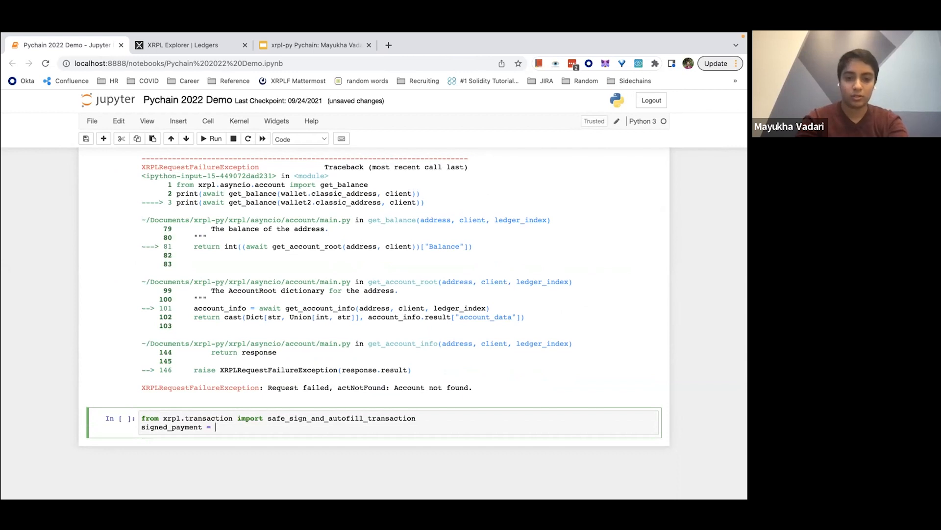
text(safe_sign_and_autofill_transaction)
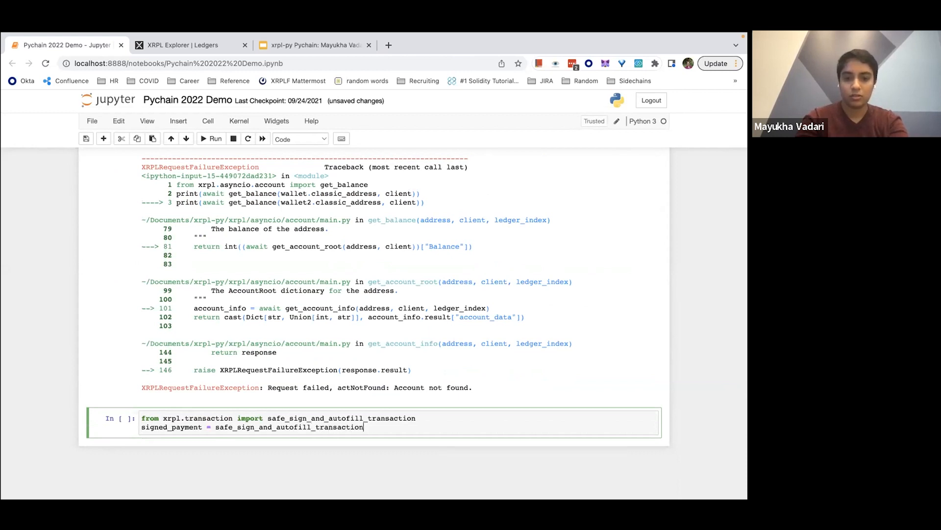
text((payment,)
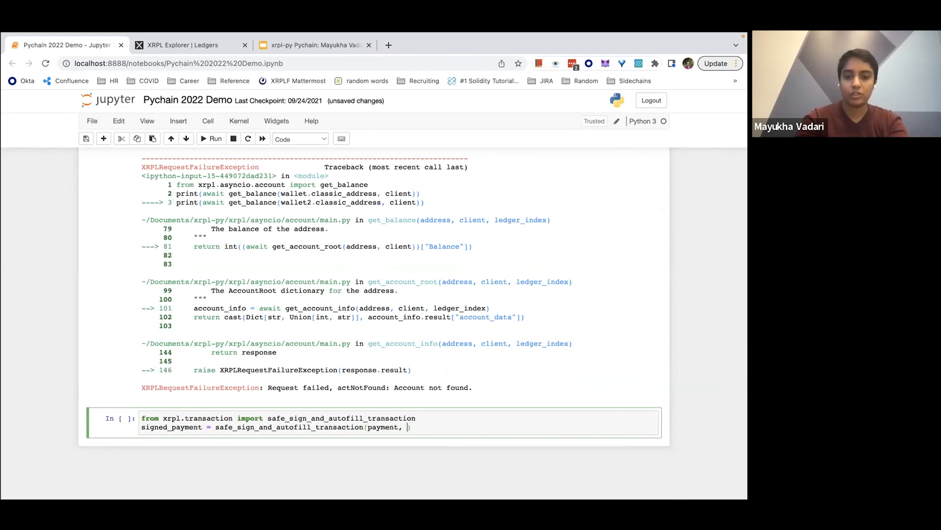
text(wallet,)
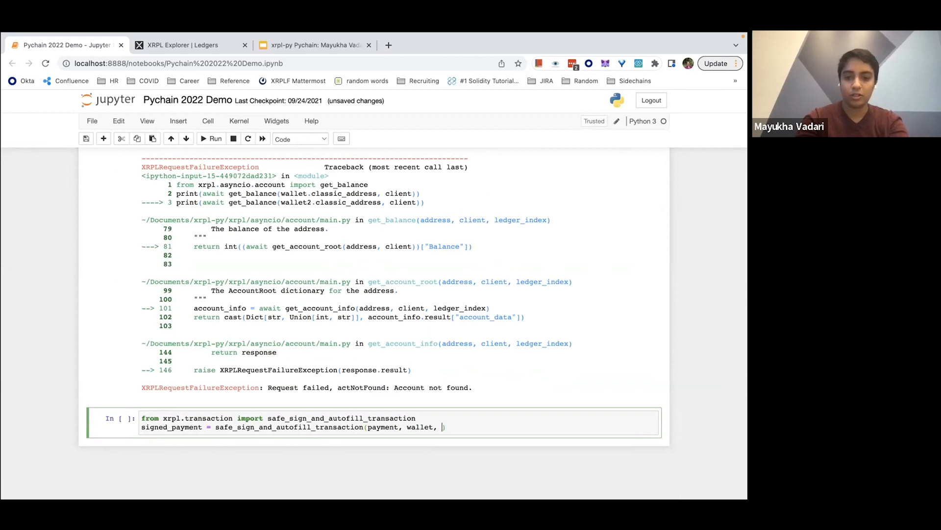
text(client))
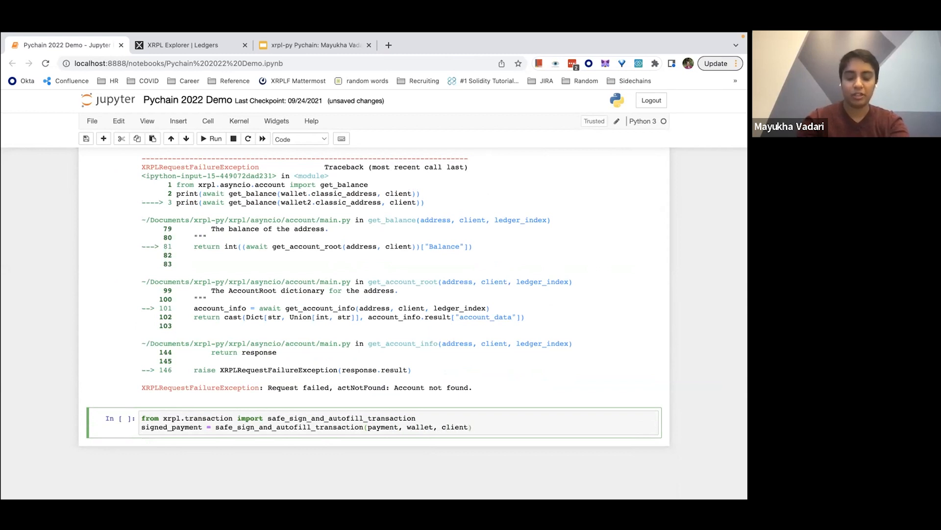
click(215, 138)
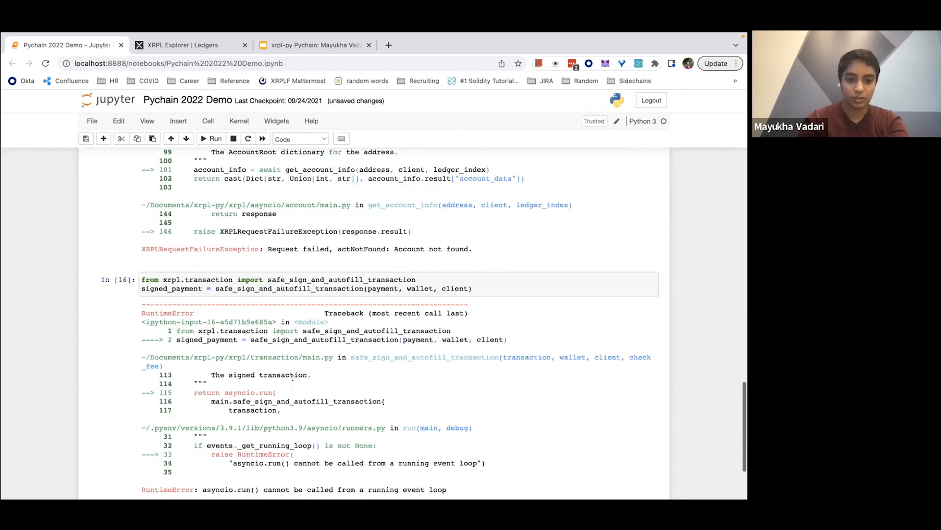
scroll(down, 3)
text( await)
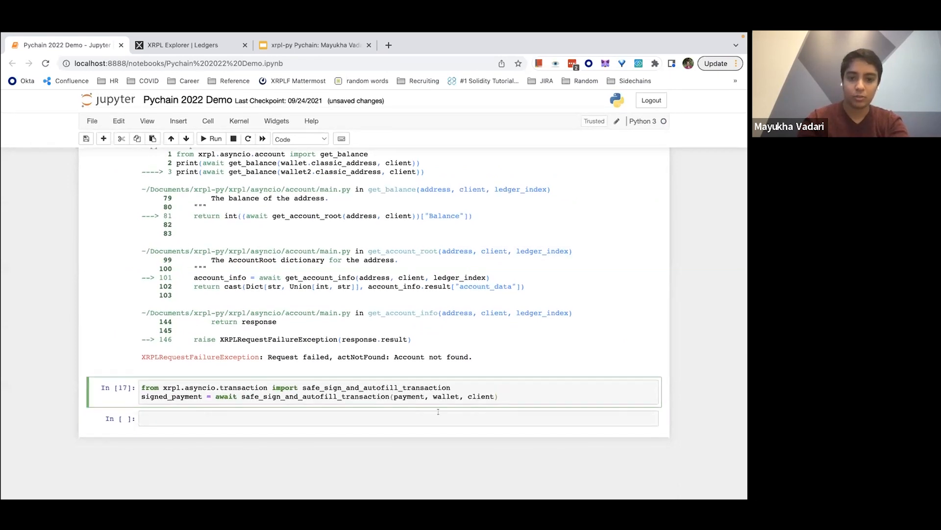
Step: Run print(signed_payment) to show the amount, destination and signature, then start a new cell
text(print(signed_pa)
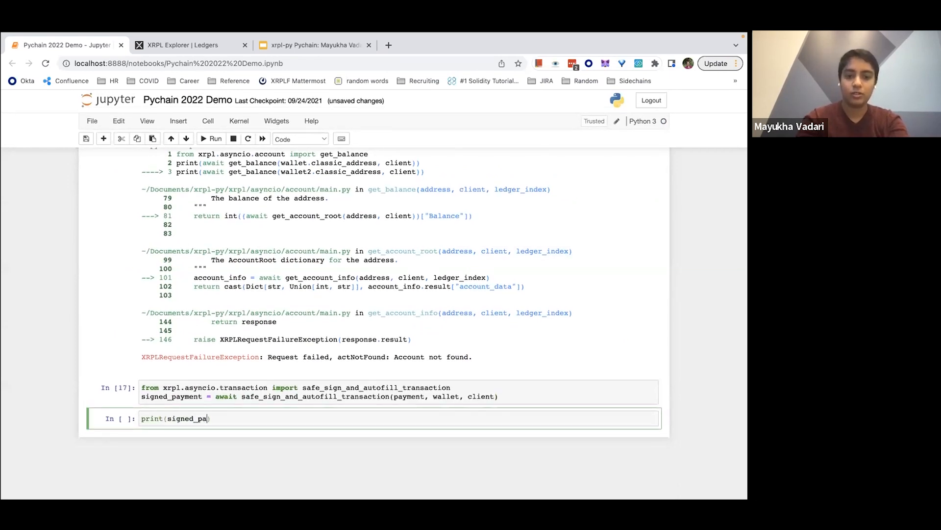
click(214, 138)
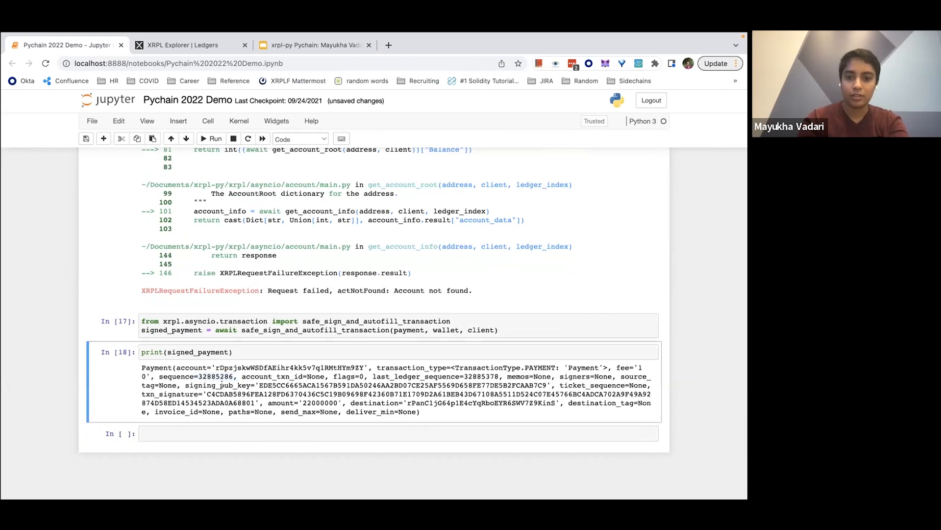
double_click(229, 385)
text(from xrpl.asy)
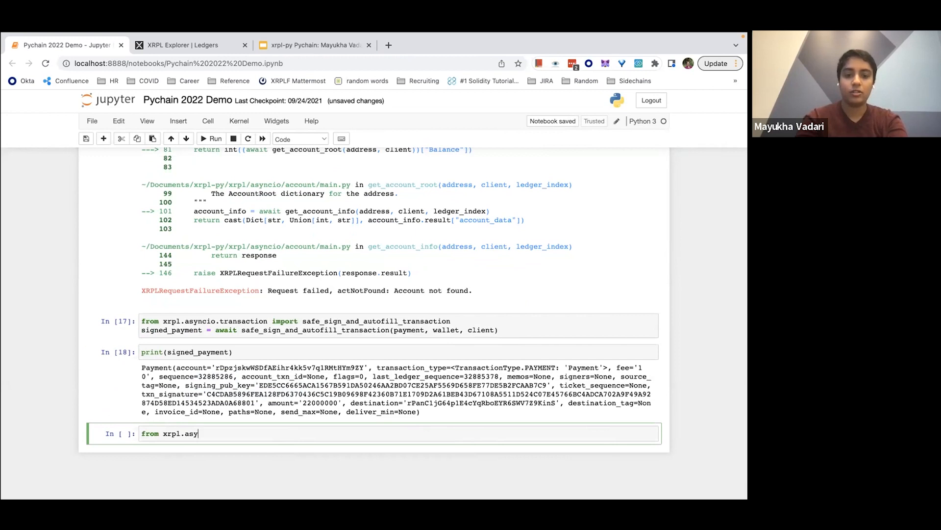
Step: Import send_reliable_submission from xrpl.asyncio.transaction and write result = await send_reliable_submission(signed_payment, client)
text(ncio.transaction v)
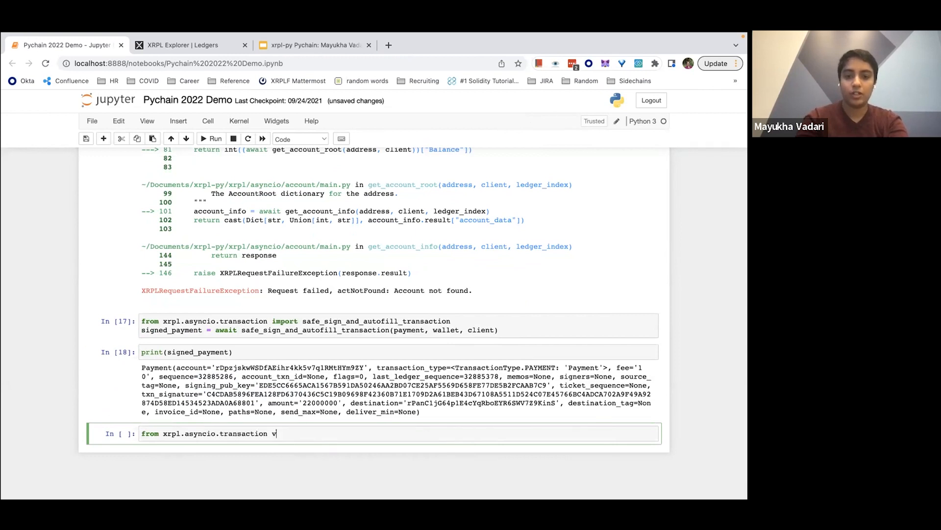
text(import)
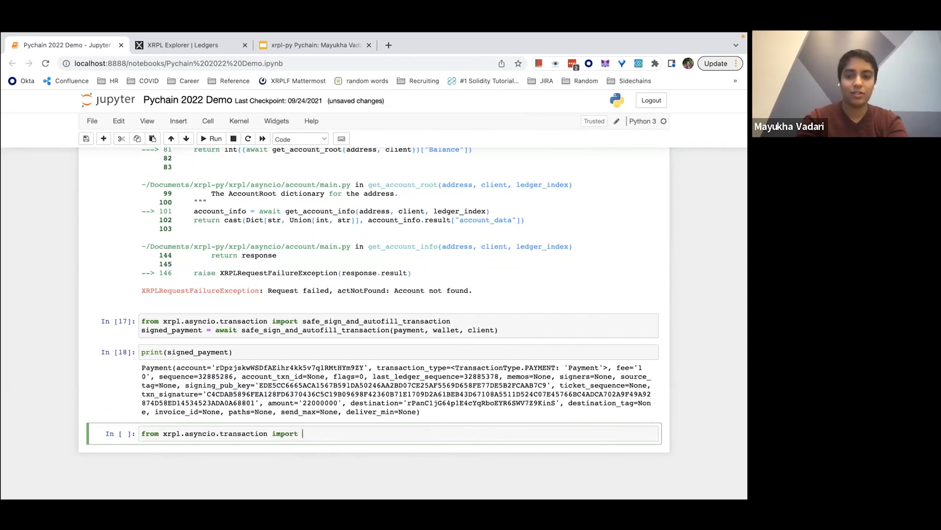
text(send_reliable_submission)
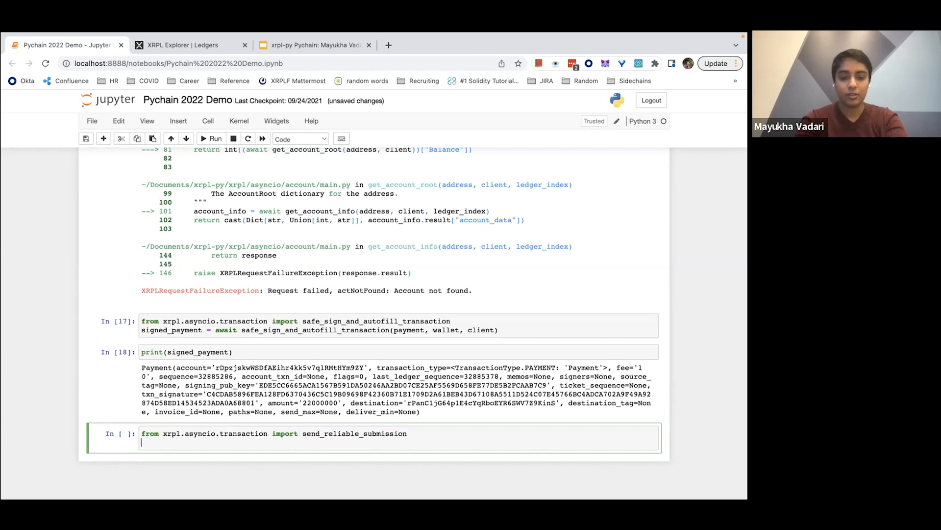
text(result)
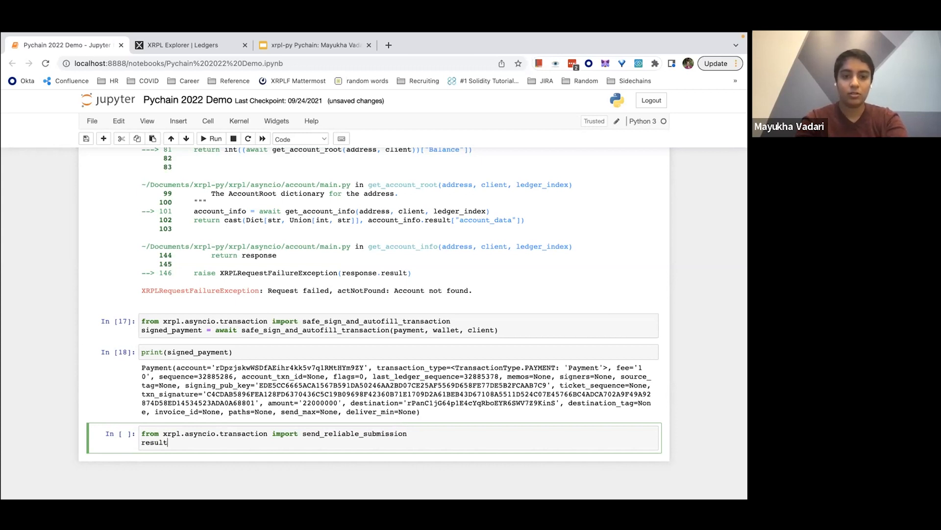
text(= await send_reliable_submission(sig)
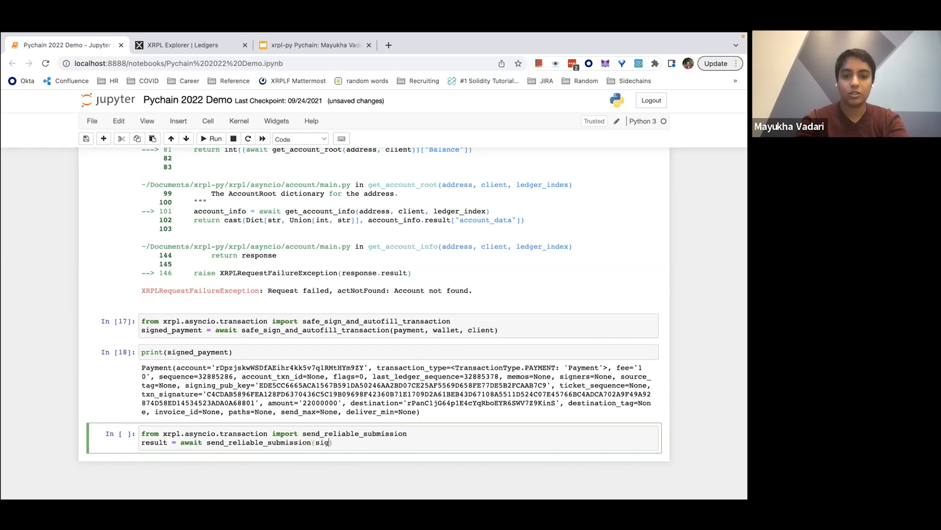
text(ned_payment, cli)
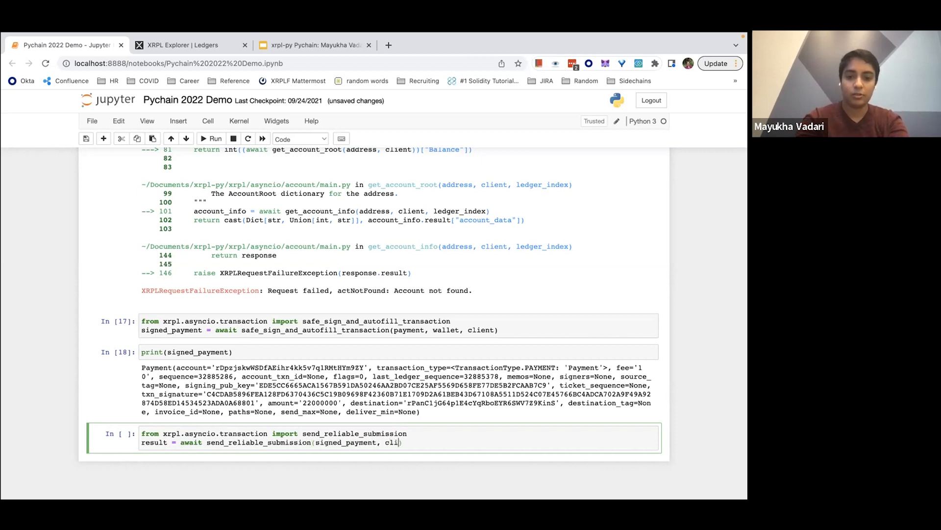
text(ent))
text(print(result))
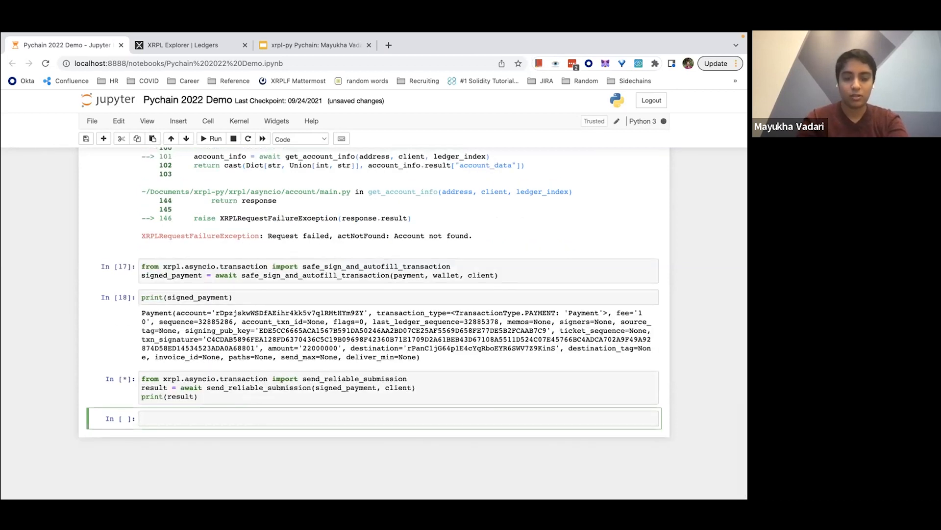
Step: Run the submission cell and scroll through the XRPLReliableSubmissionException traceback showing preliminary tesSUCCESS
click(214, 138)
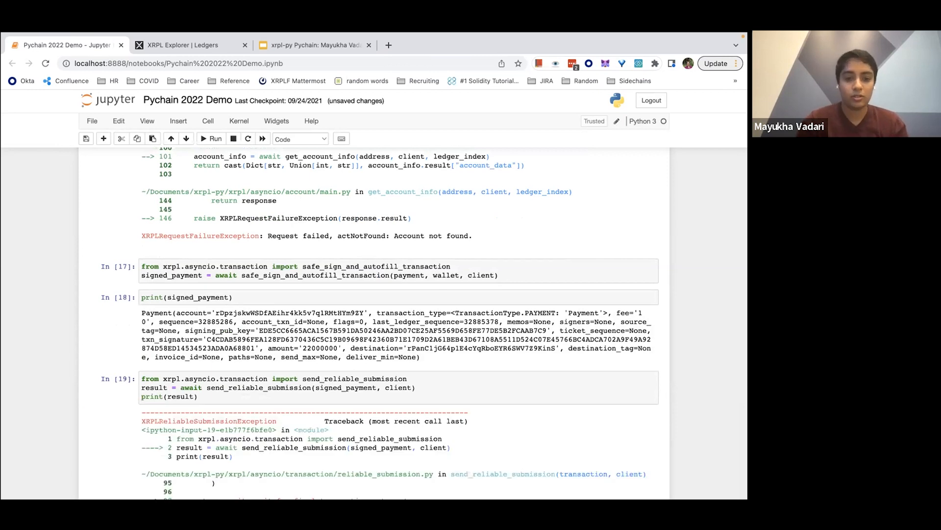
scroll(down, 3)
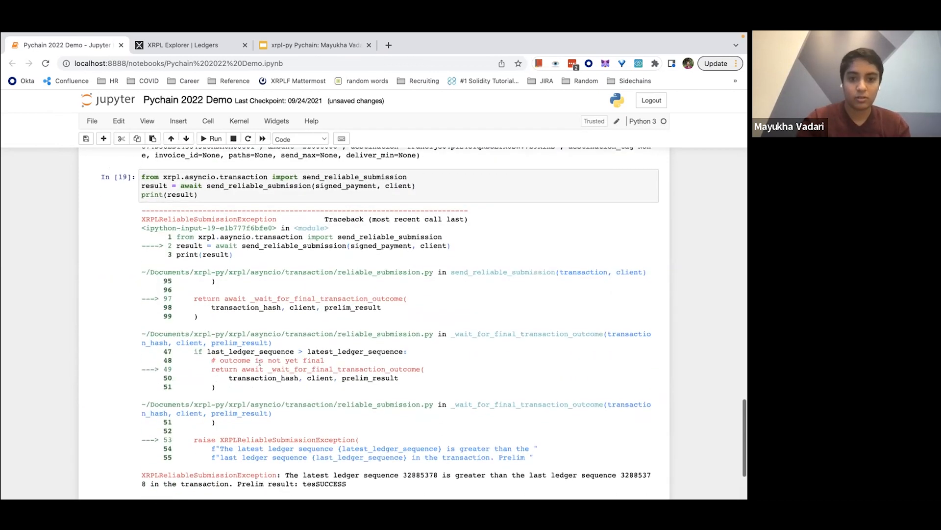
scroll(down, 3)
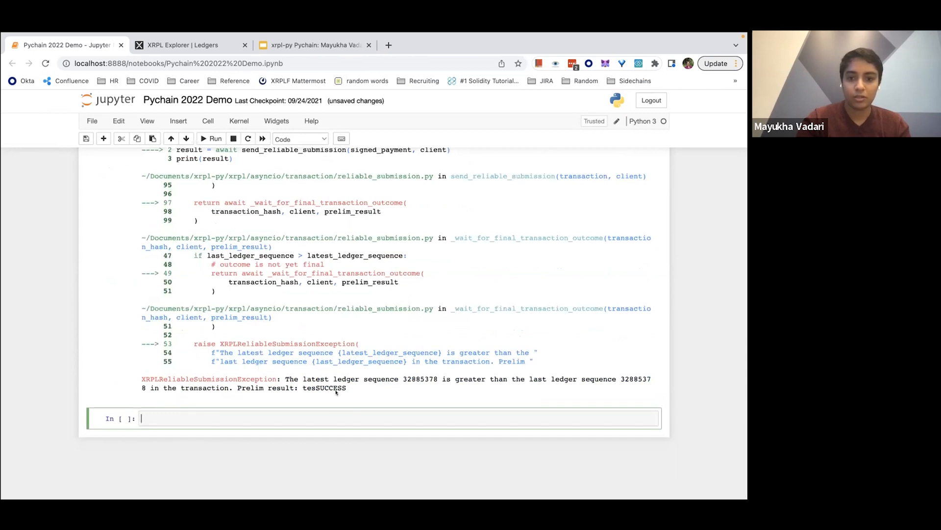
scroll(up, 3)
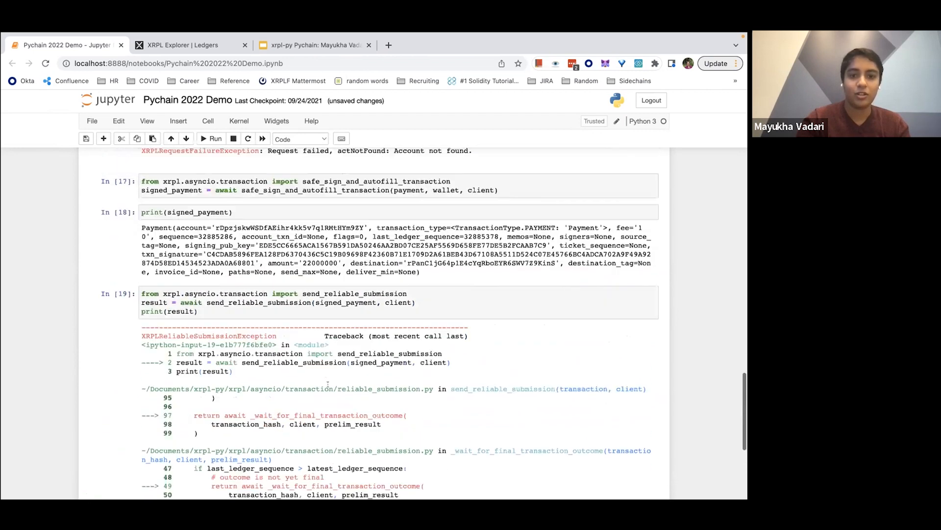
scroll(up, 3)
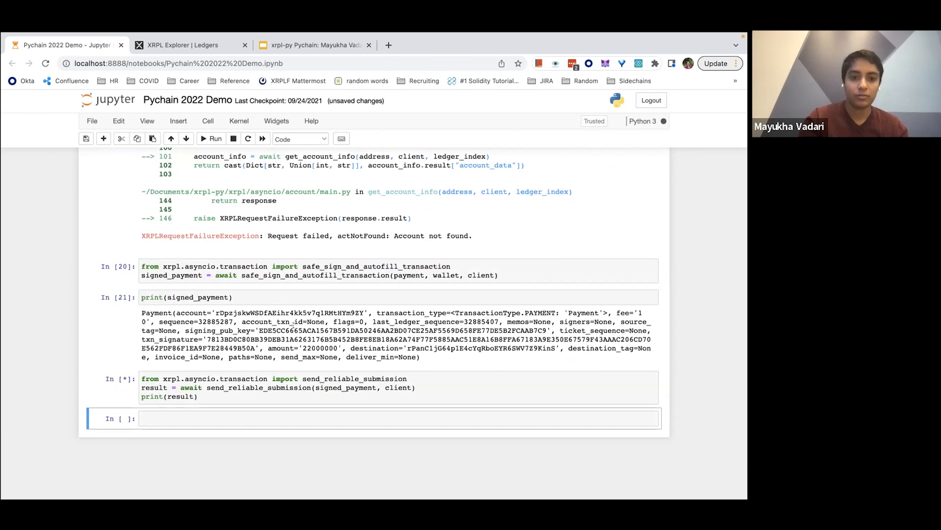
Step: Rerun the submission so it returns a validated tesSUCCESS response delivering 22000000 drops to wallet2
click(215, 139)
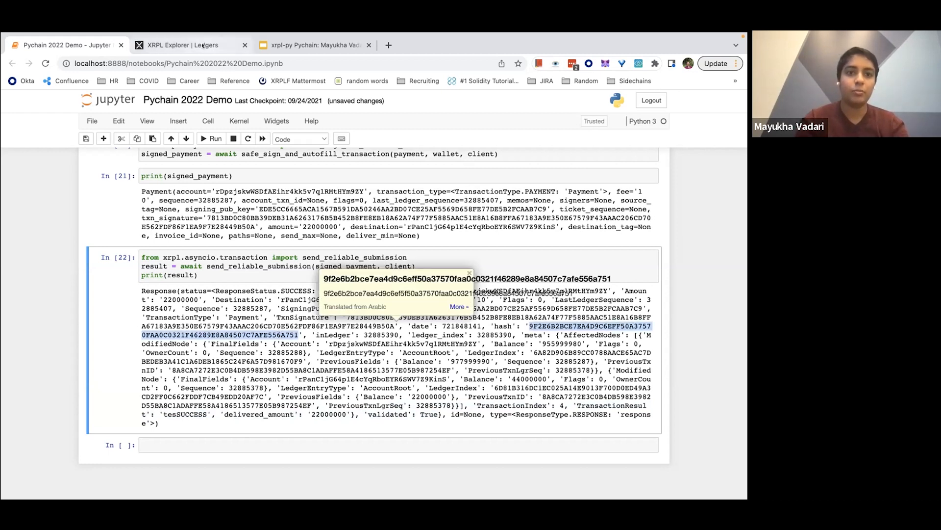
Step: Review the 22 XRP payment's Detailed and Raw records in XRPL Explorer
click(180, 45)
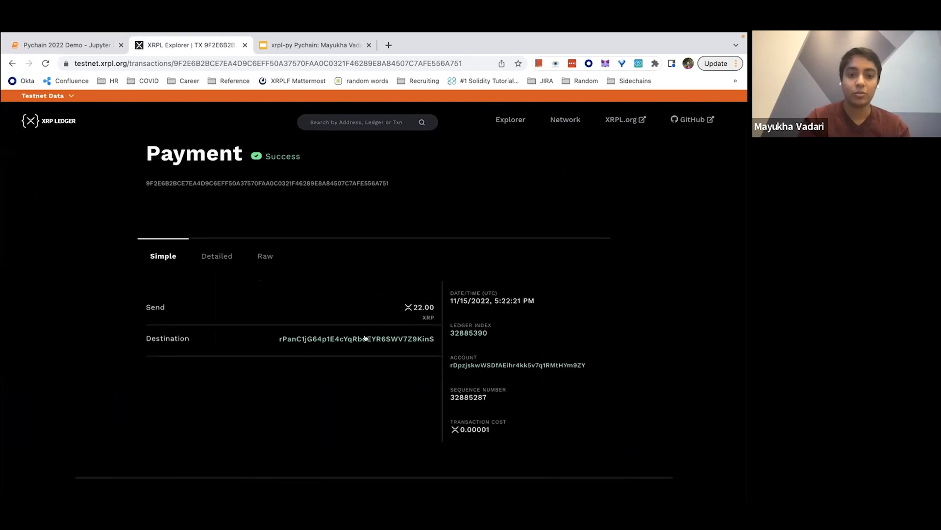
mouse_move(405, 392)
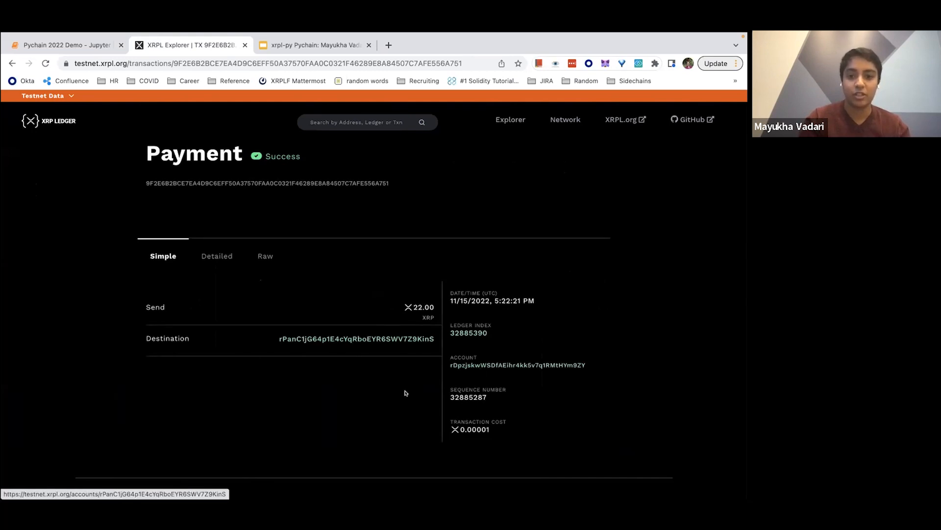
click(217, 256)
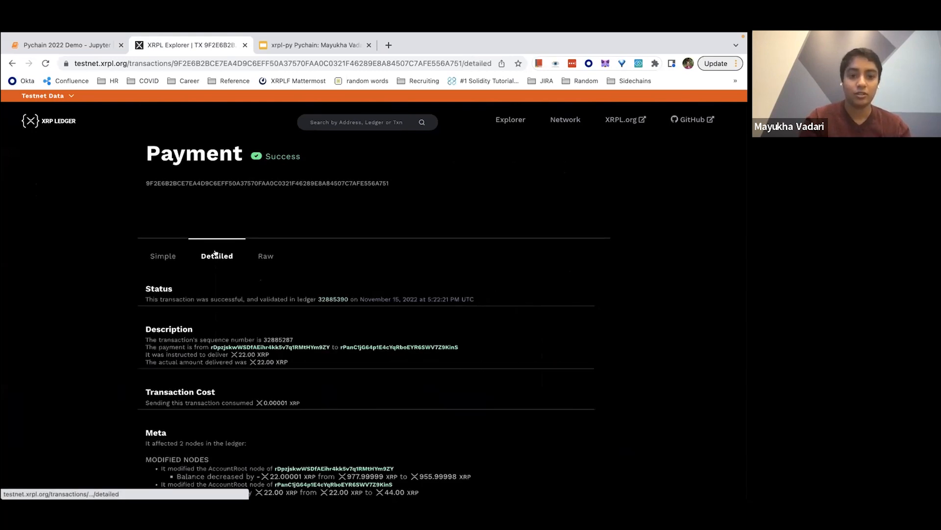
click(266, 255)
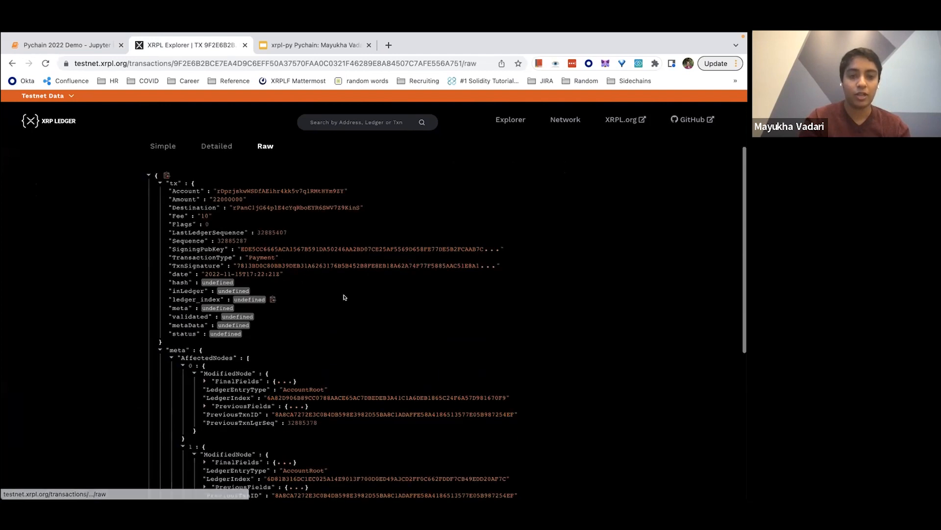
scroll(down, 3)
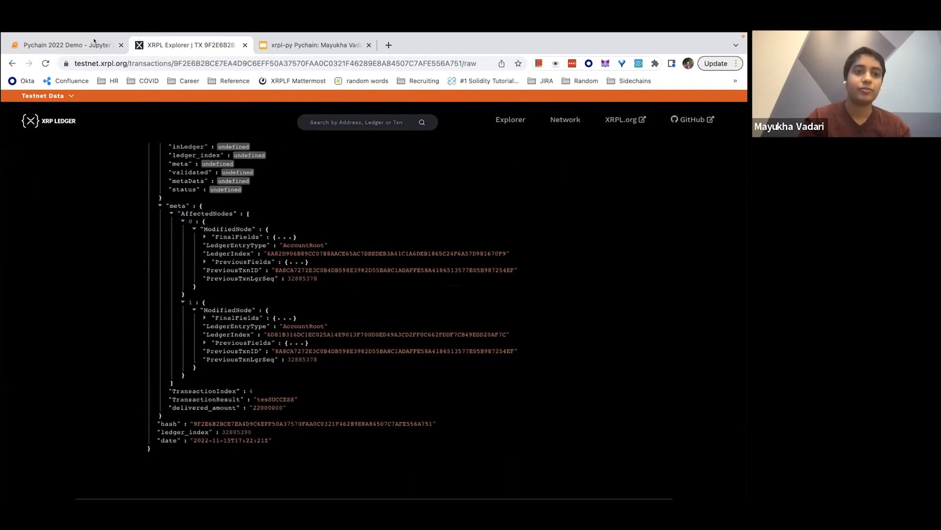
Step: Return to the notebook and then to the Google Slides deck on the Demo slide
click(66, 45)
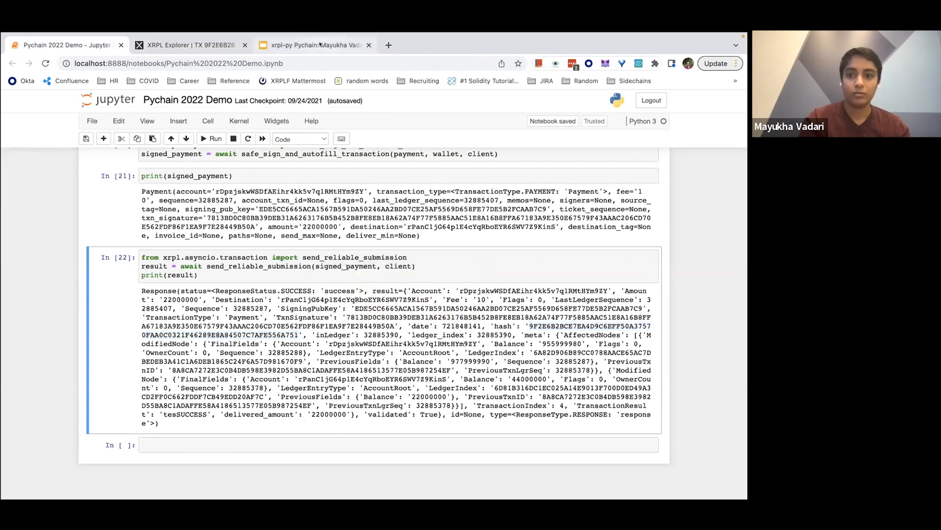
mouse_move(312, 46)
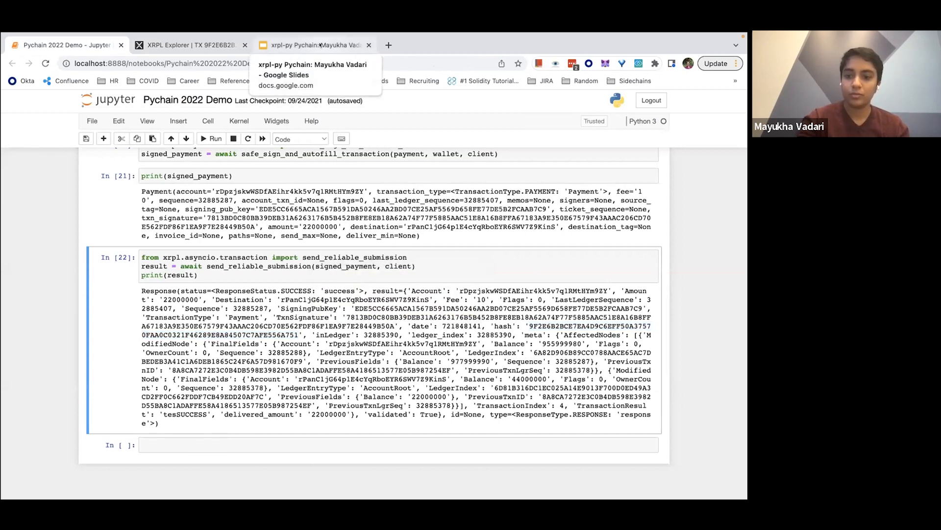
click(312, 45)
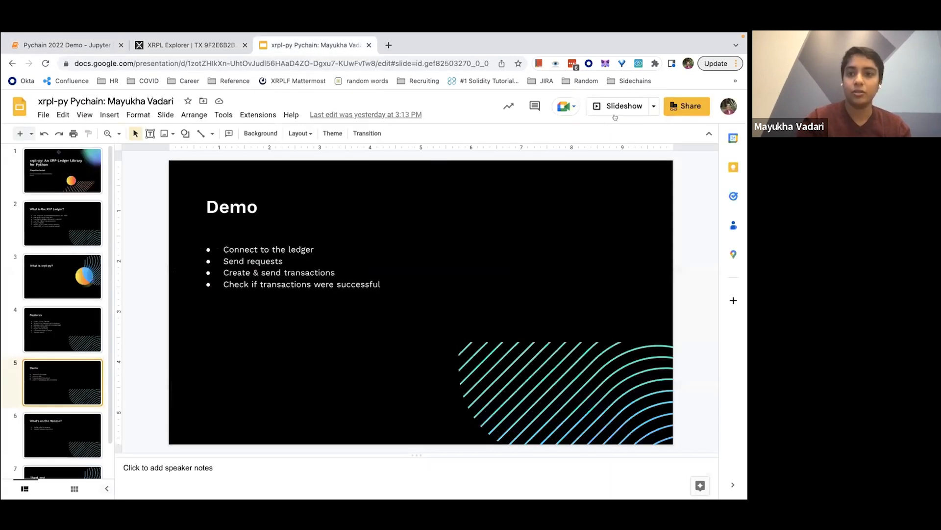
Step: Start the slideshow full screen and advance to the closing 'Thank you!' slide
click(624, 106)
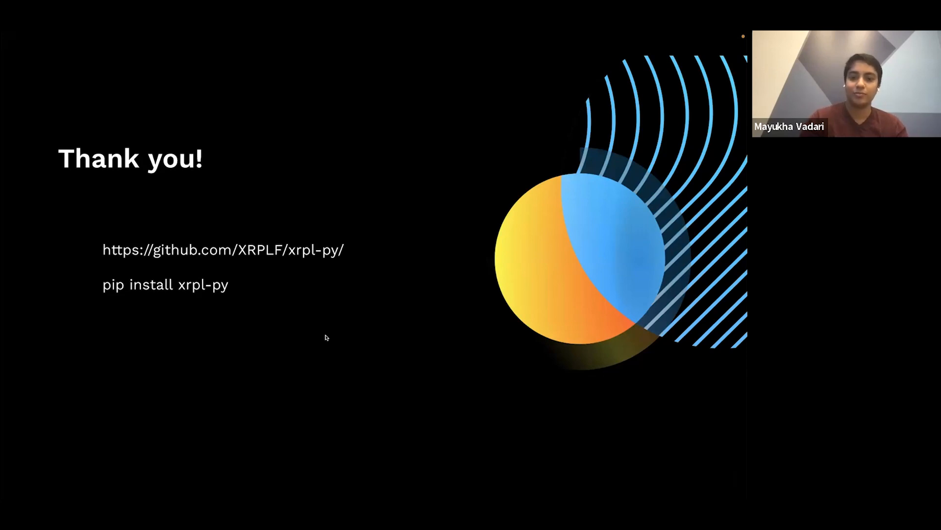
mouse_move(350, 129)
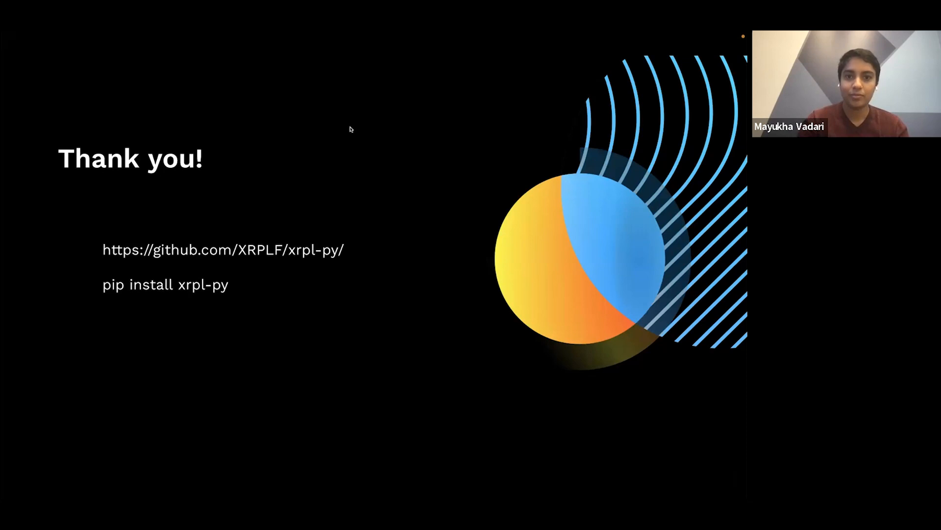